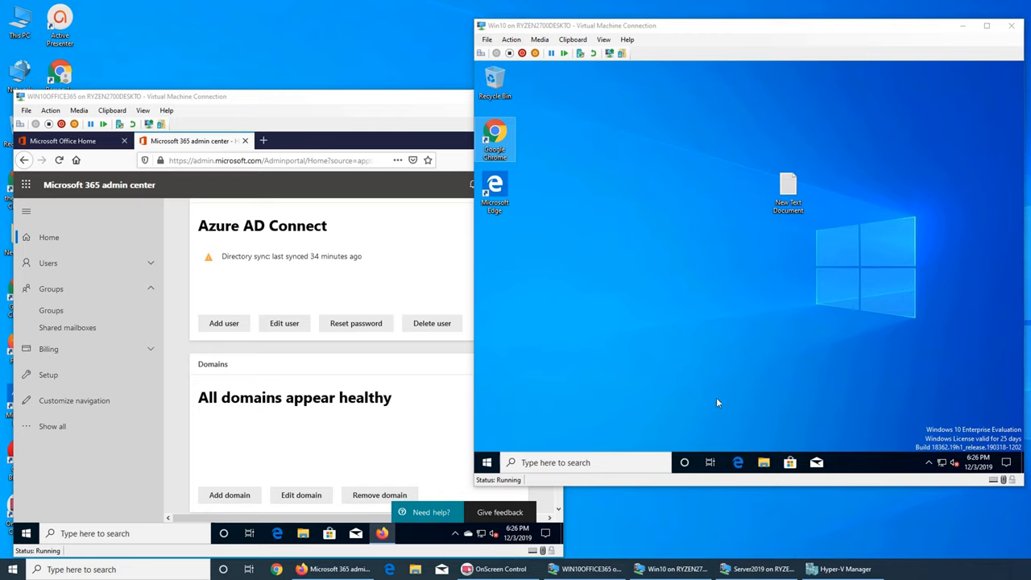
mouse_move(609, 369)
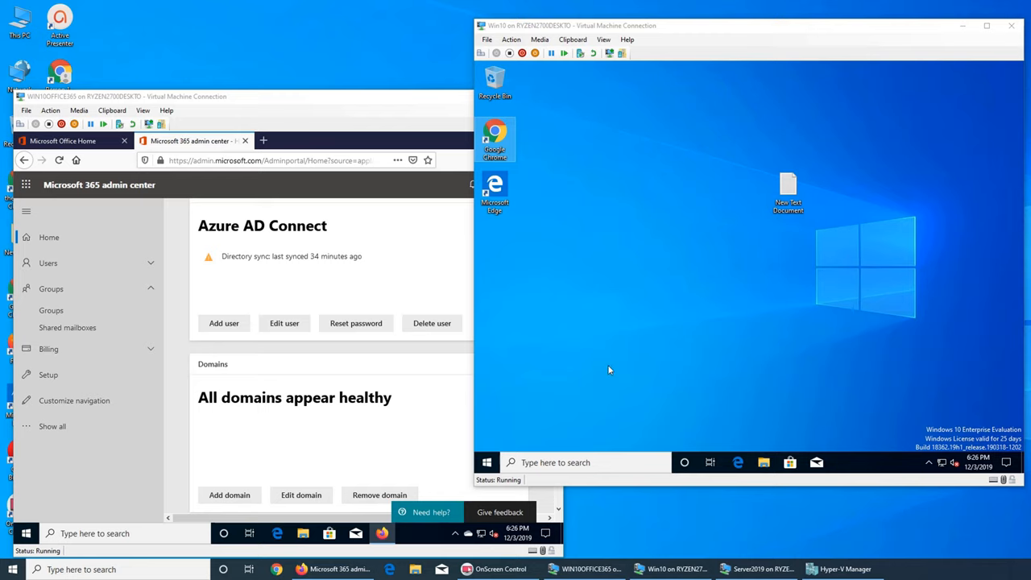
mouse_move(613, 357)
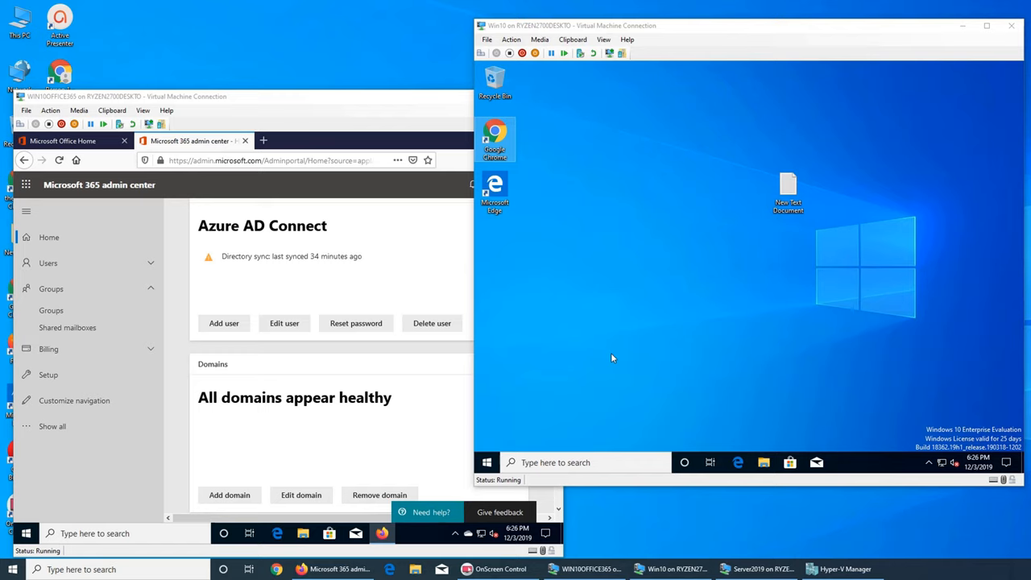
mouse_move(416, 361)
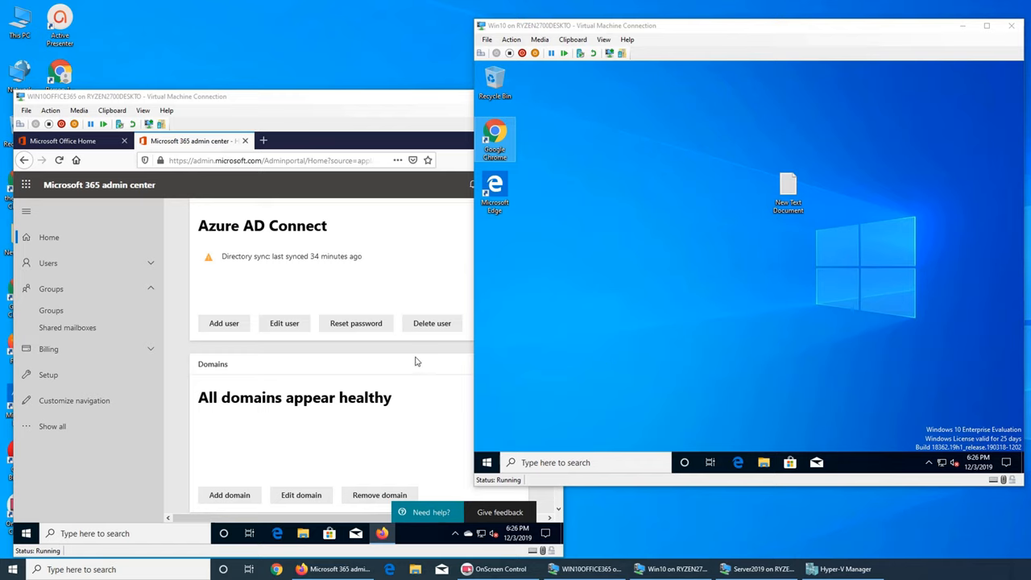
mouse_move(659, 361)
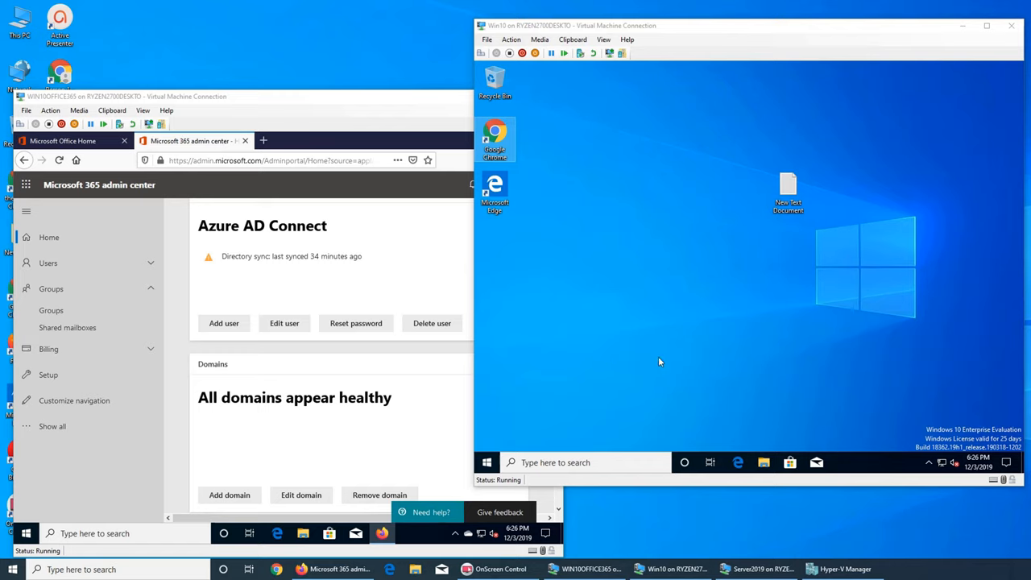
mouse_move(403, 365)
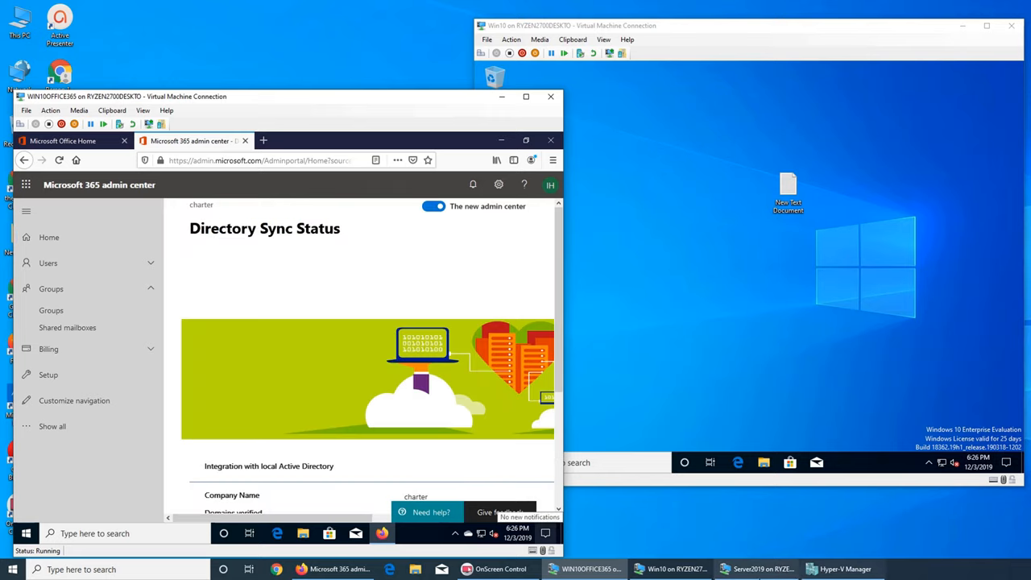
click(755, 569)
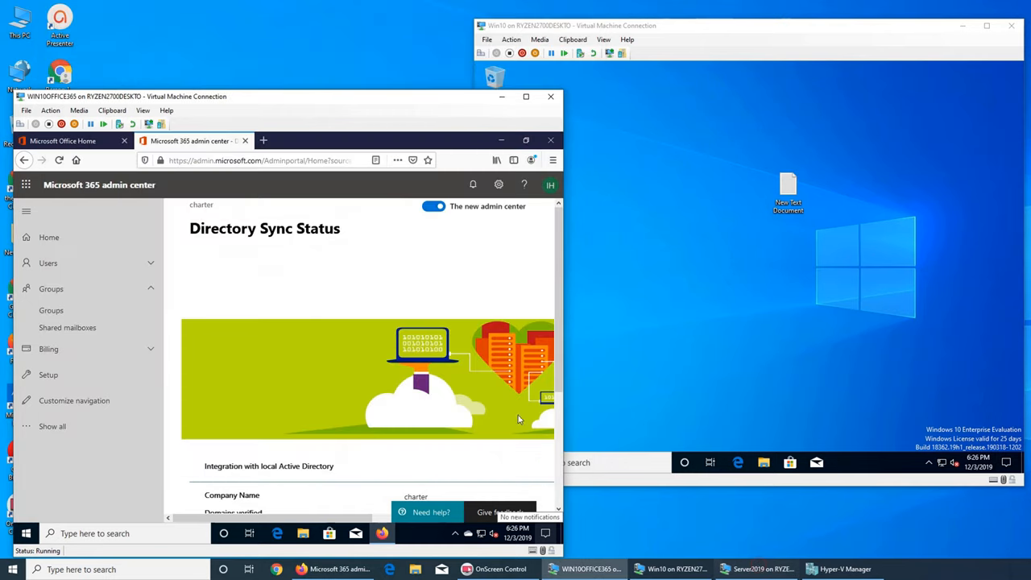
scroll(down, 3)
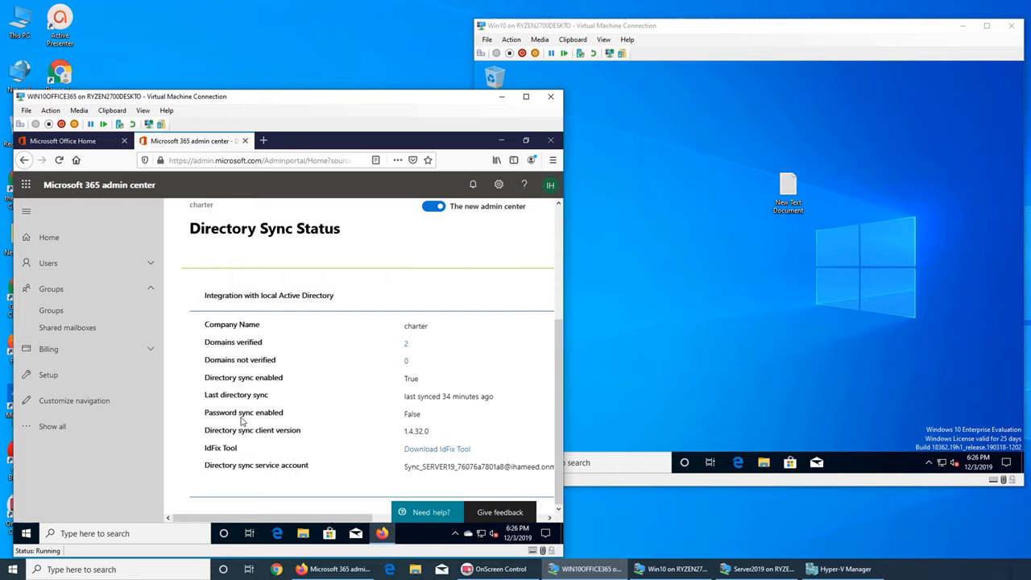
mouse_move(425, 425)
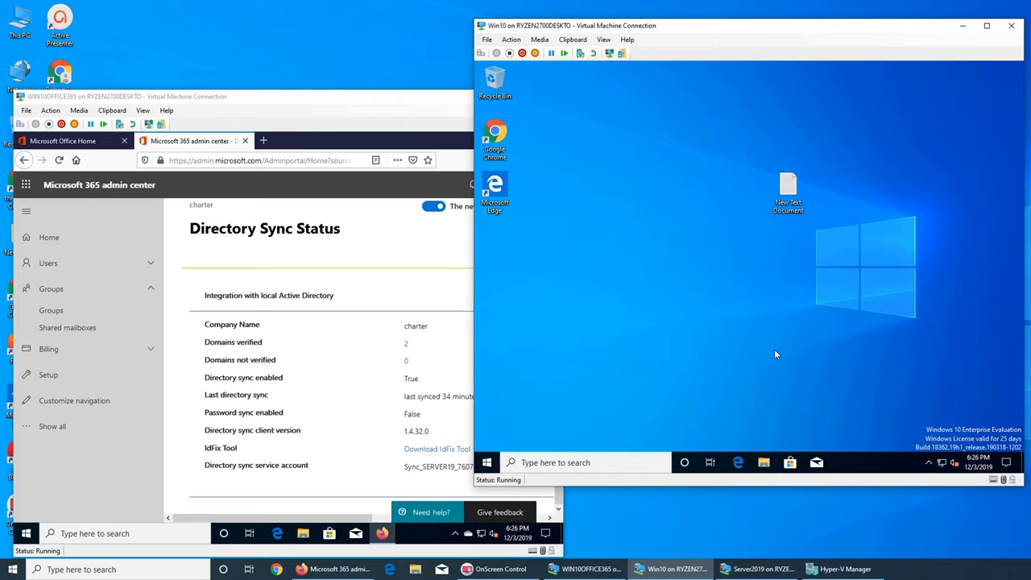
mouse_move(418, 425)
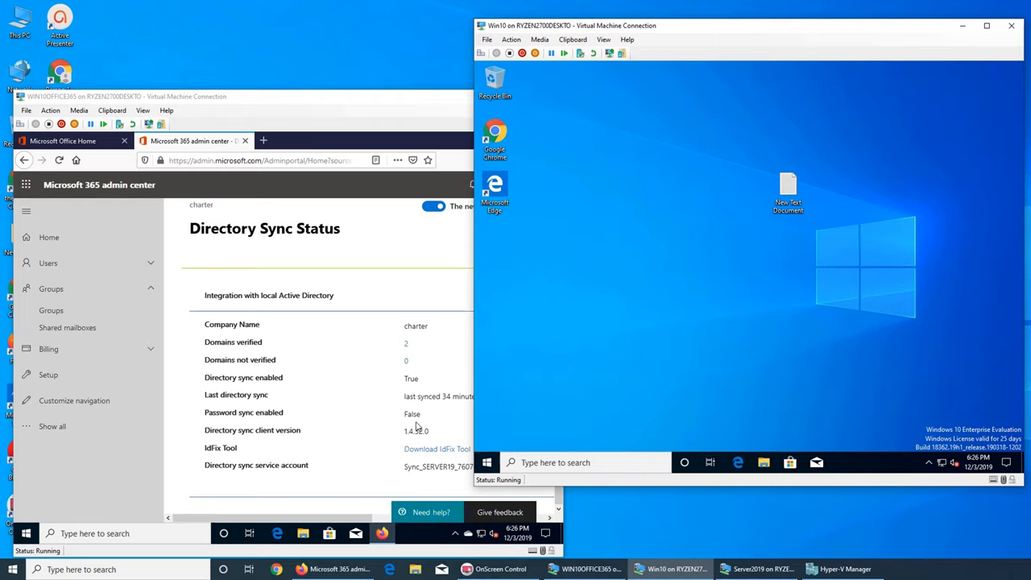
click(843, 460)
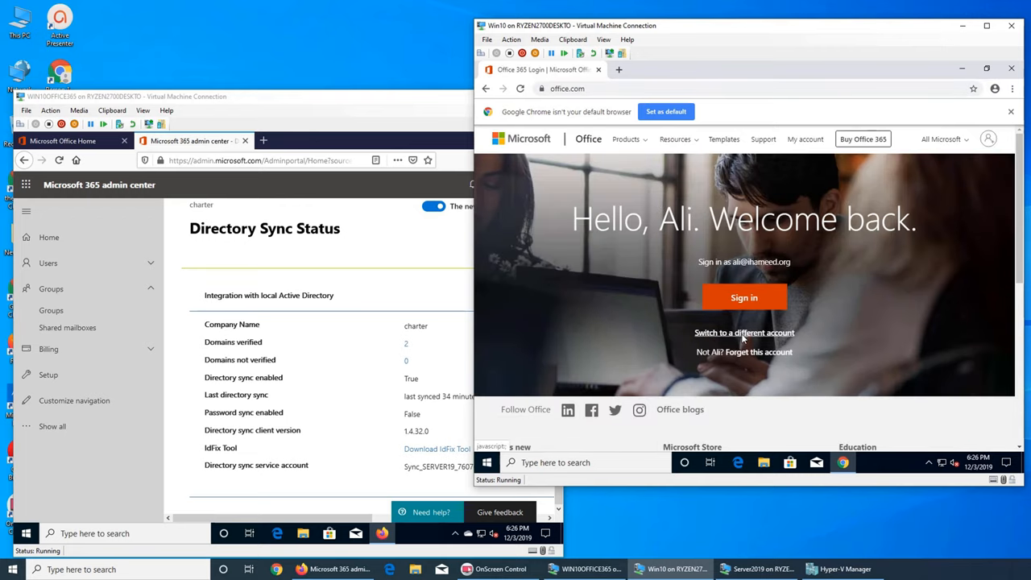
click(744, 332)
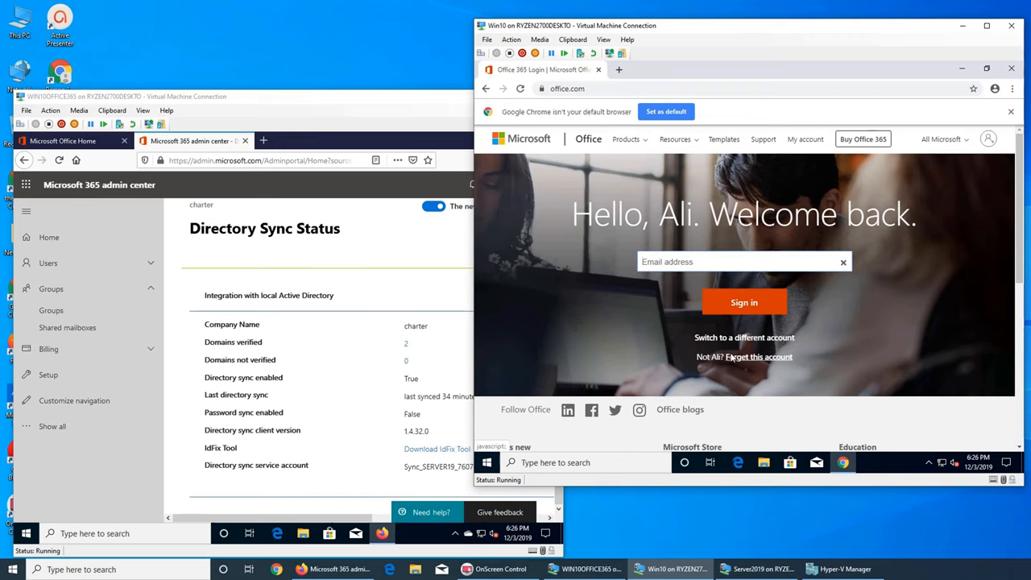
click(745, 303)
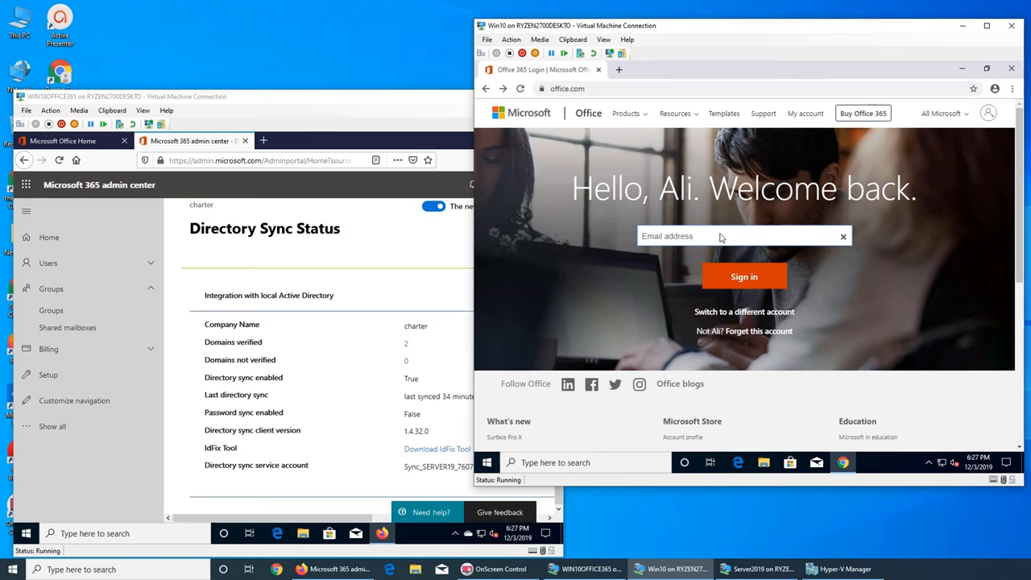
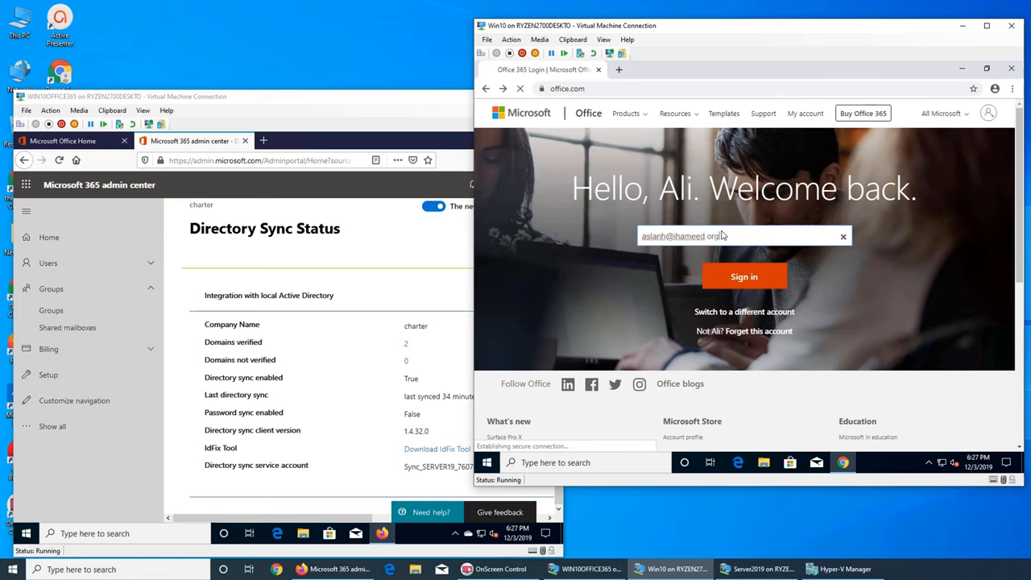
click(745, 277)
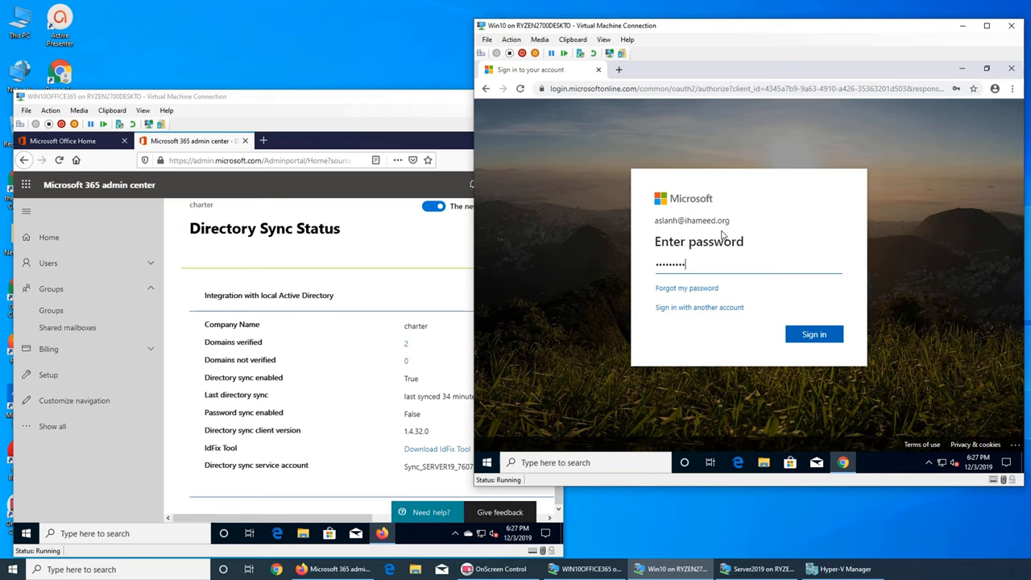
click(813, 333)
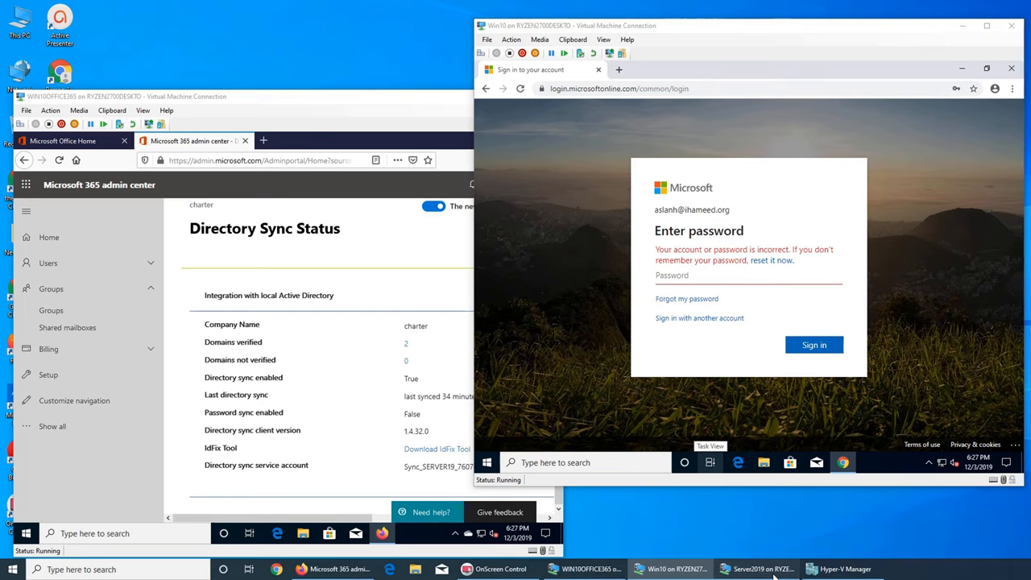
Launch Azure AD Connect from the Server 2019 VM's desktop.
click(756, 569)
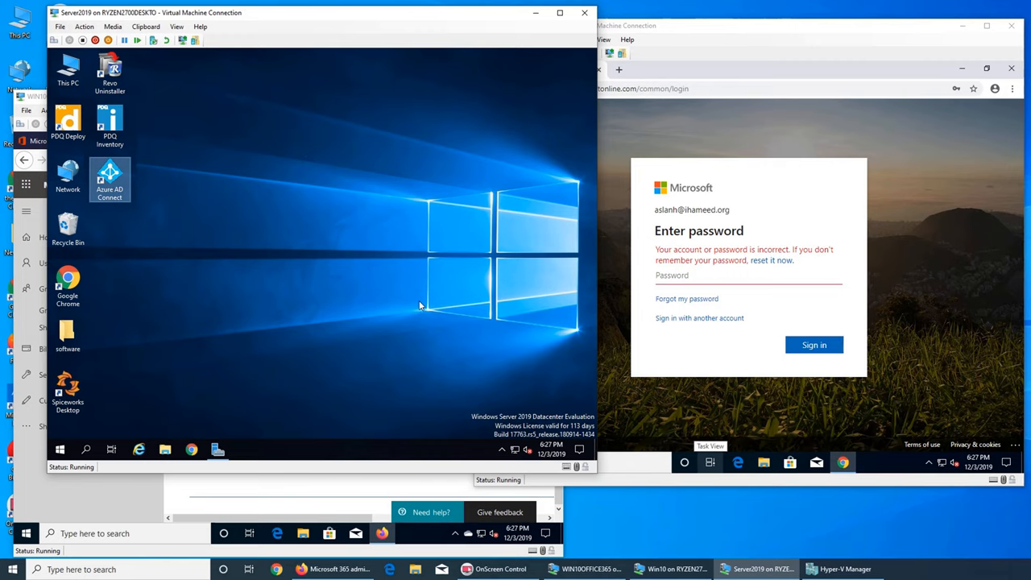
double_click(110, 177)
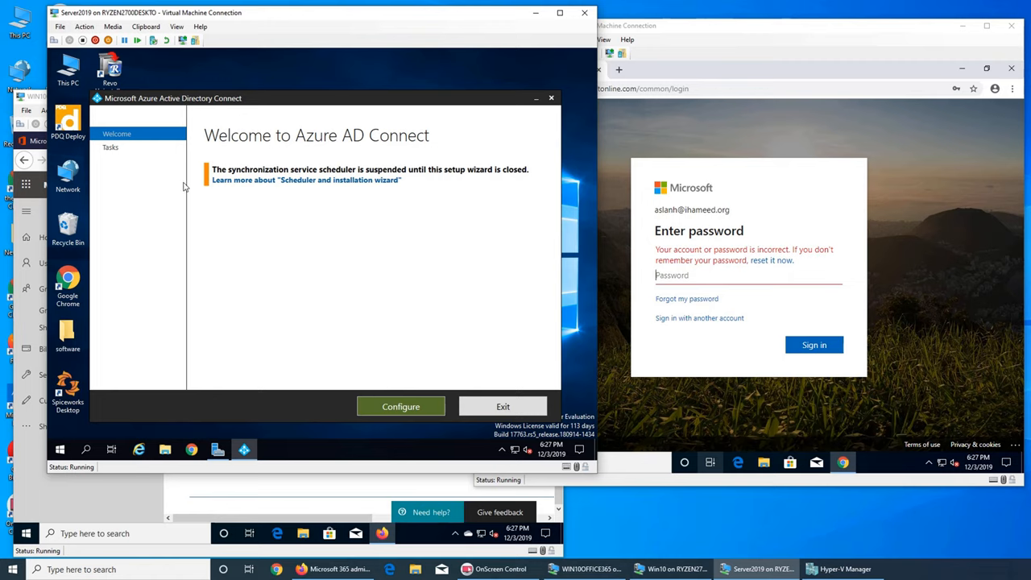
mouse_move(434, 181)
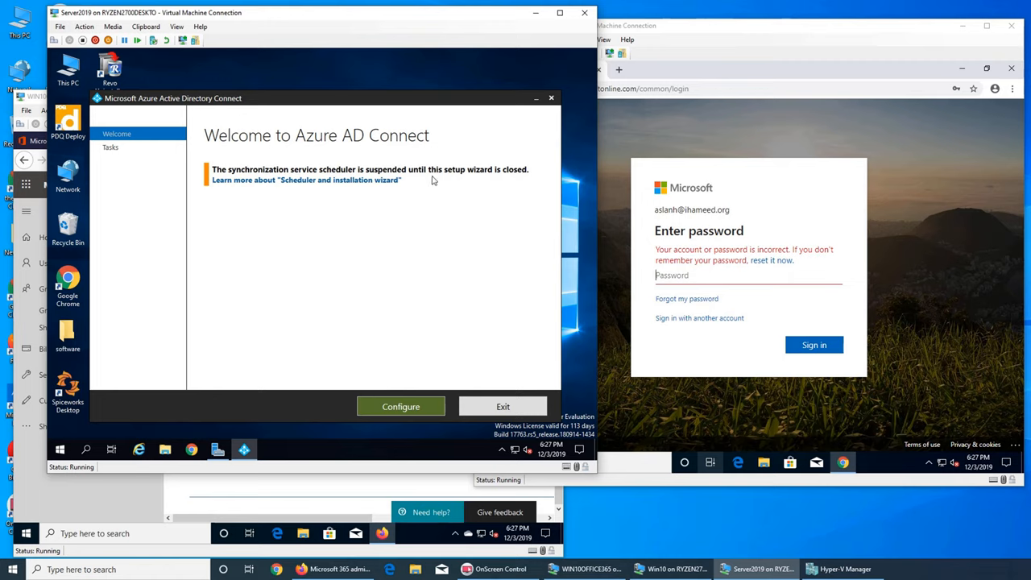
mouse_move(489, 186)
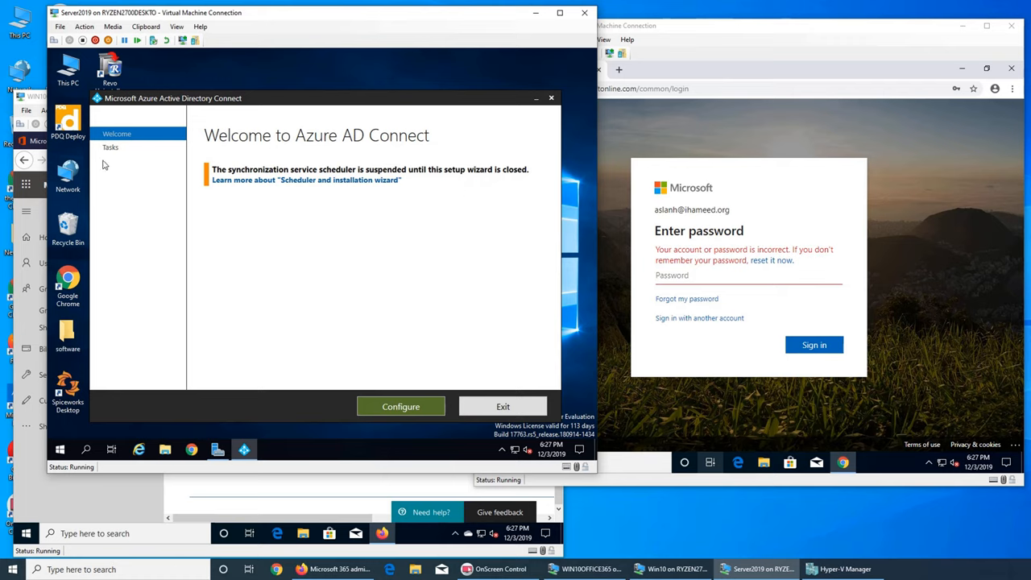
View the current configuration via Configure and review the synchronized directories and settings.
click(400, 406)
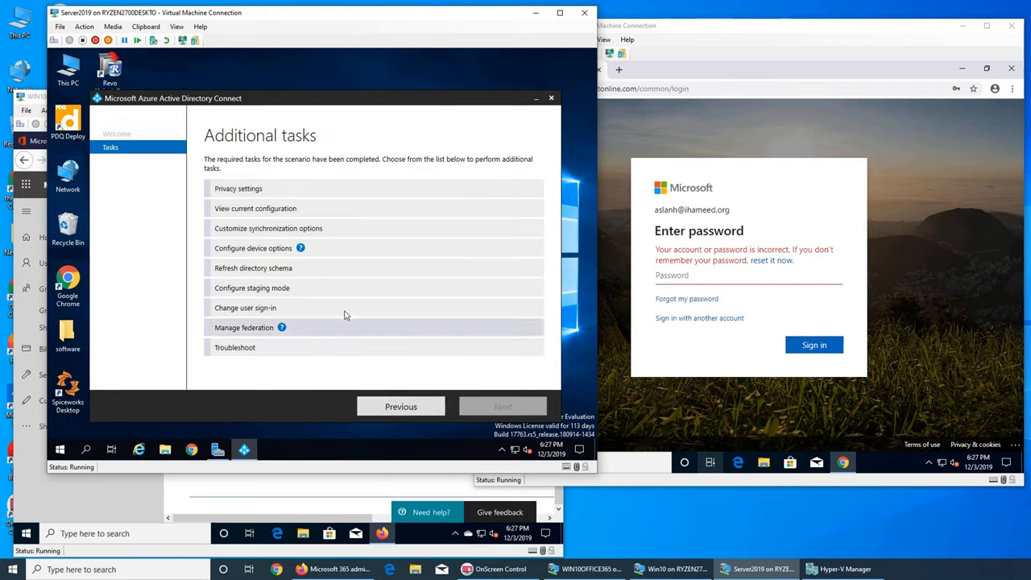
click(254, 208)
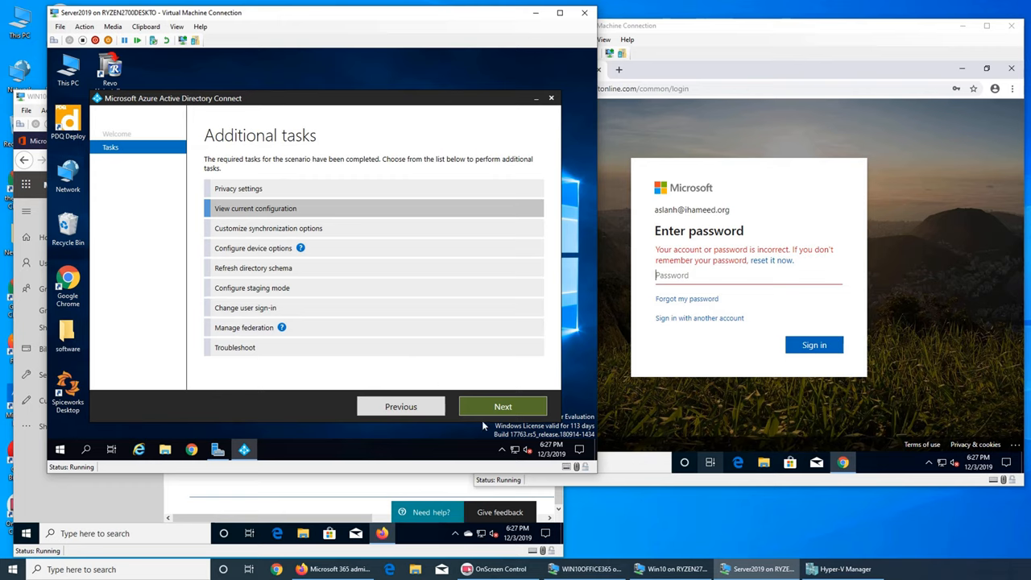
click(503, 406)
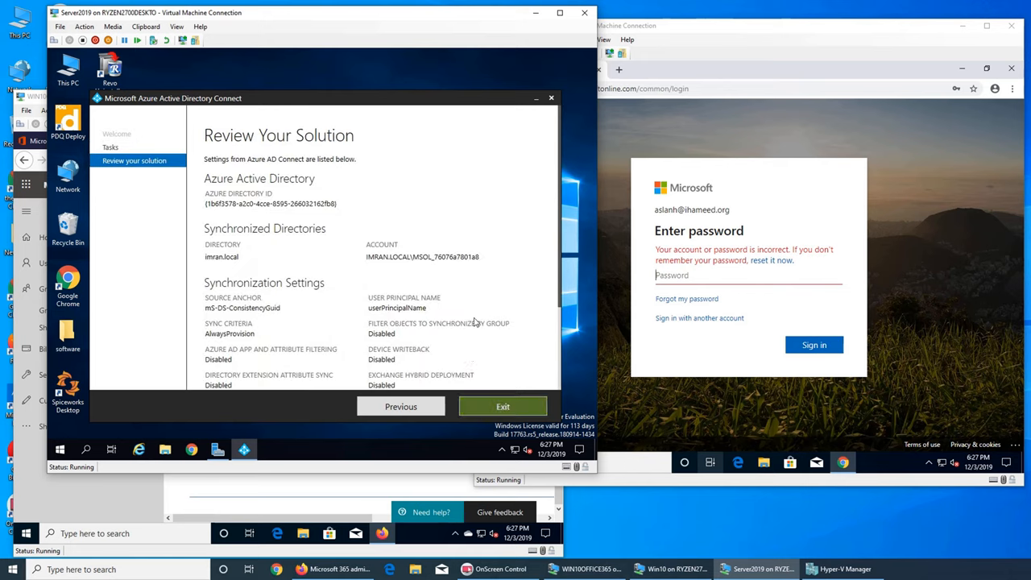
mouse_move(474, 293)
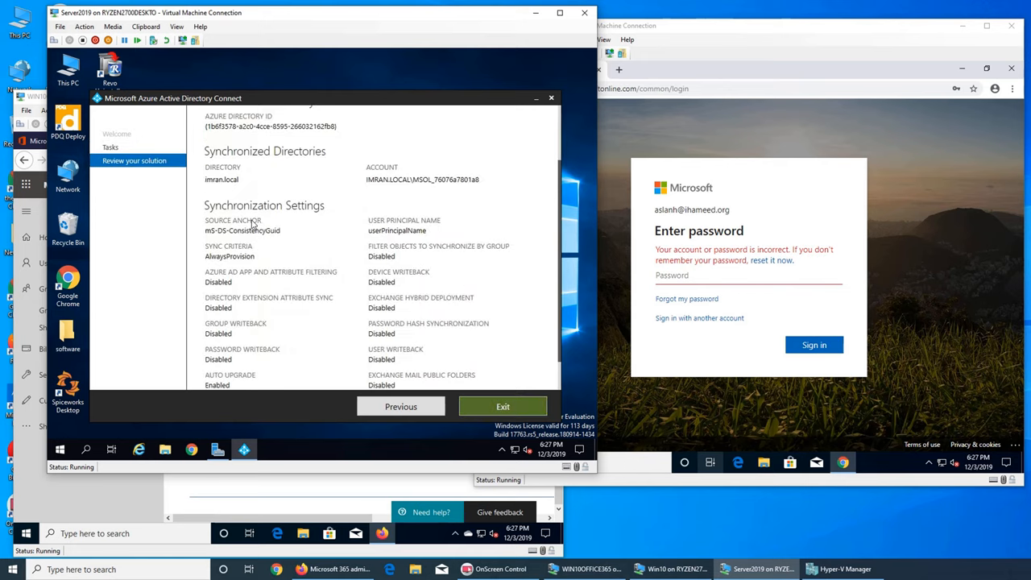
scroll(down, 3)
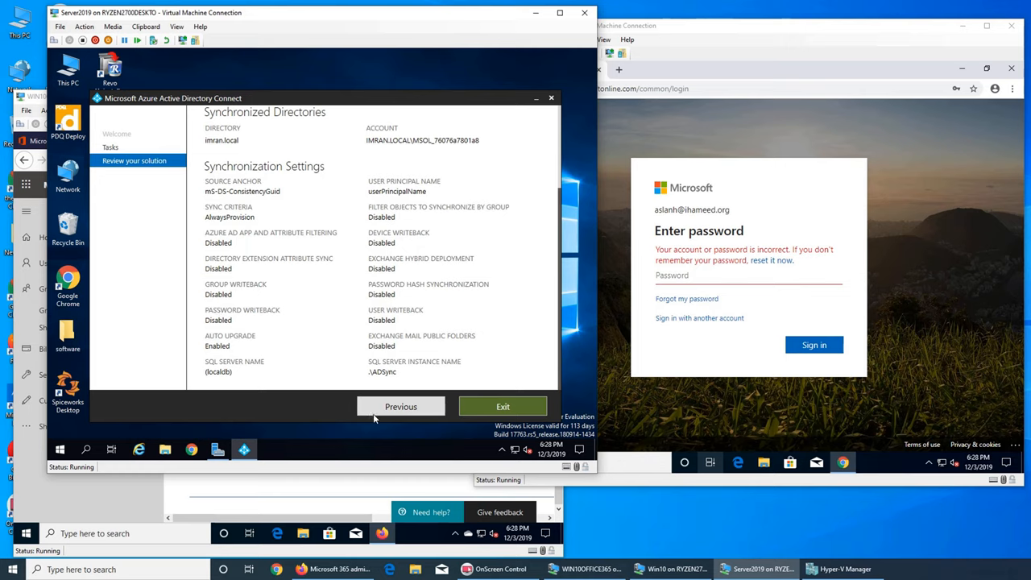
Choose Customize synchronization options and submit the Azure AD global administrator password.
click(400, 406)
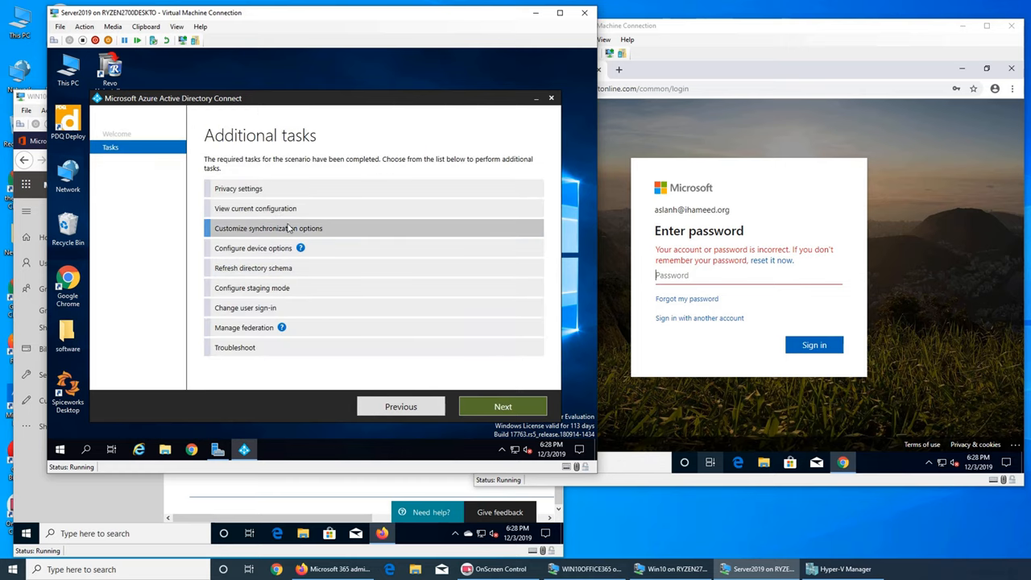
mouse_move(503, 406)
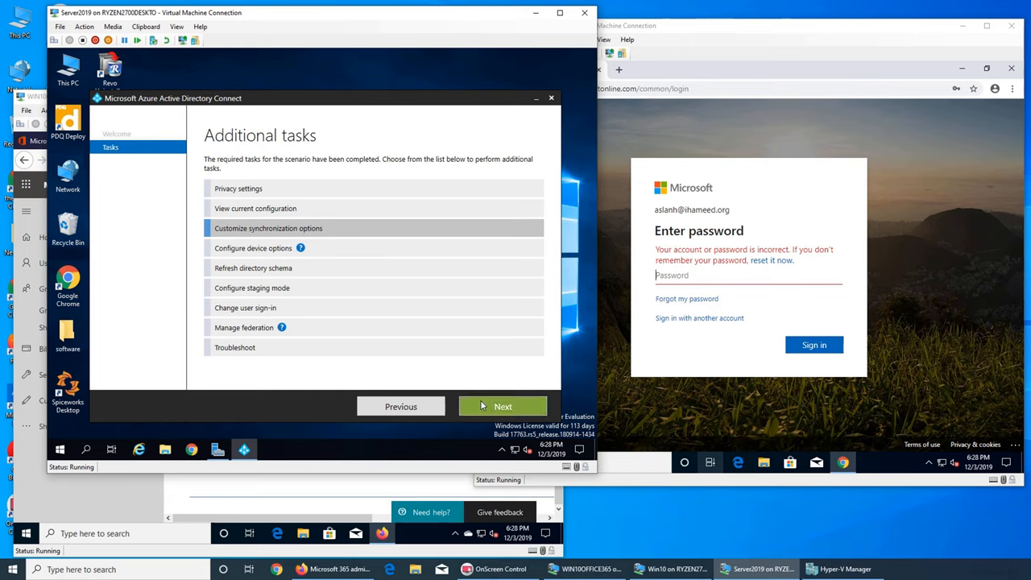
click(502, 406)
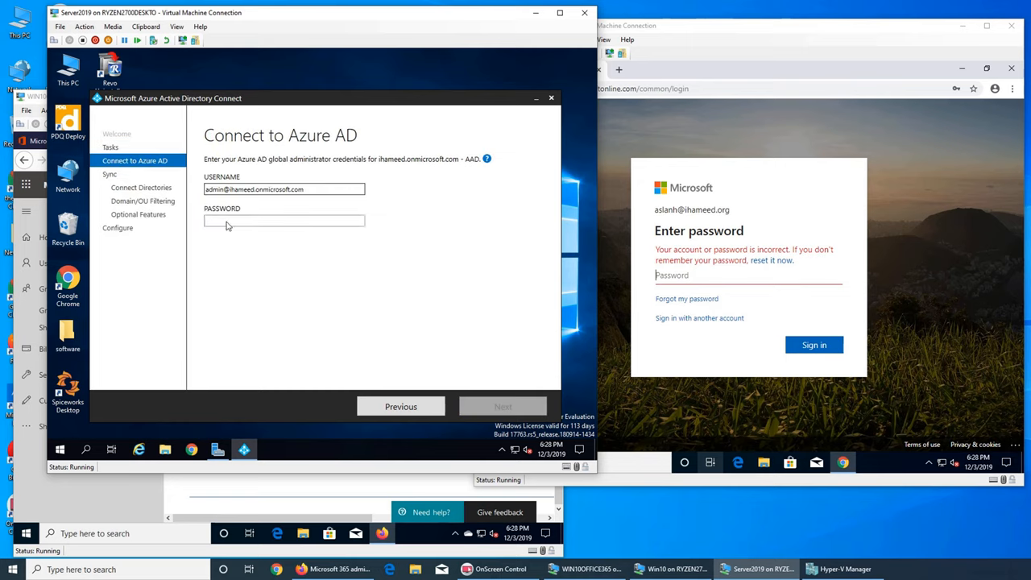
click(284, 219)
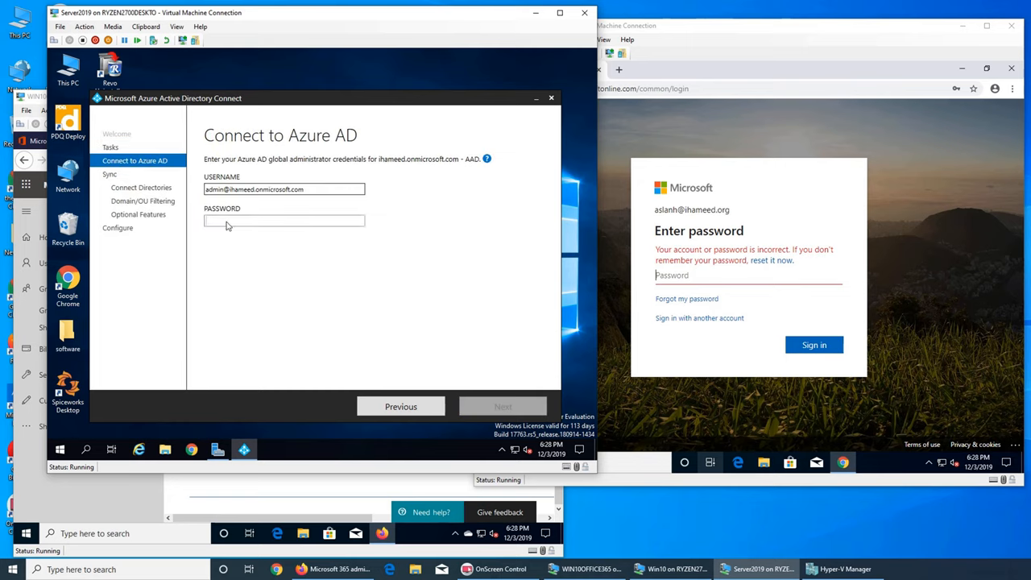
text(•••)
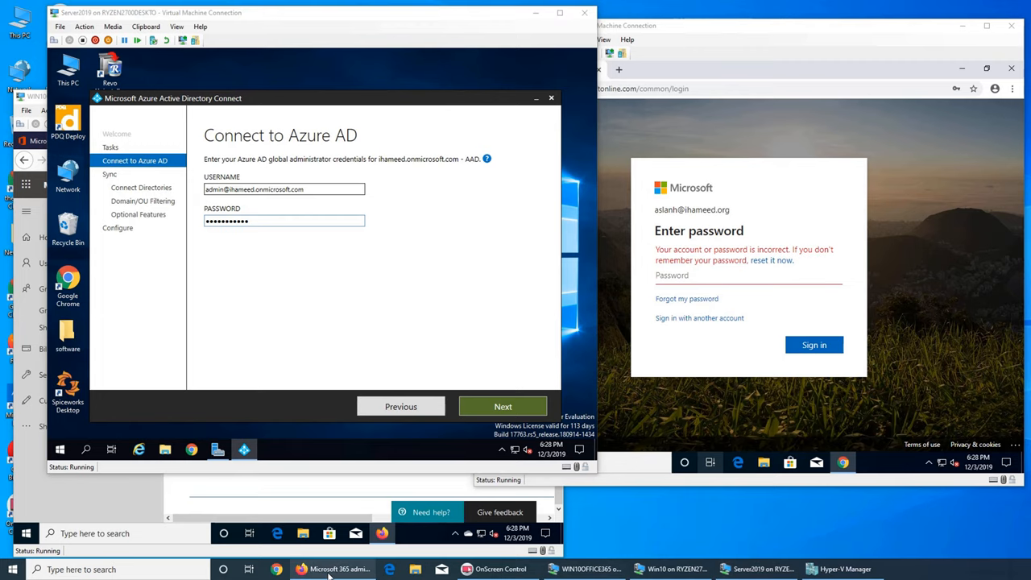
click(332, 568)
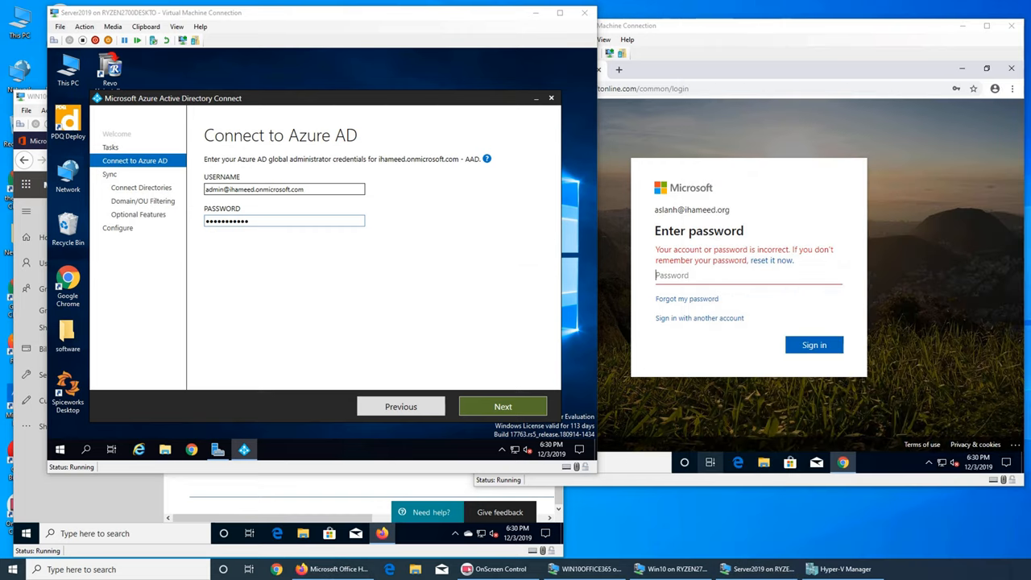
click(503, 407)
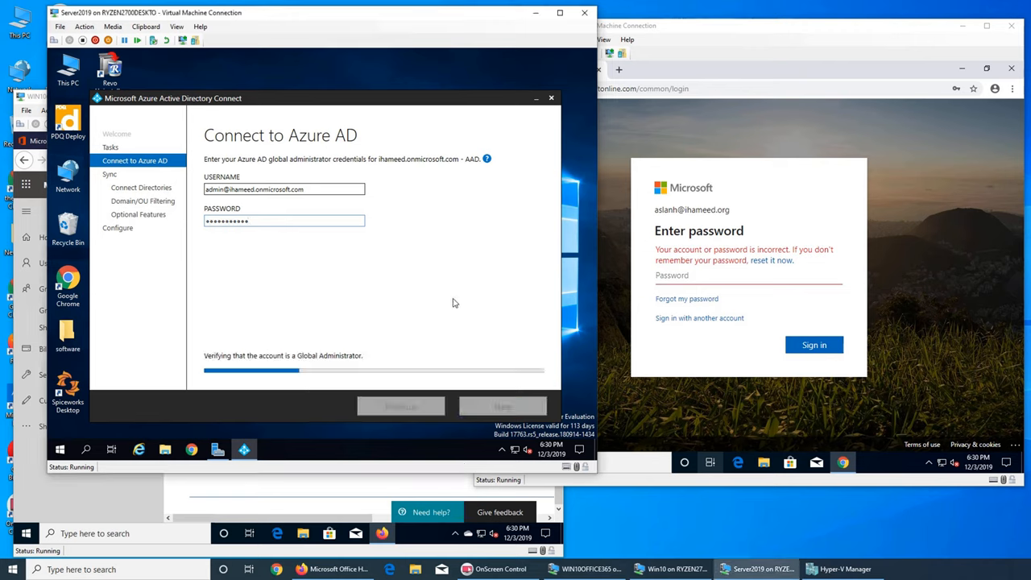
Proceed past Connect your directories to Domain and OU filtering and refresh the domain list.
click(503, 406)
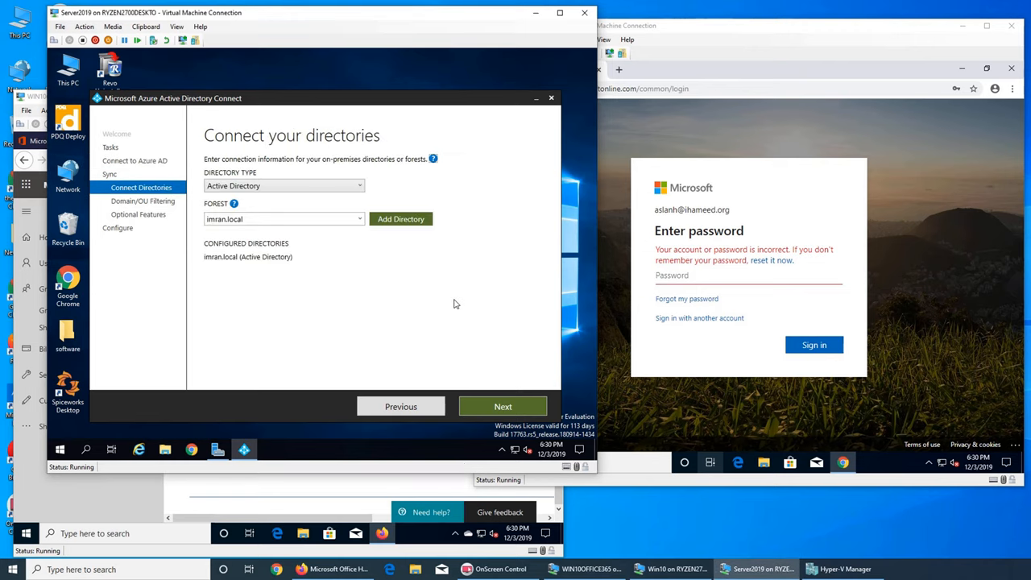
mouse_move(355, 241)
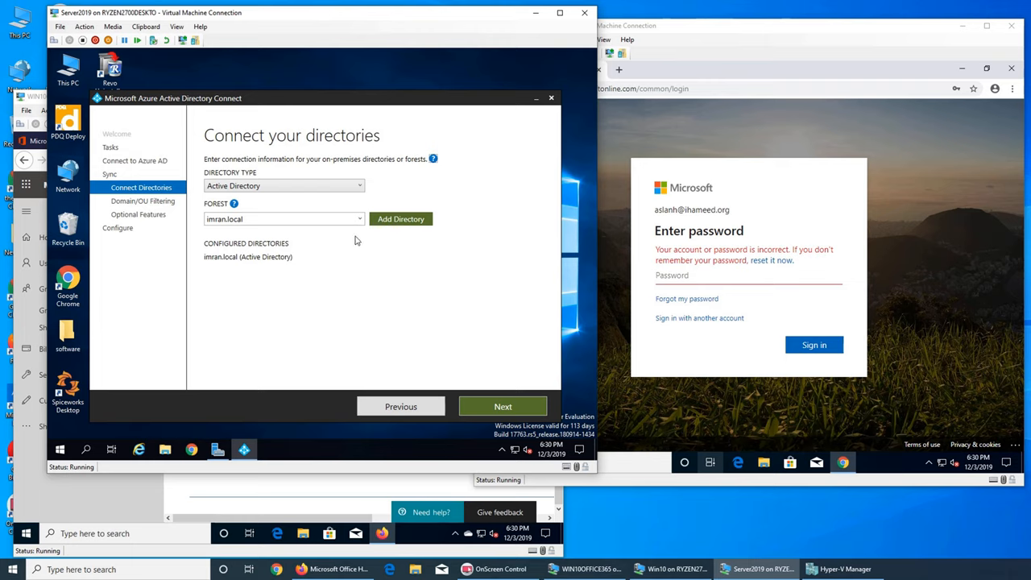
click(726, 274)
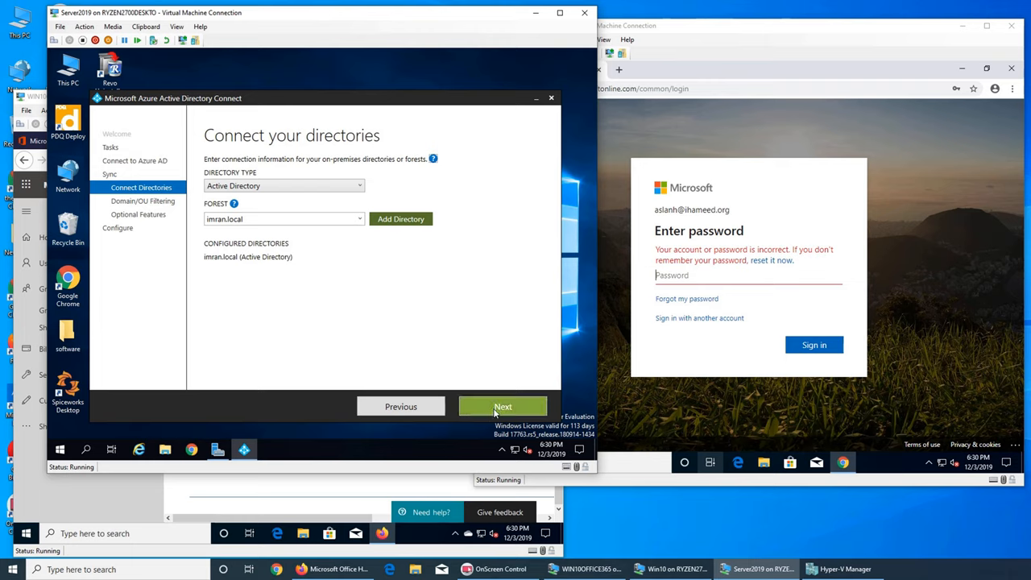
click(503, 406)
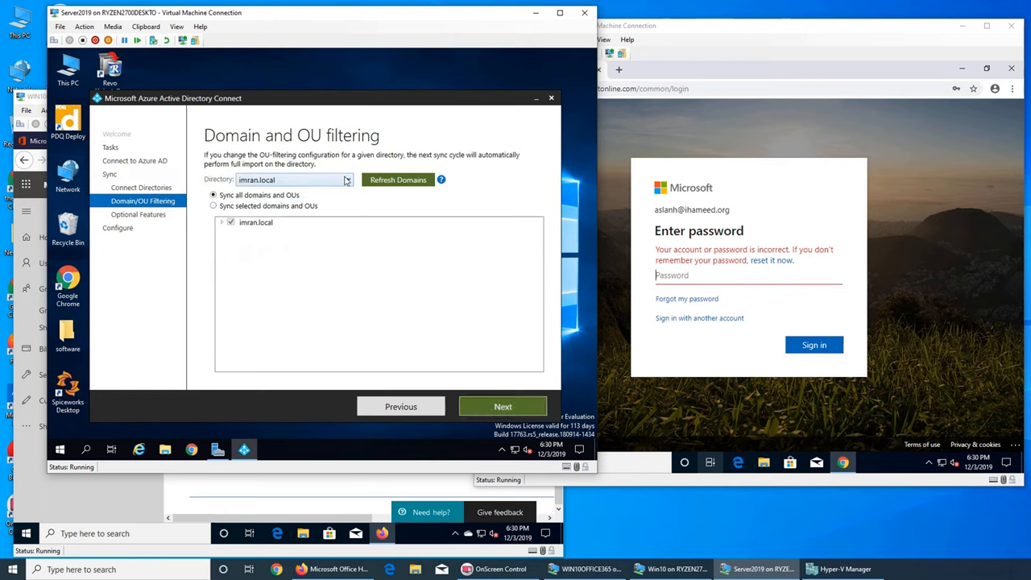
click(398, 179)
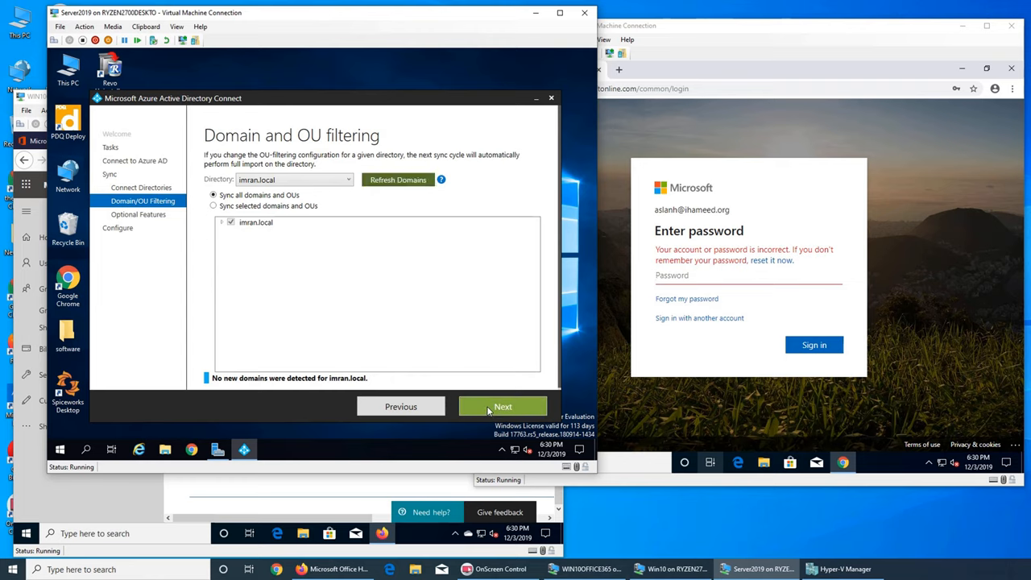
On Optional features, enable password hash synchronization and leave password writeback off.
click(502, 406)
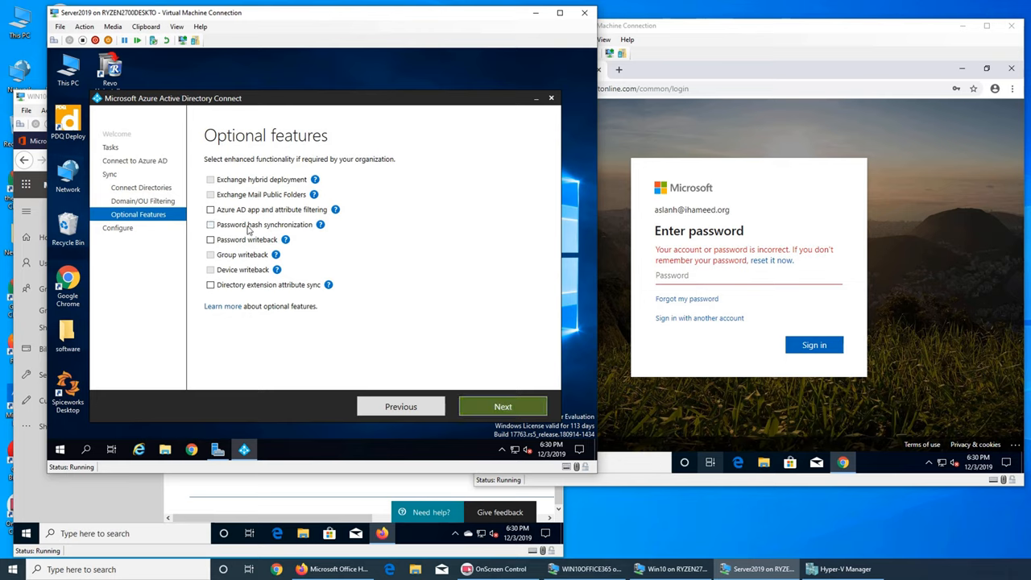
click(209, 224)
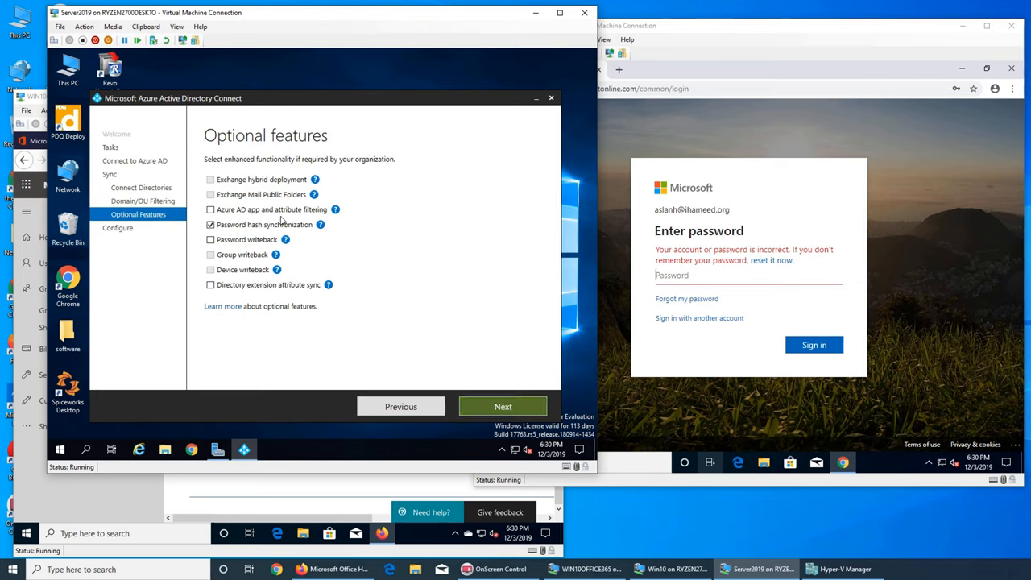
click(210, 238)
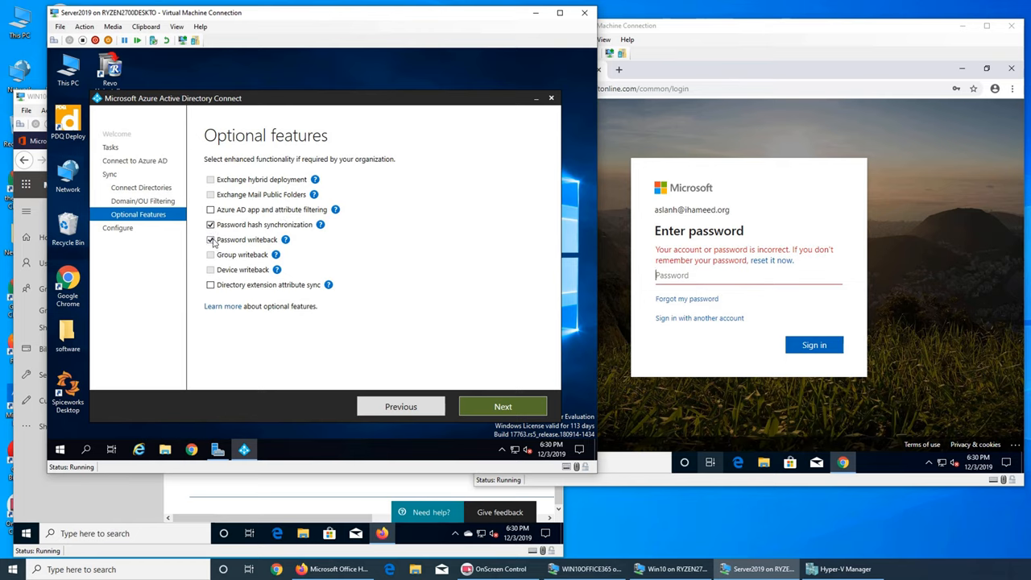
click(210, 238)
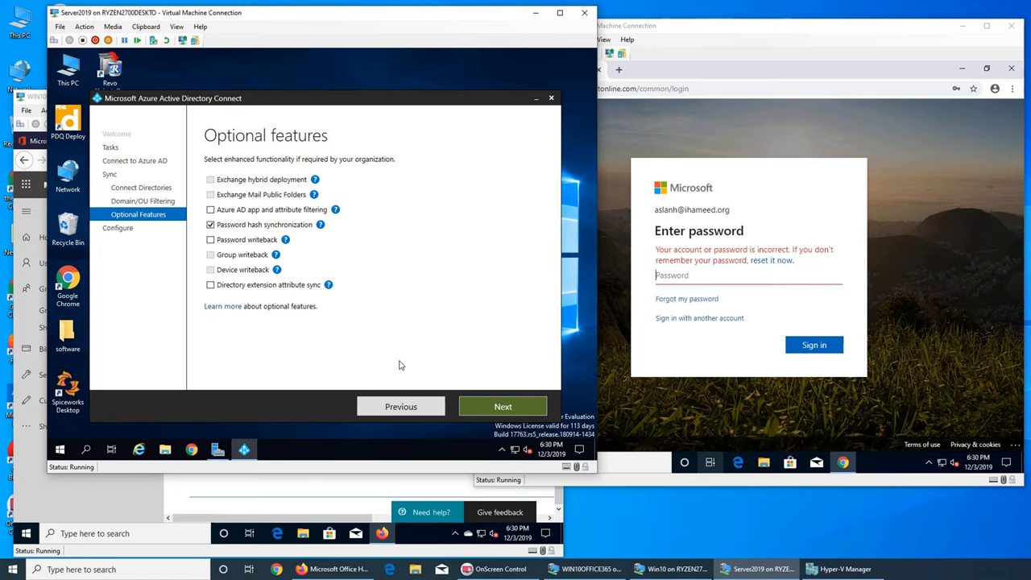
mouse_move(348, 278)
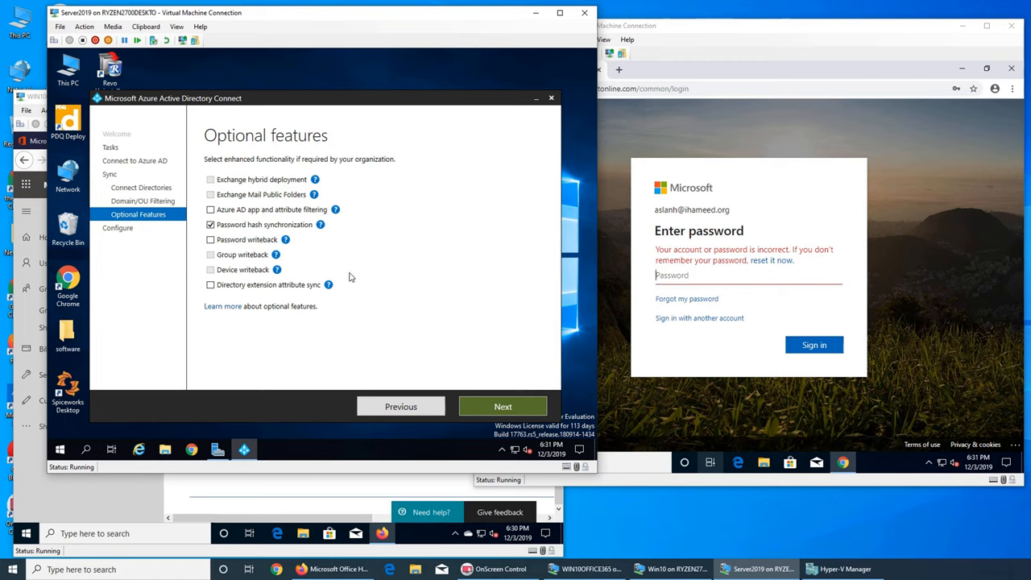
mouse_move(362, 285)
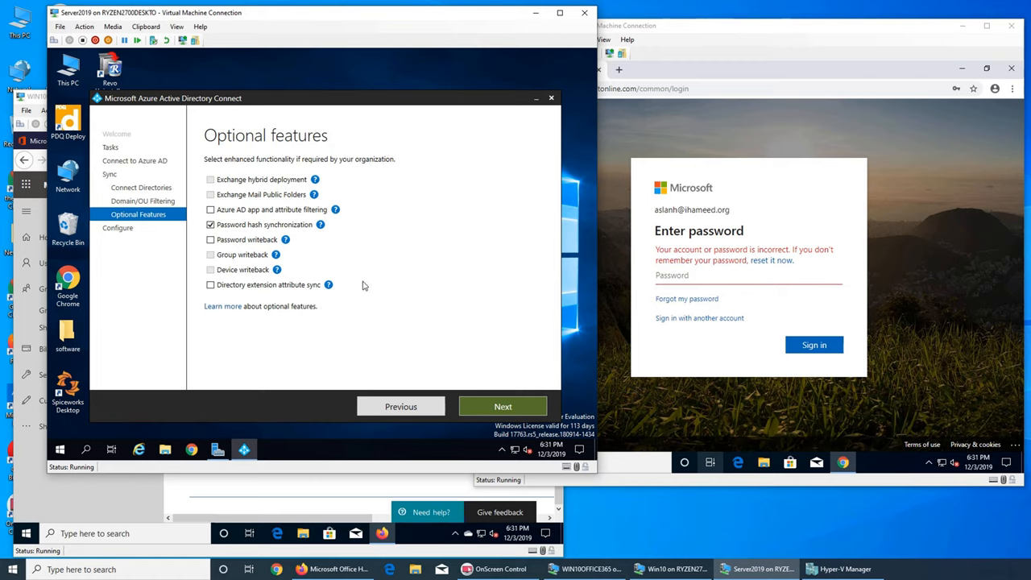
mouse_move(285, 238)
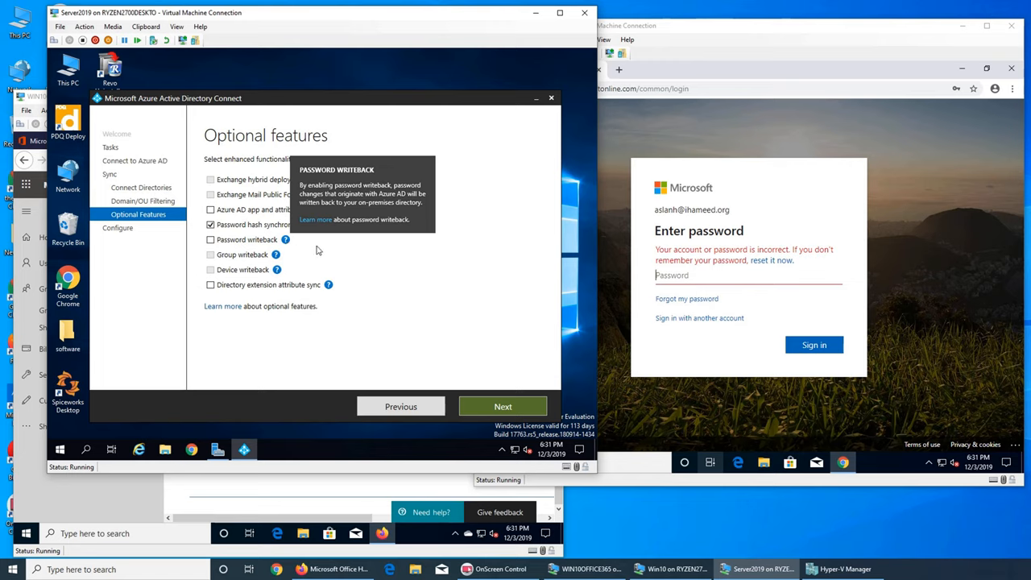
mouse_move(319, 225)
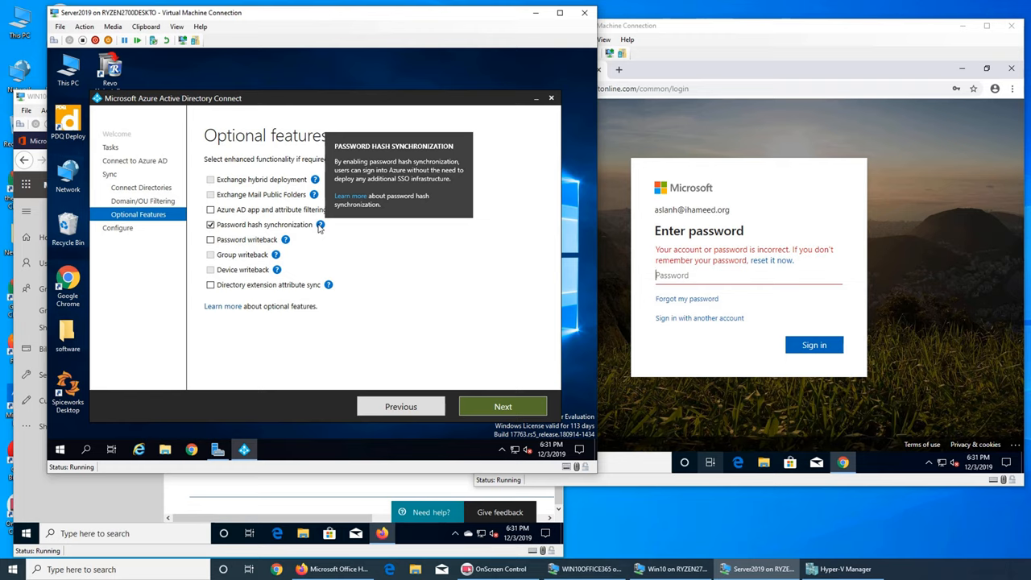
mouse_move(293, 239)
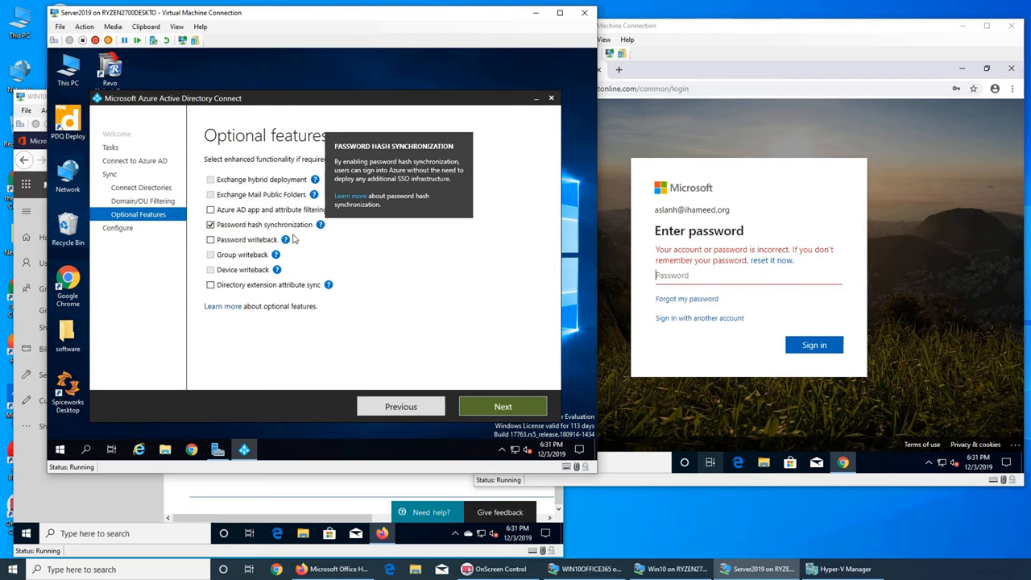
mouse_move(266, 232)
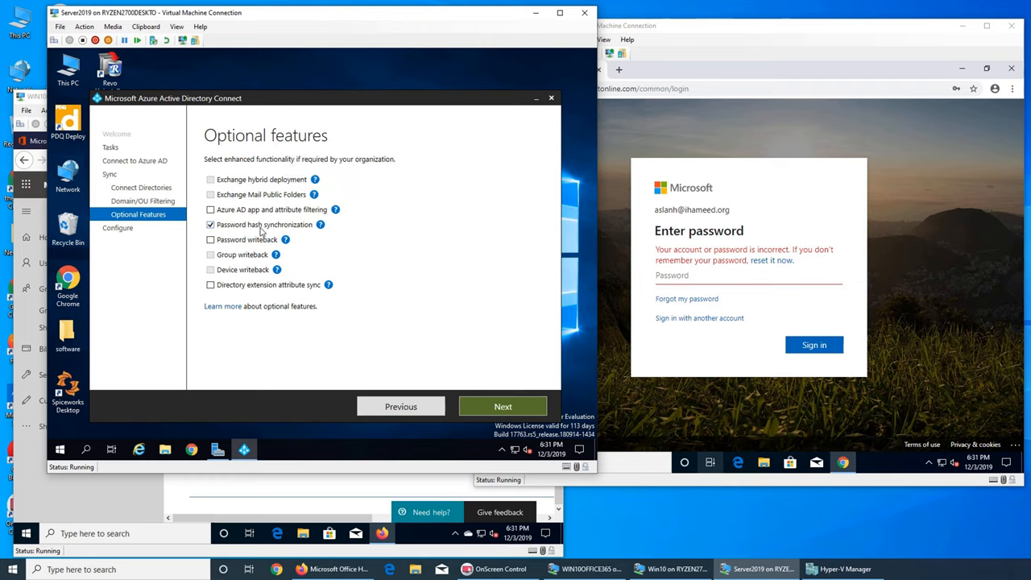
mouse_move(285, 239)
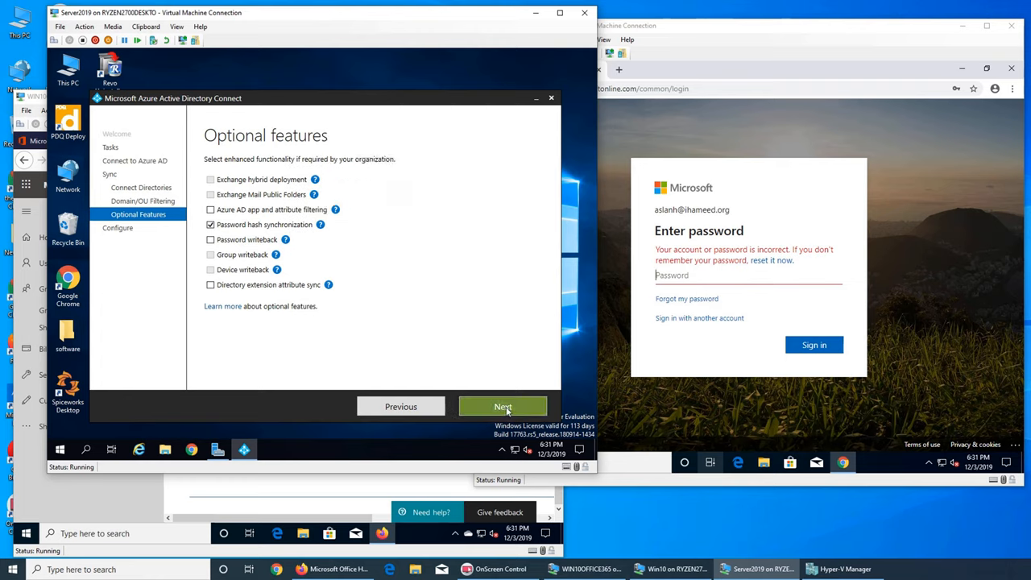
Apply the configuration with 'Start the synchronization process' kept checked until it completes.
click(503, 406)
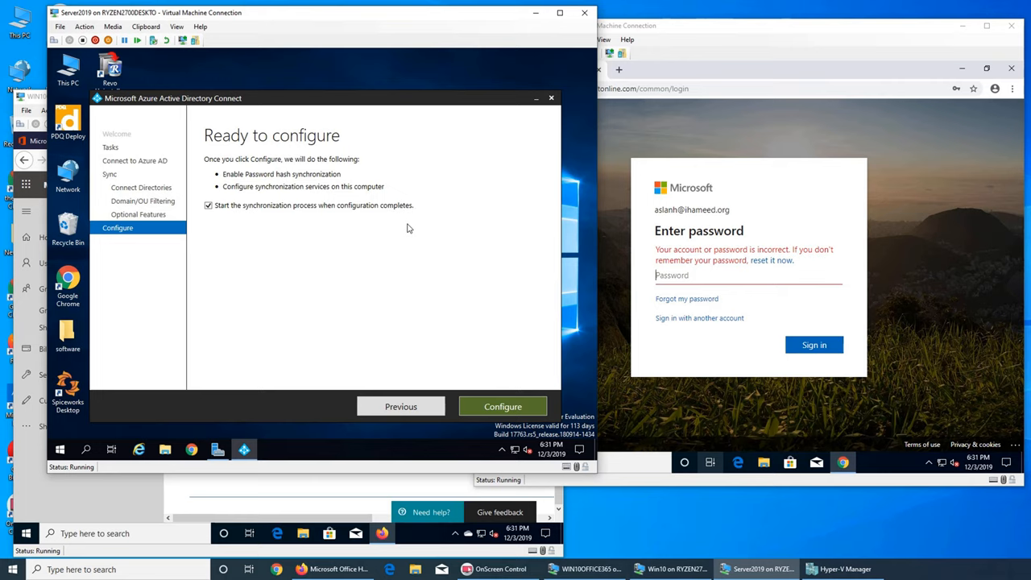
click(503, 406)
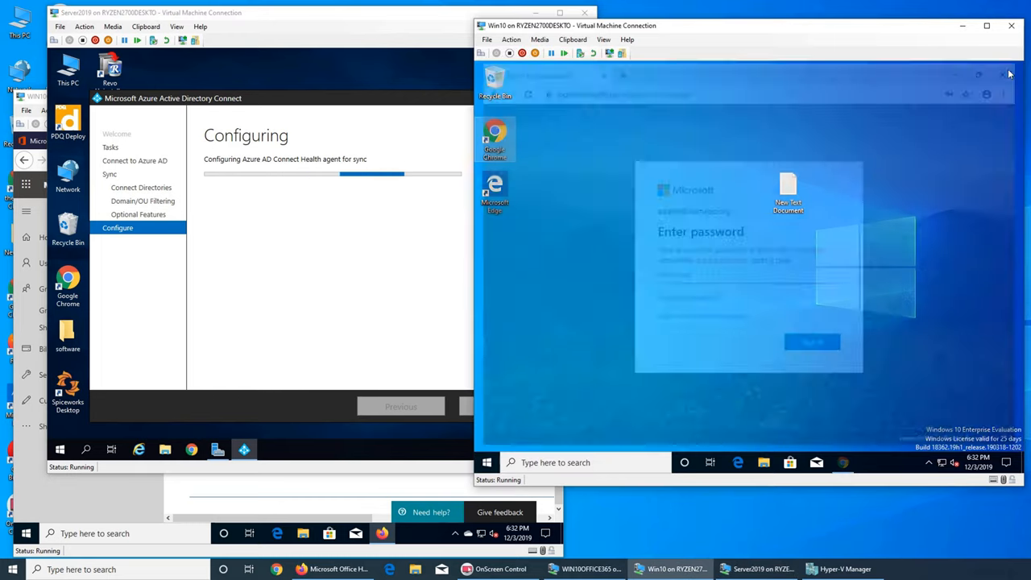
right_click(701, 314)
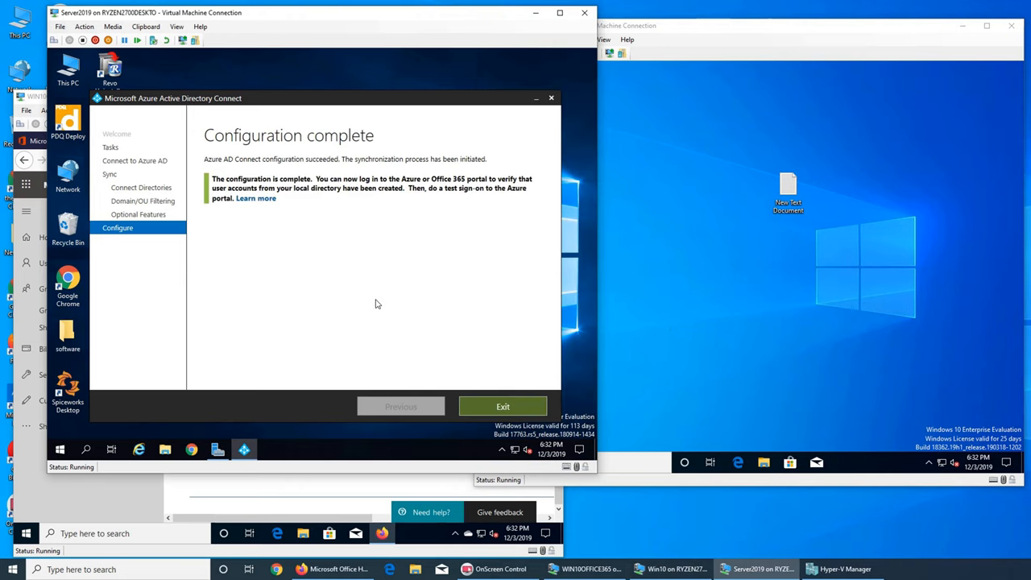
mouse_move(359, 182)
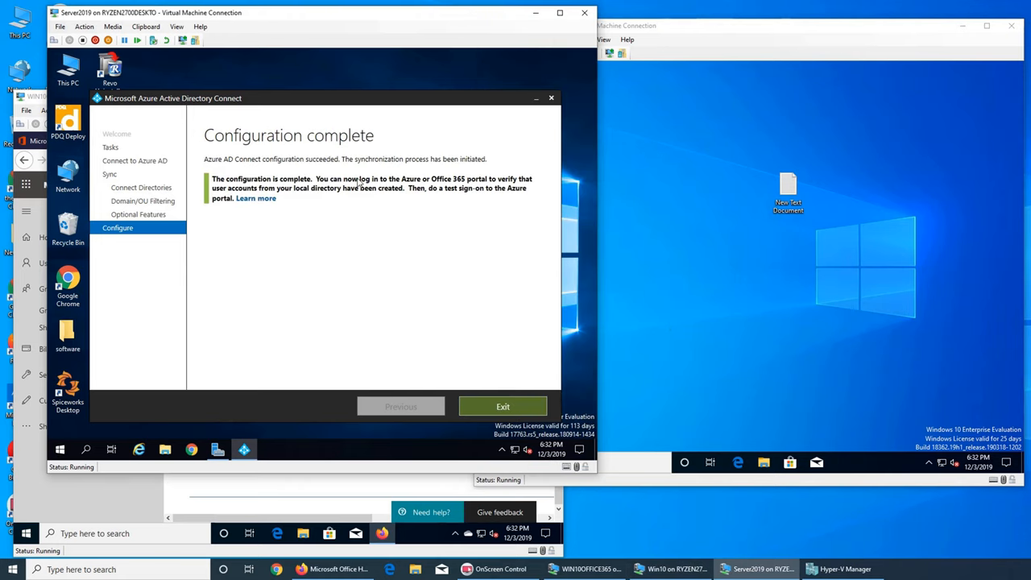
mouse_move(281, 203)
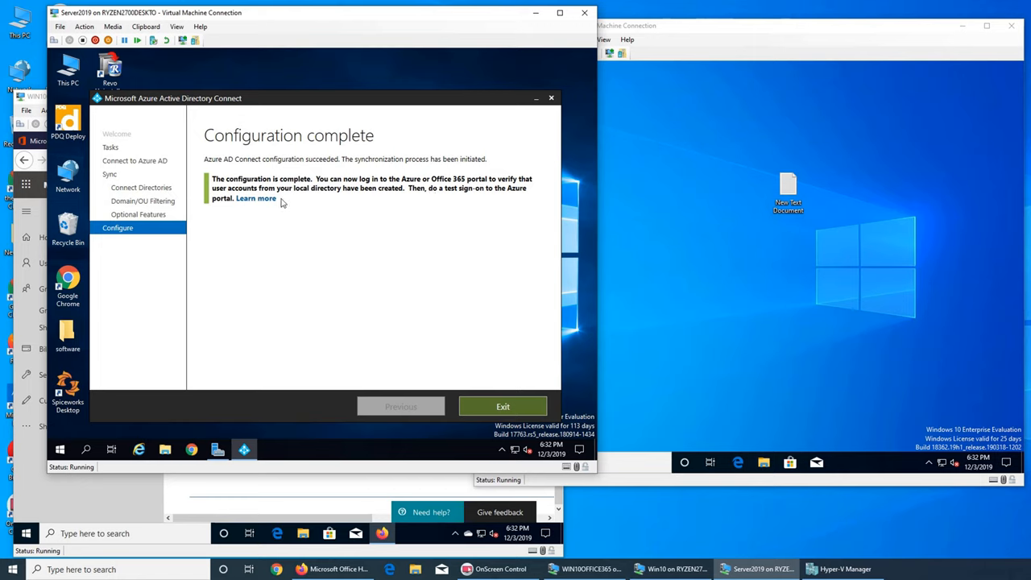
mouse_move(422, 199)
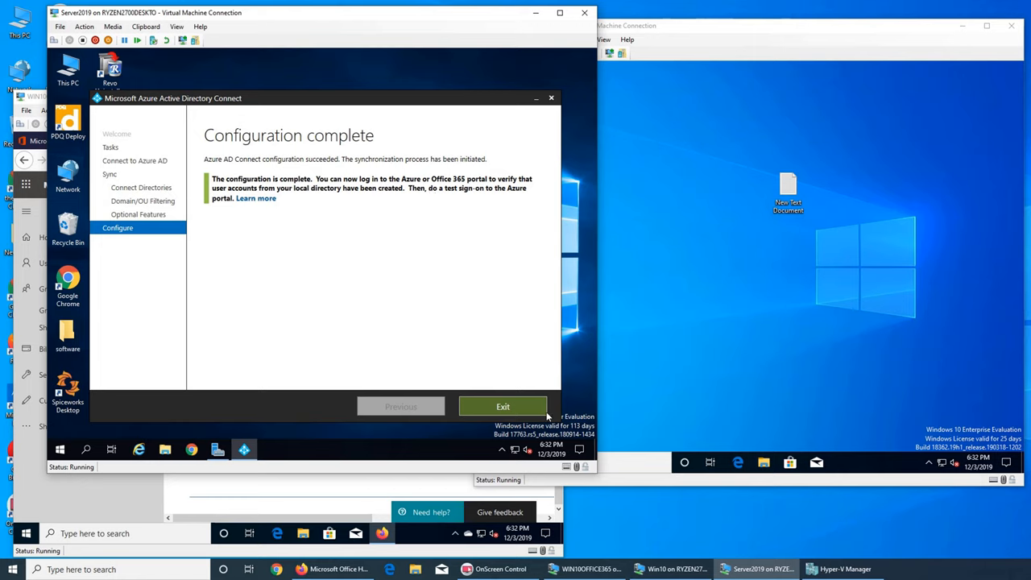
Exit the completed Azure AD Connect wizard.
click(503, 406)
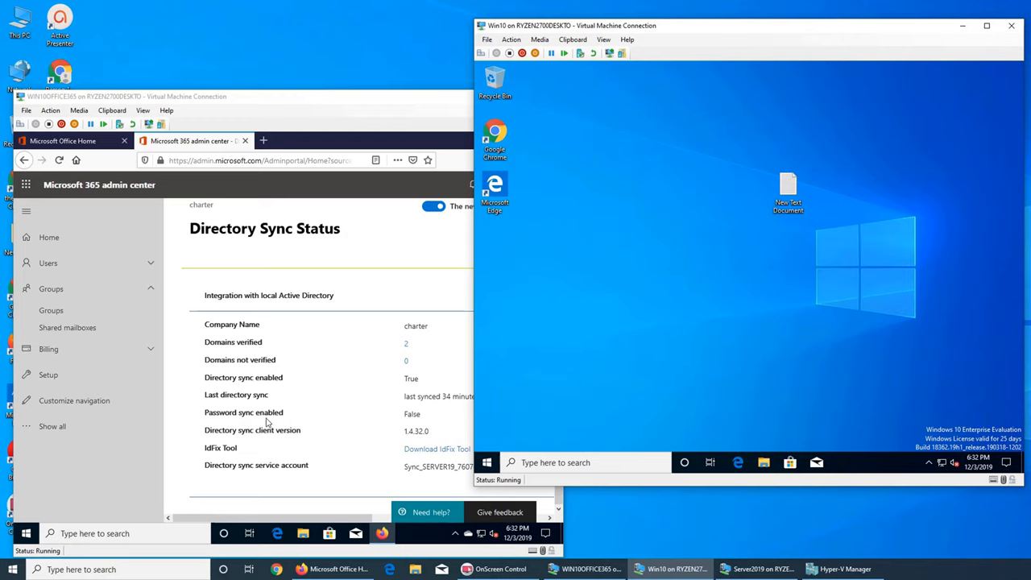
mouse_move(361, 438)
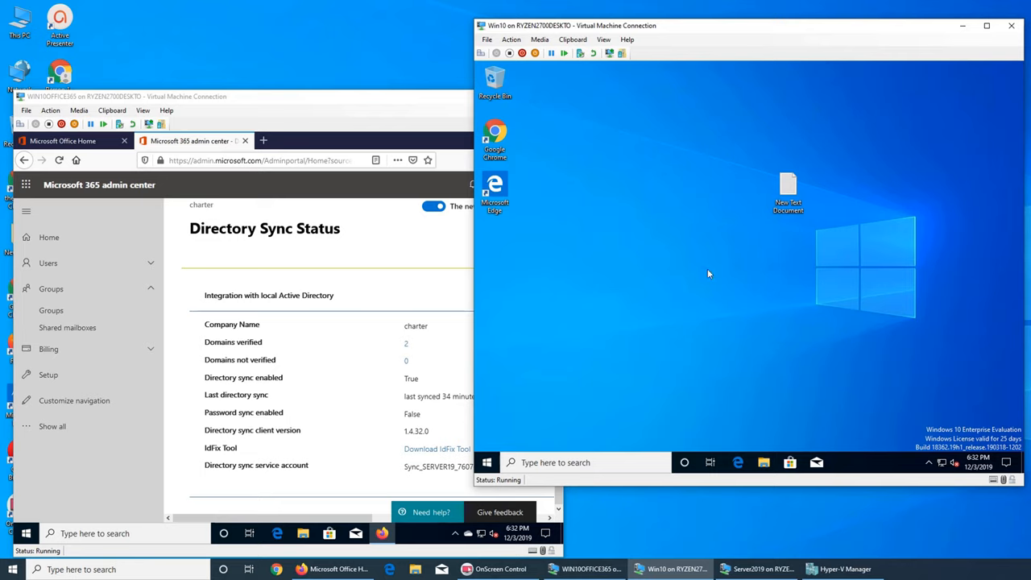
mouse_move(519, 135)
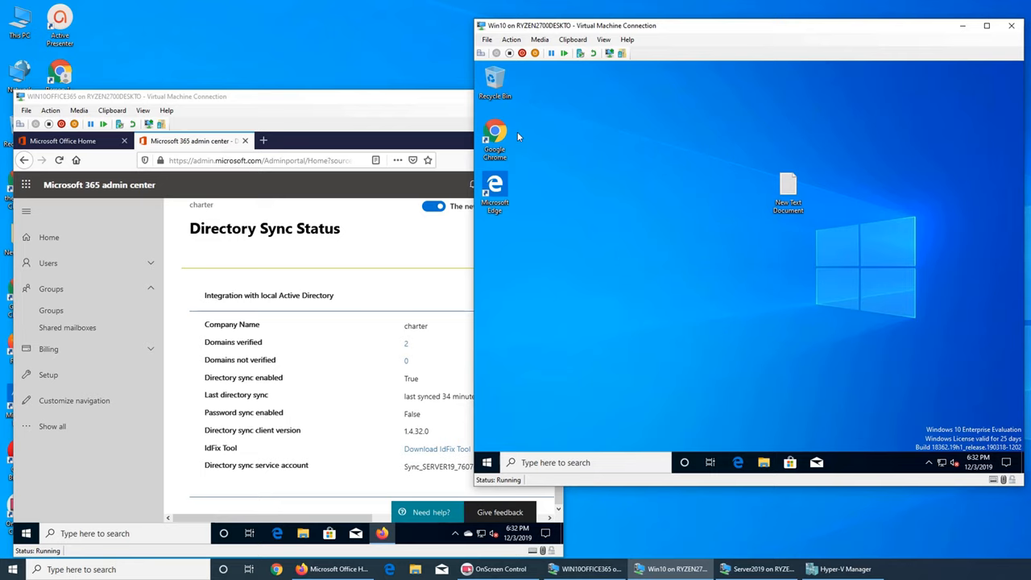
Sign in at office.com as a different account using the synced user's email and password.
double_click(495, 137)
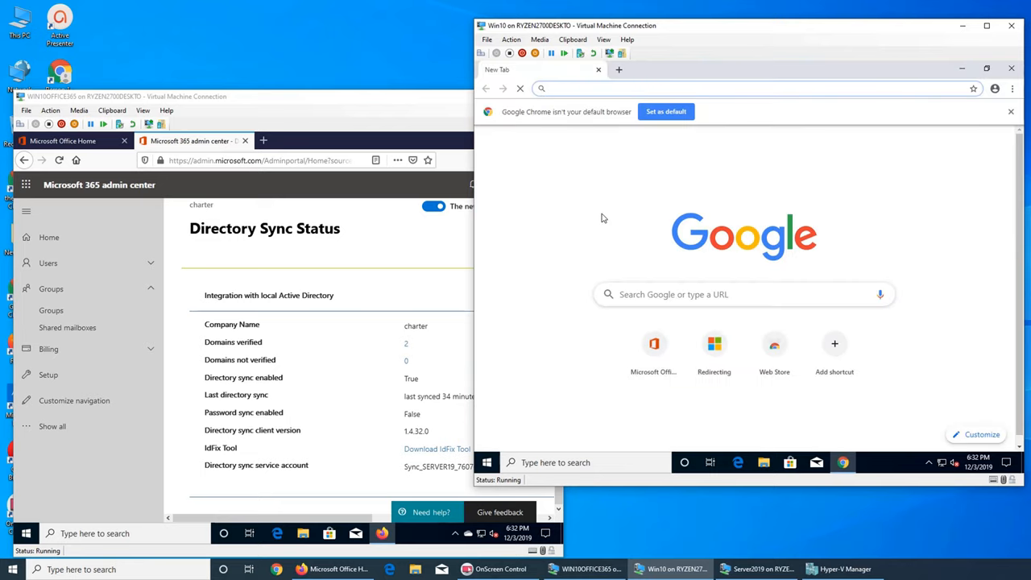
text(office.com)
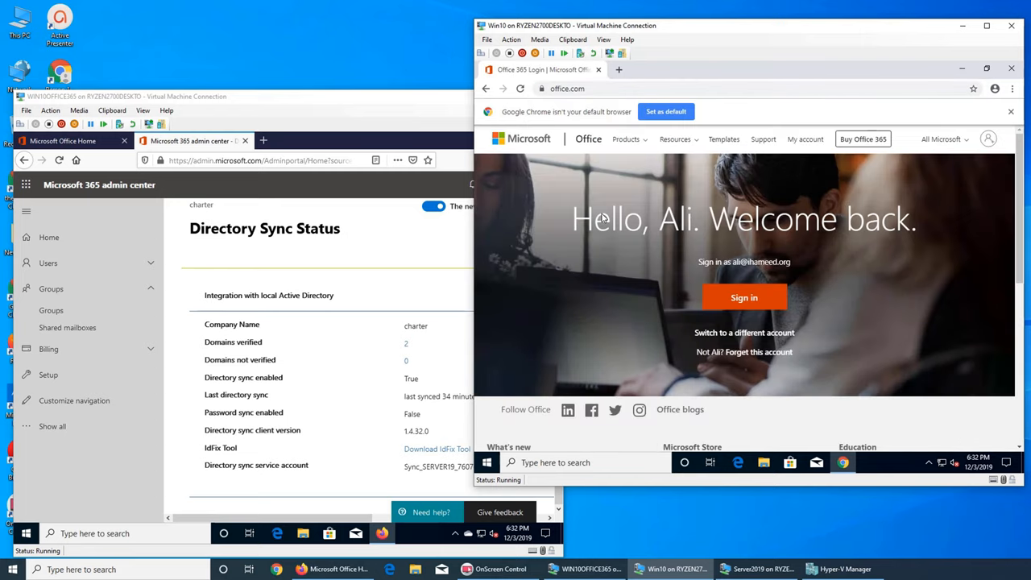
click(745, 261)
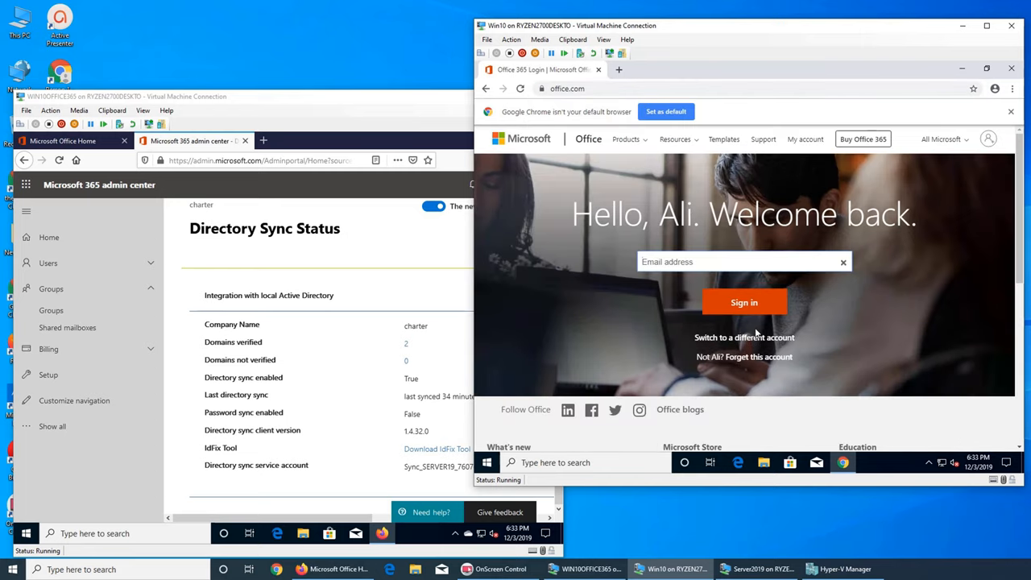
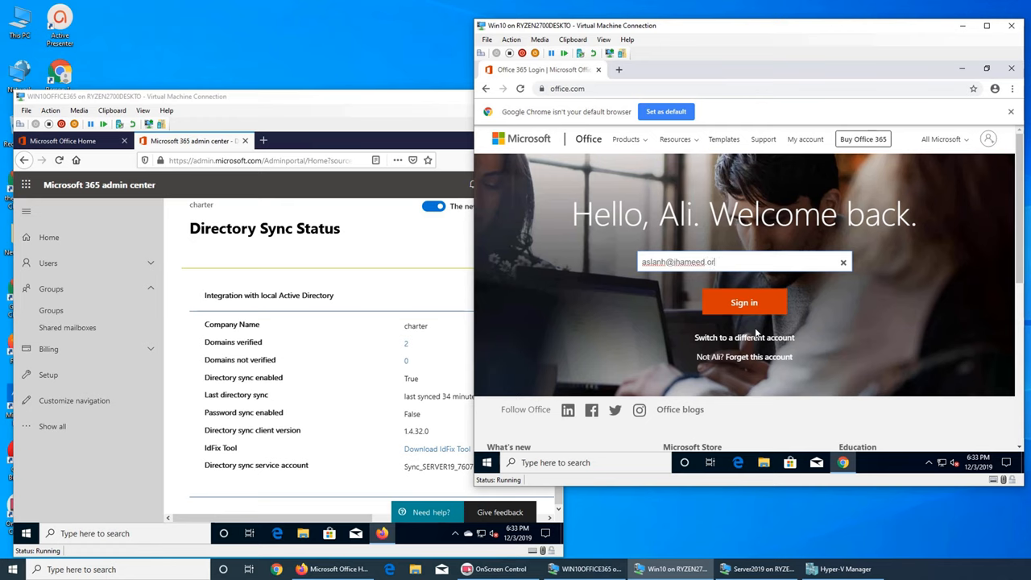
click(744, 303)
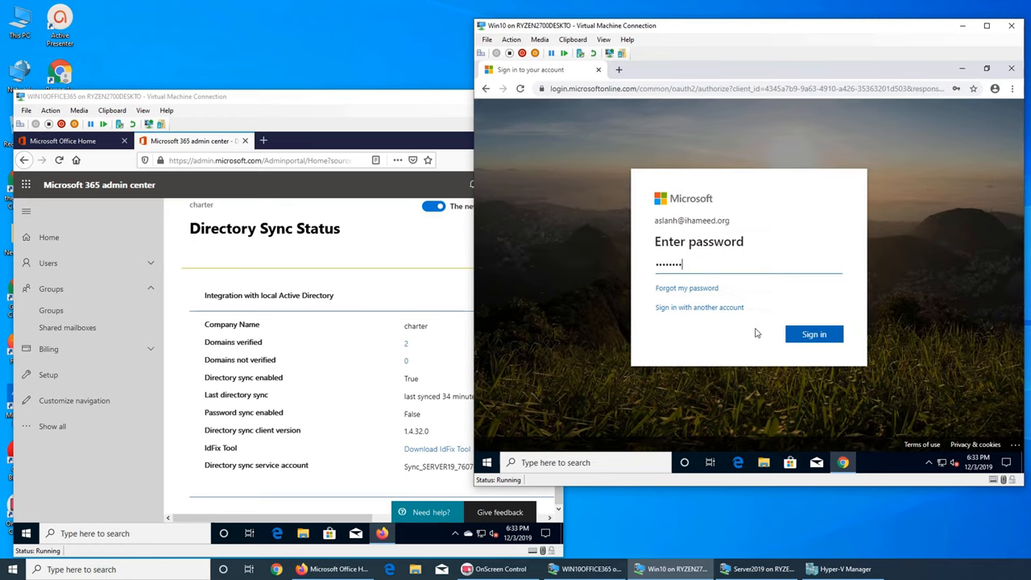
click(814, 334)
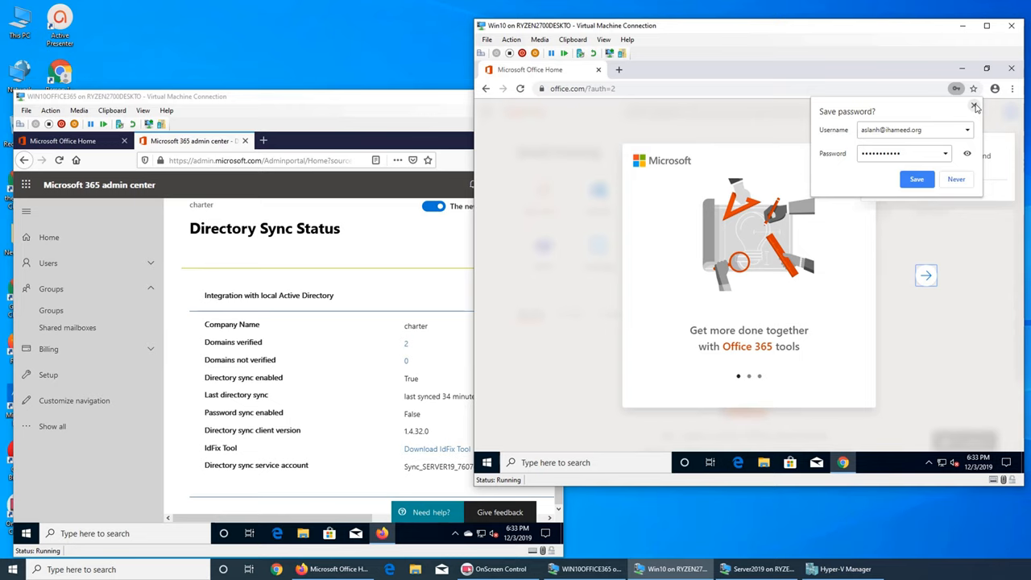
mouse_move(975, 107)
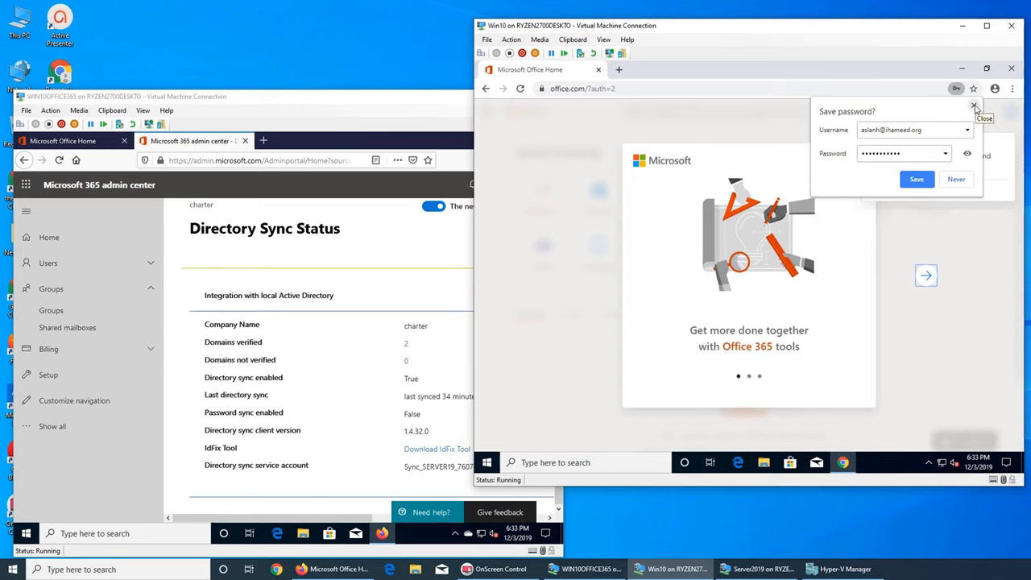
Save the password, dismiss the notices, and finish the welcome tour to reach the Office home page.
click(915, 179)
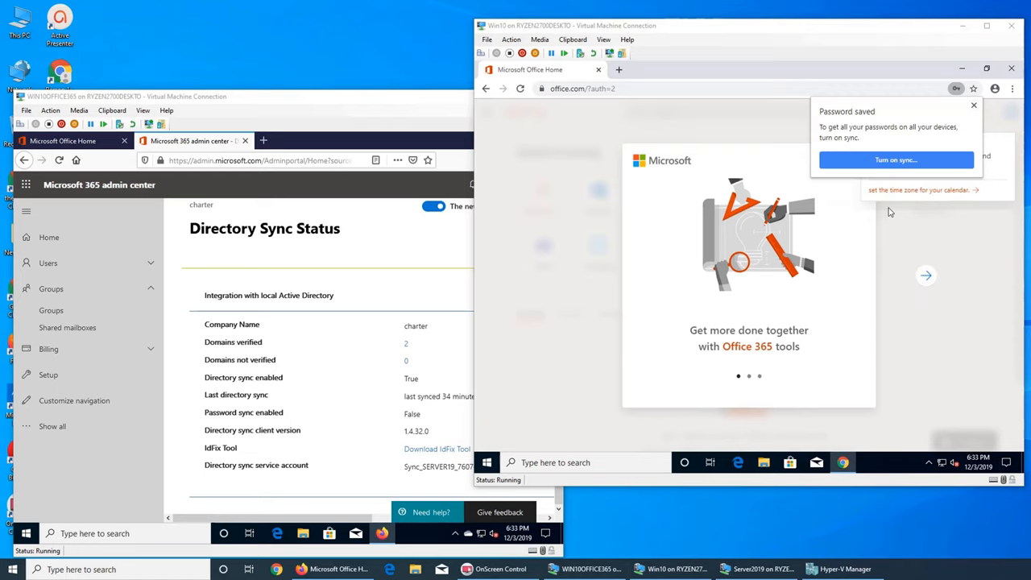
click(973, 107)
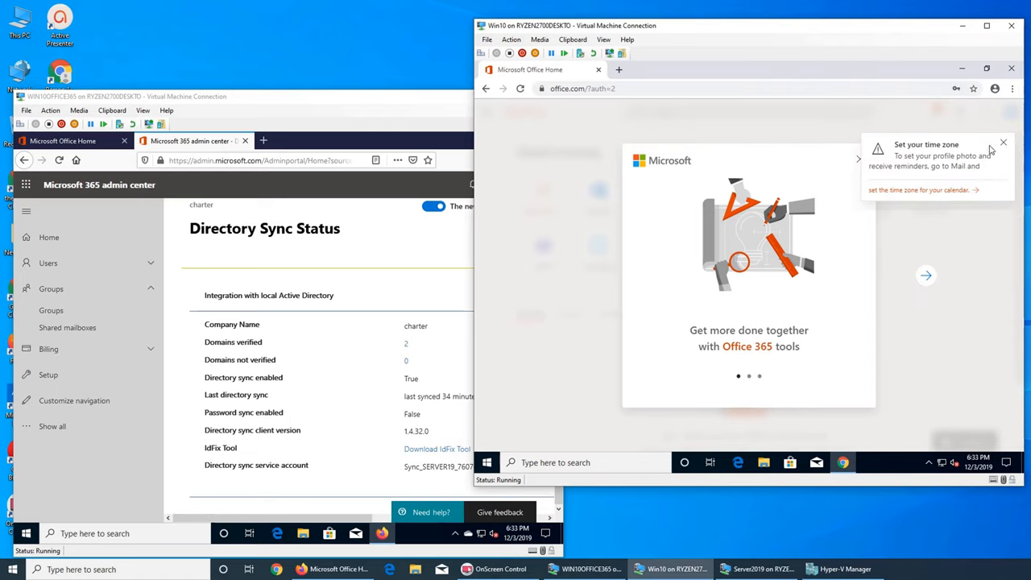
click(1004, 142)
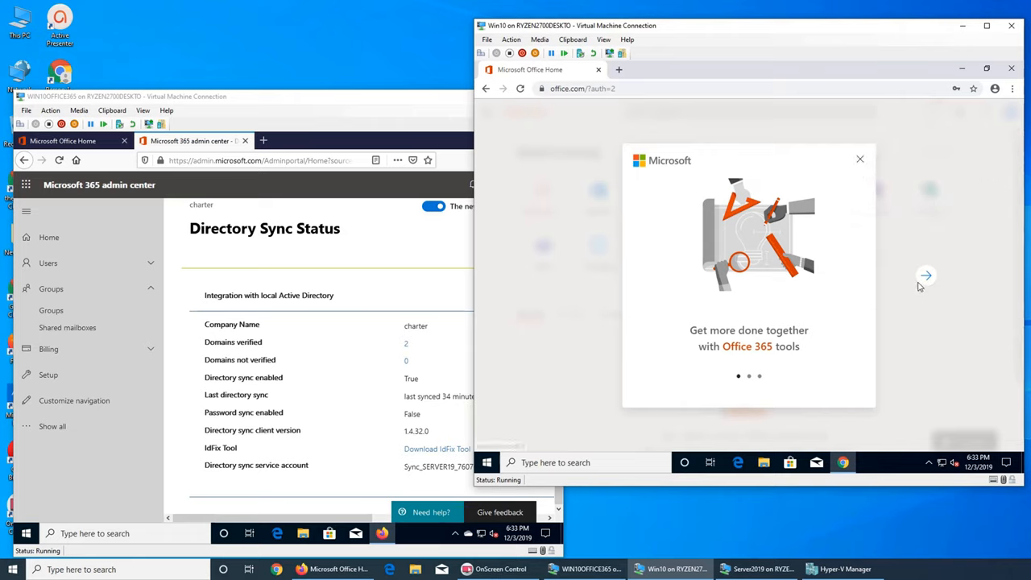
click(926, 276)
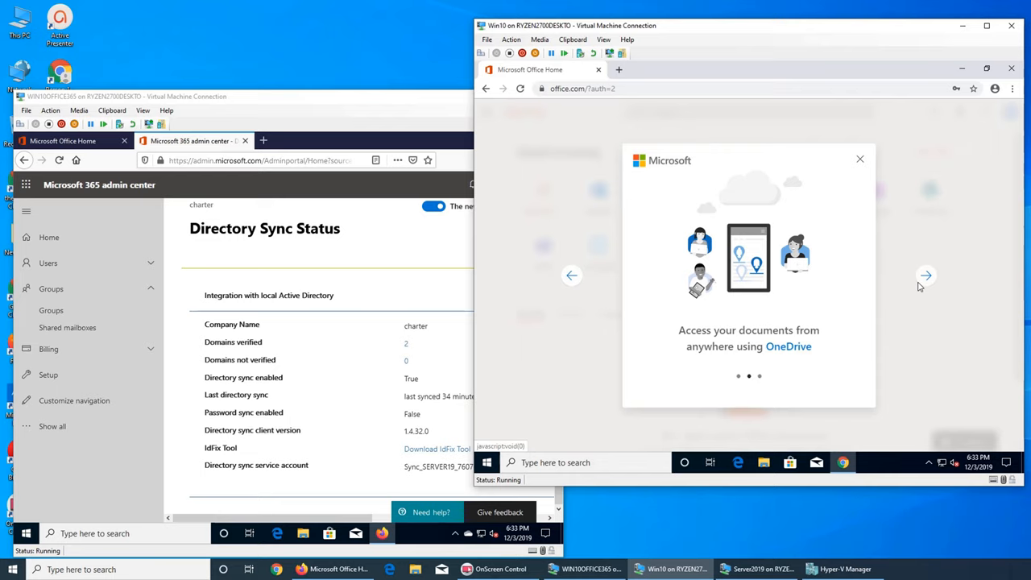
click(925, 276)
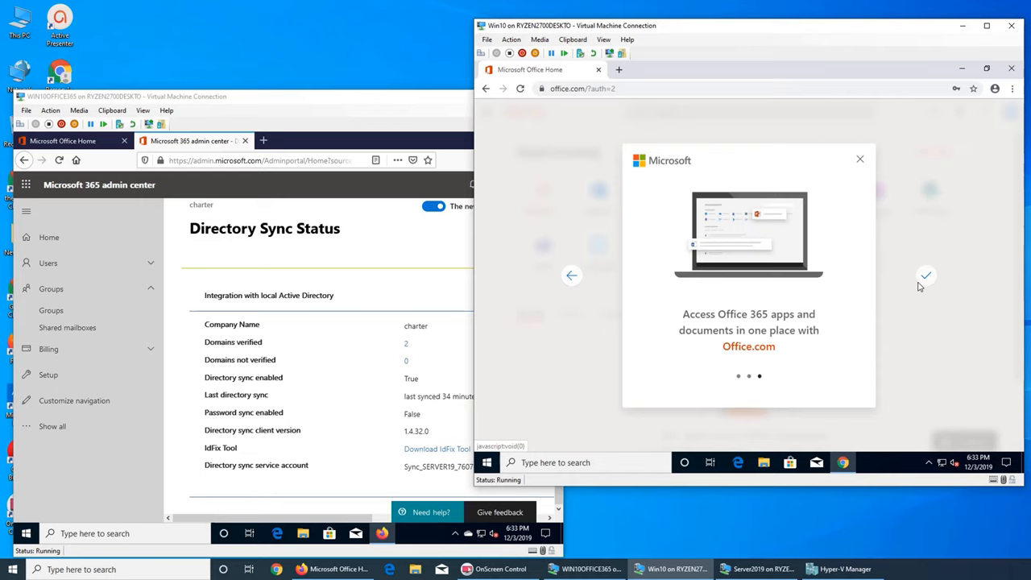
click(860, 160)
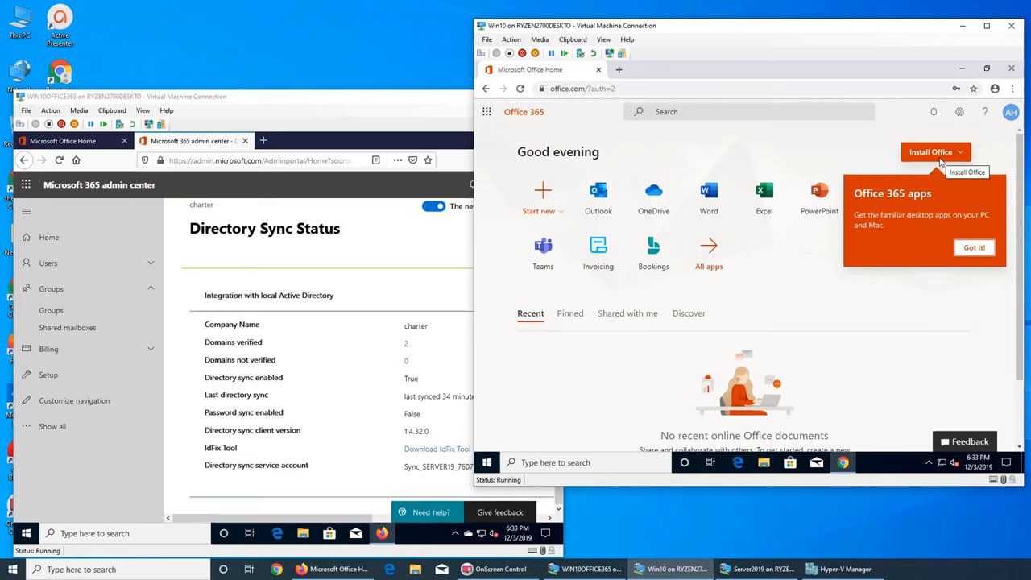
mouse_move(943, 158)
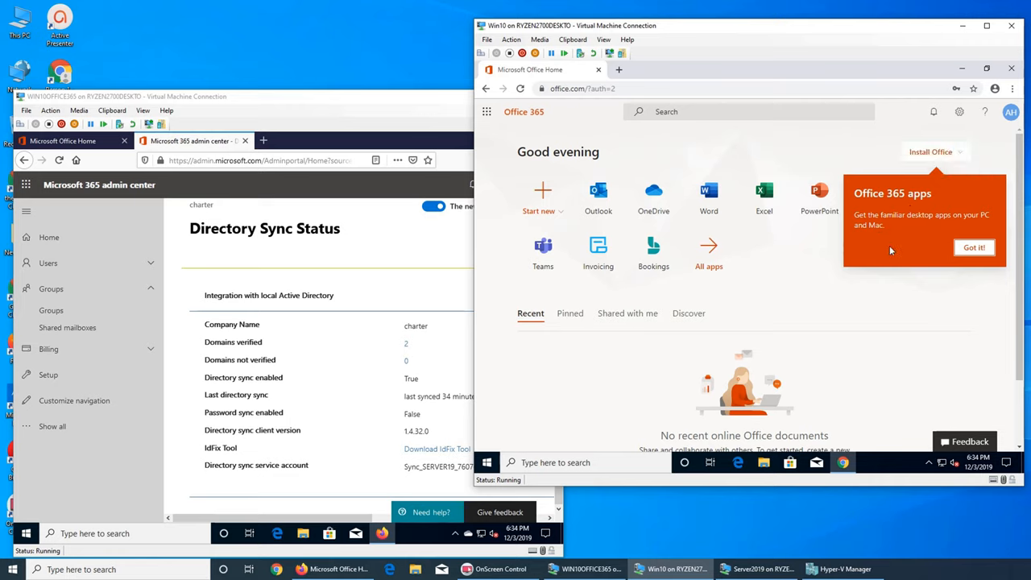
mouse_move(598, 250)
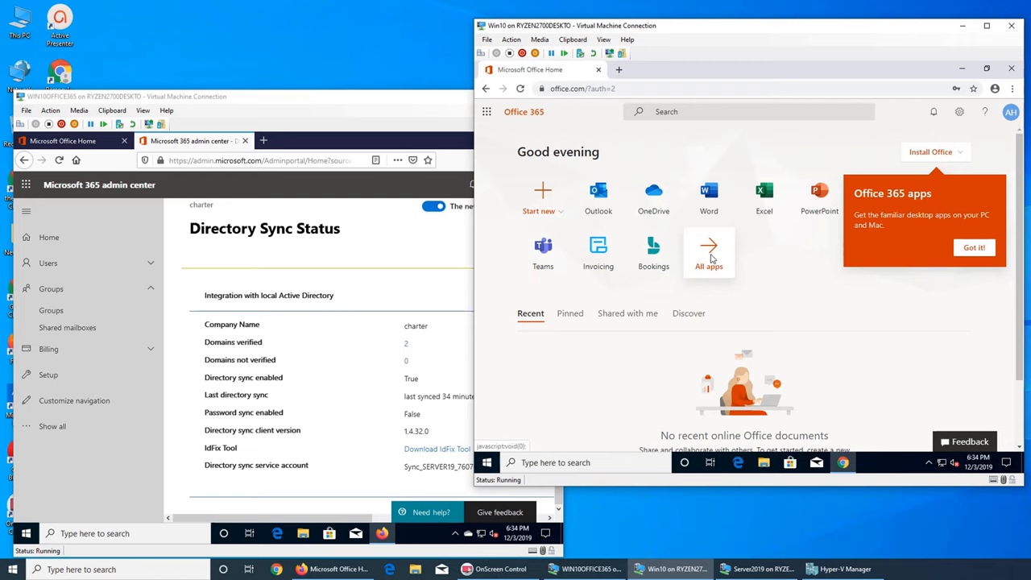
Show the All apps list and scroll through it from Bookings down to Word and Yammer.
click(708, 250)
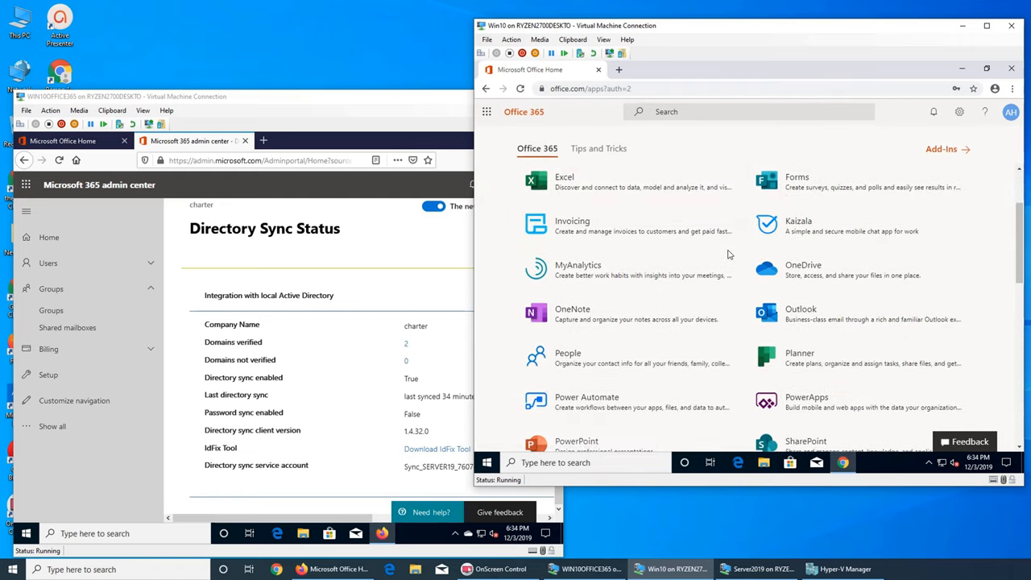
scroll(down, 3)
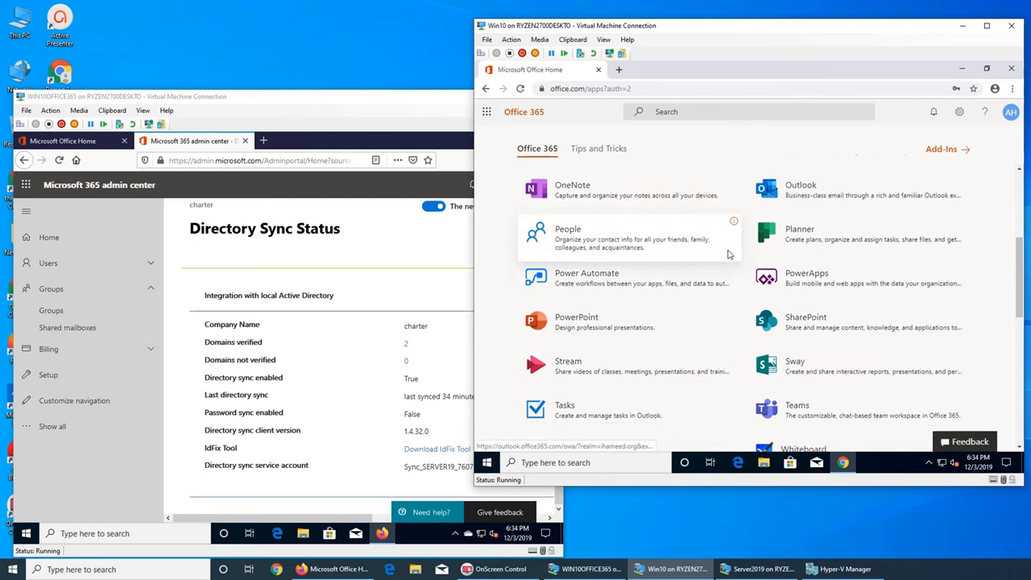
scroll(down, 3)
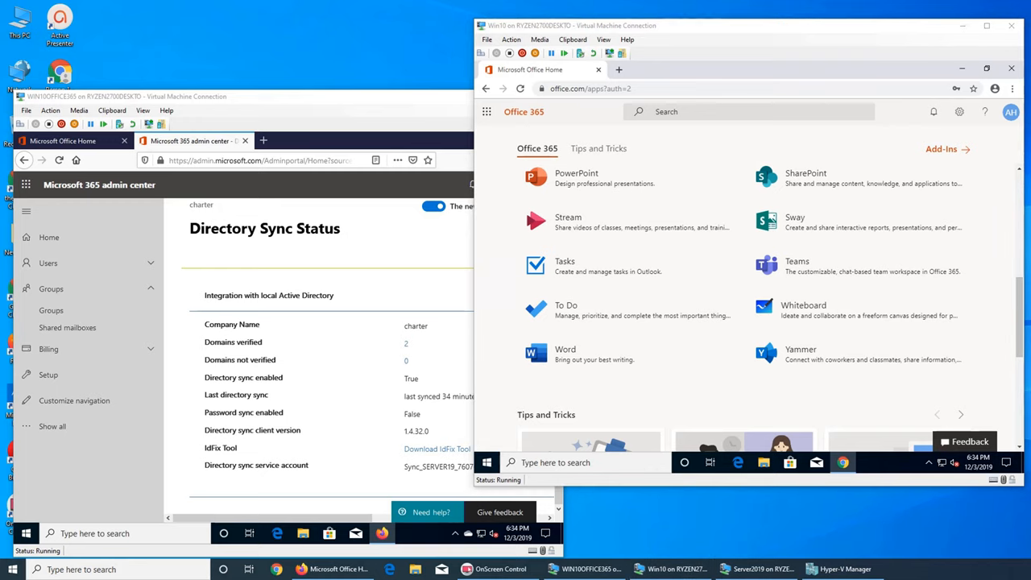
mouse_move(812, 348)
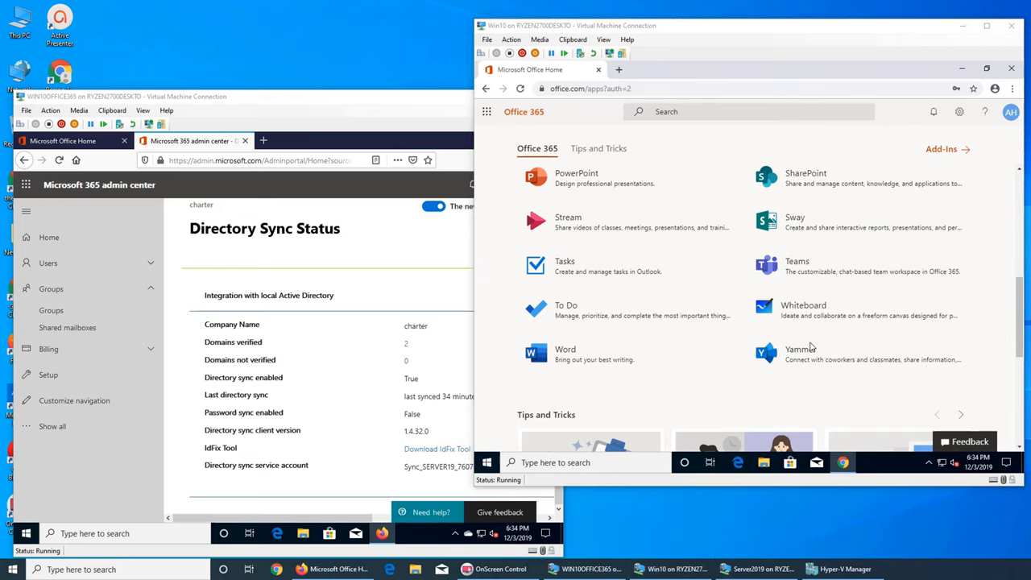
click(599, 148)
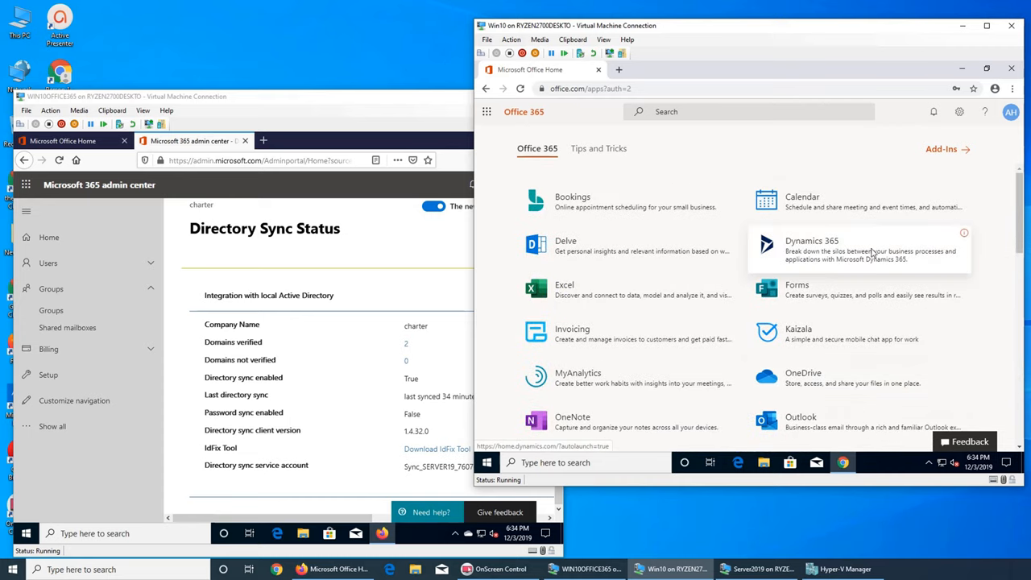
mouse_move(643, 177)
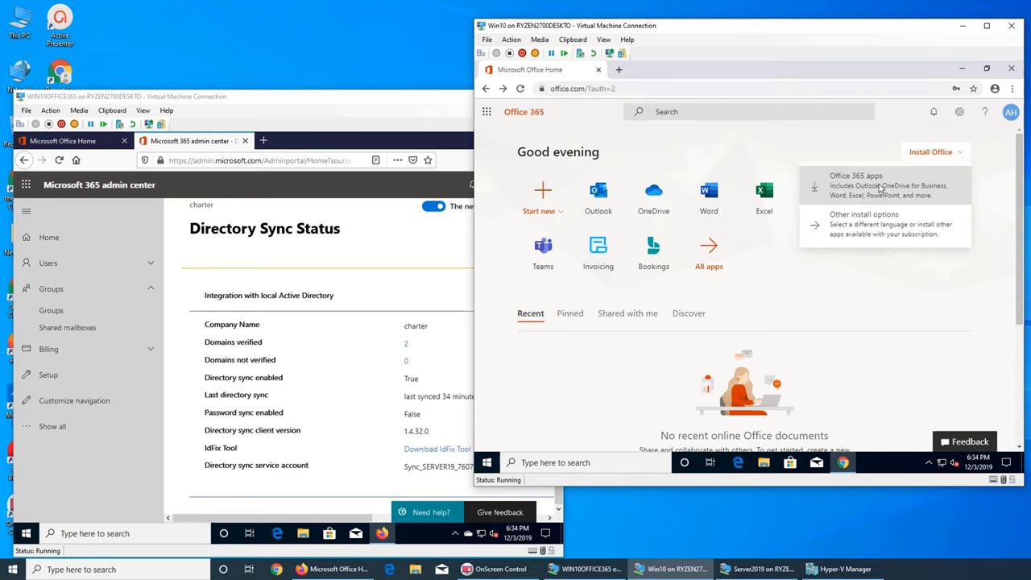
mouse_move(869, 235)
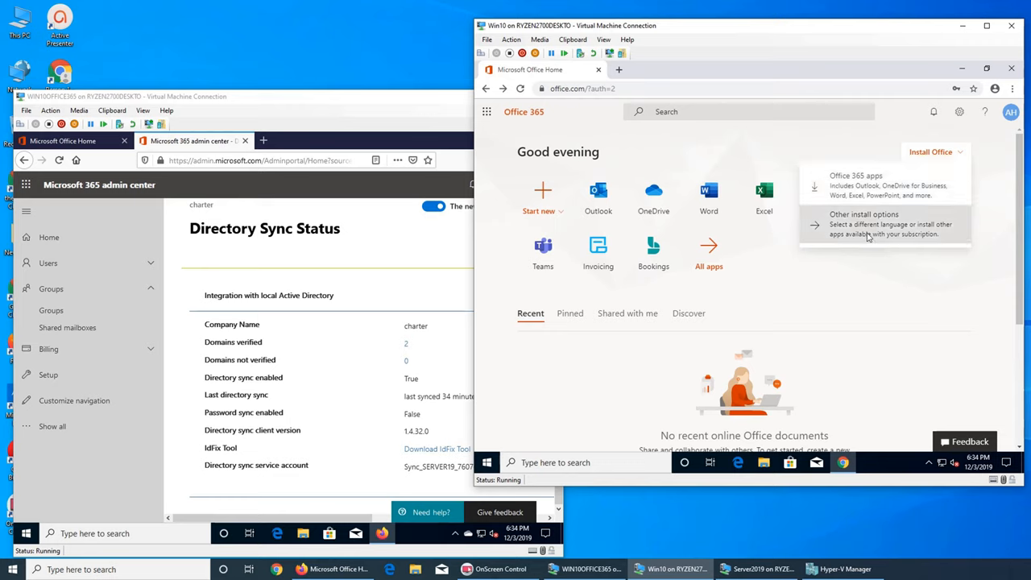
mouse_move(964, 193)
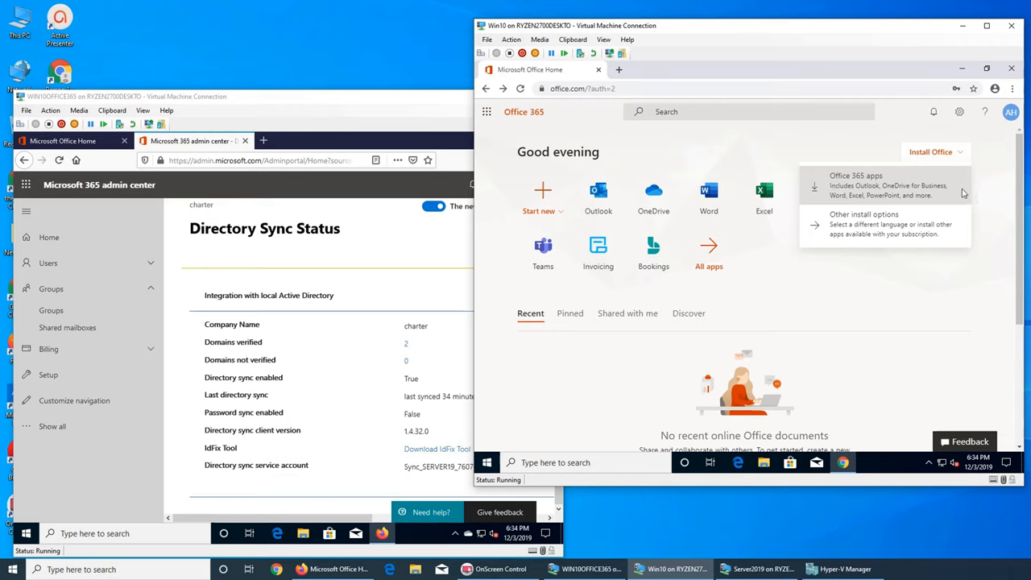
mouse_move(872, 224)
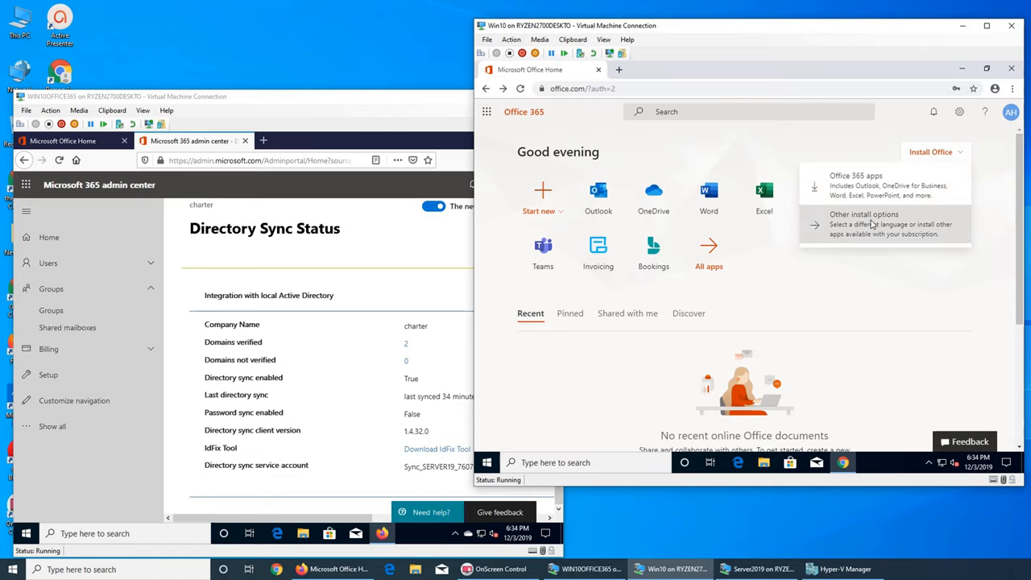
mouse_move(901, 243)
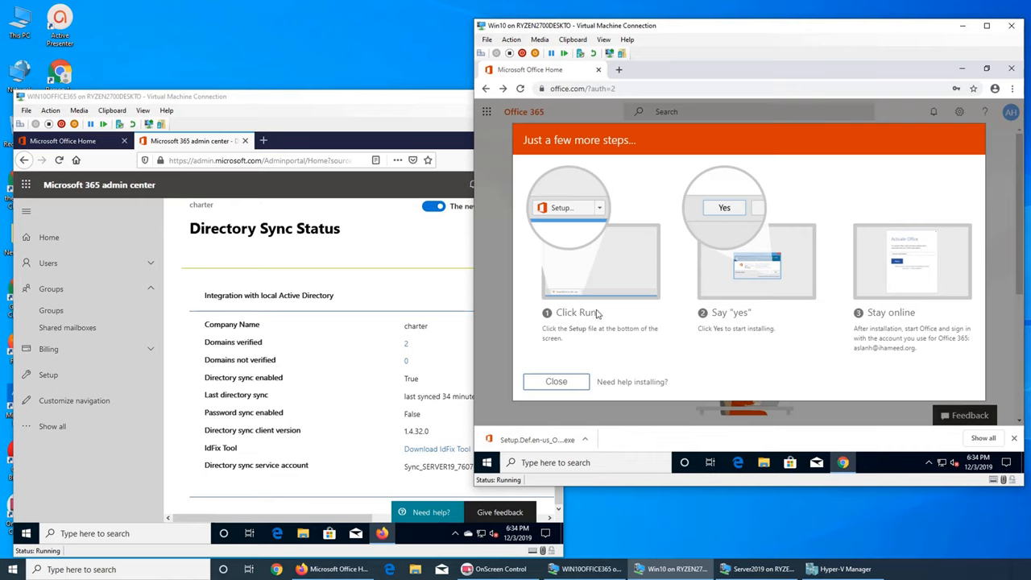
mouse_move(796, 345)
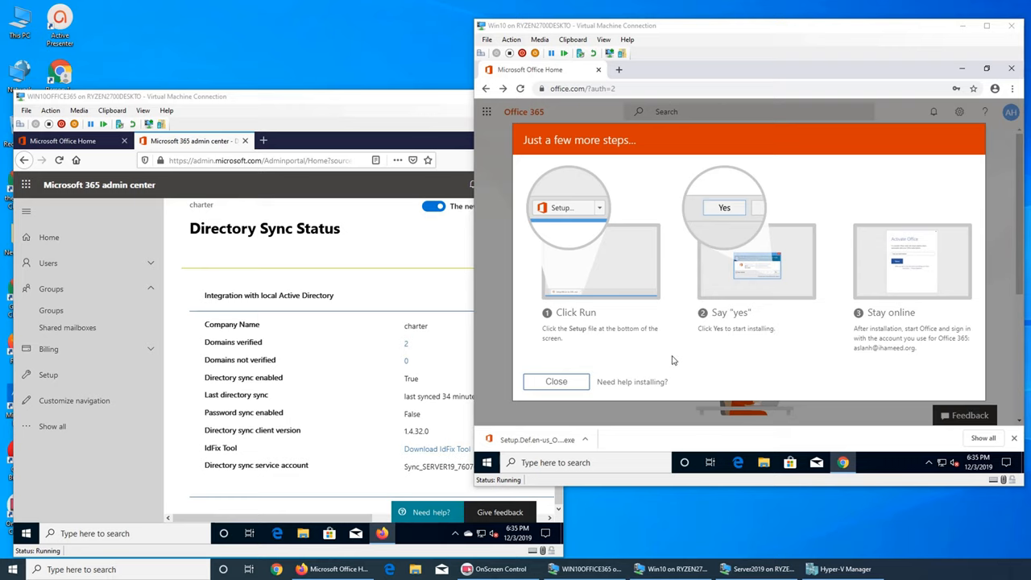
mouse_move(740, 303)
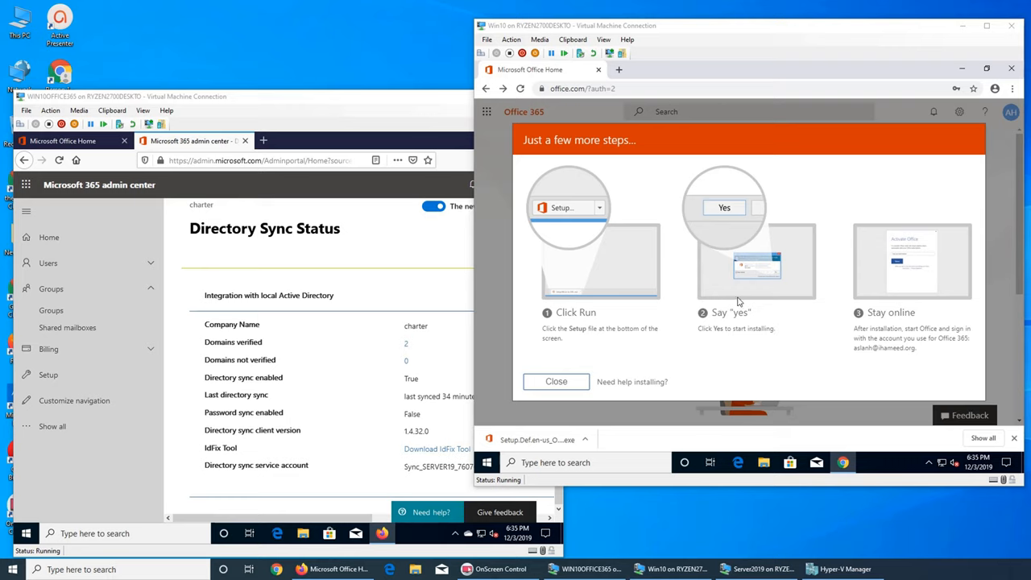
mouse_move(632, 385)
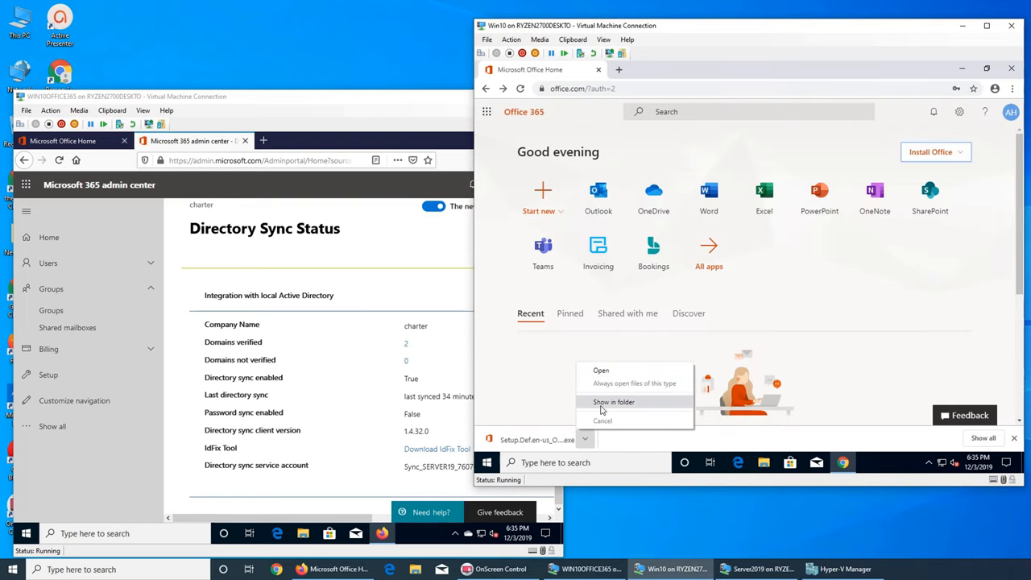
Locate the downloaded Office setup file and run it past the SmartScreen warning.
click(614, 403)
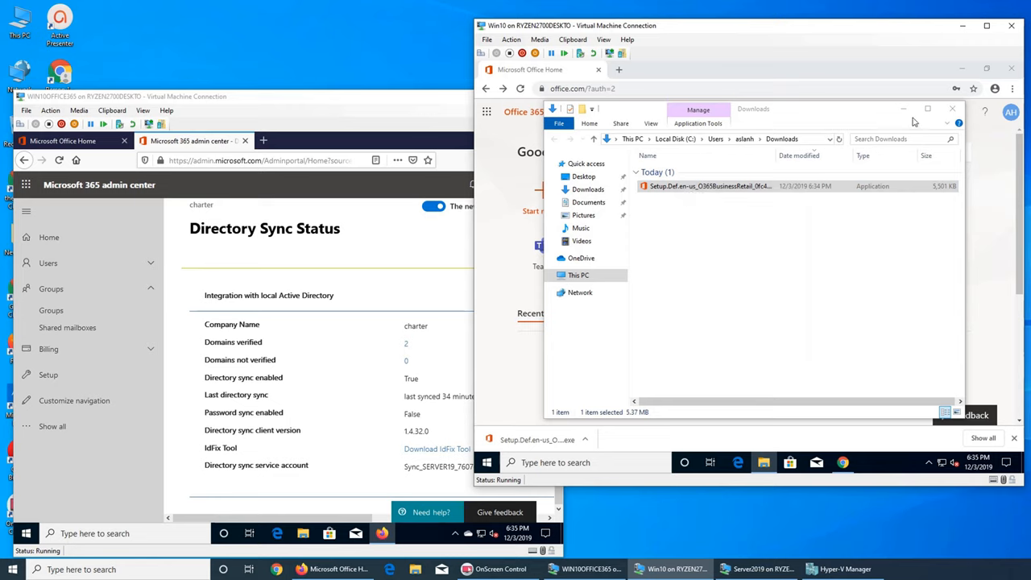
mouse_move(1005, 197)
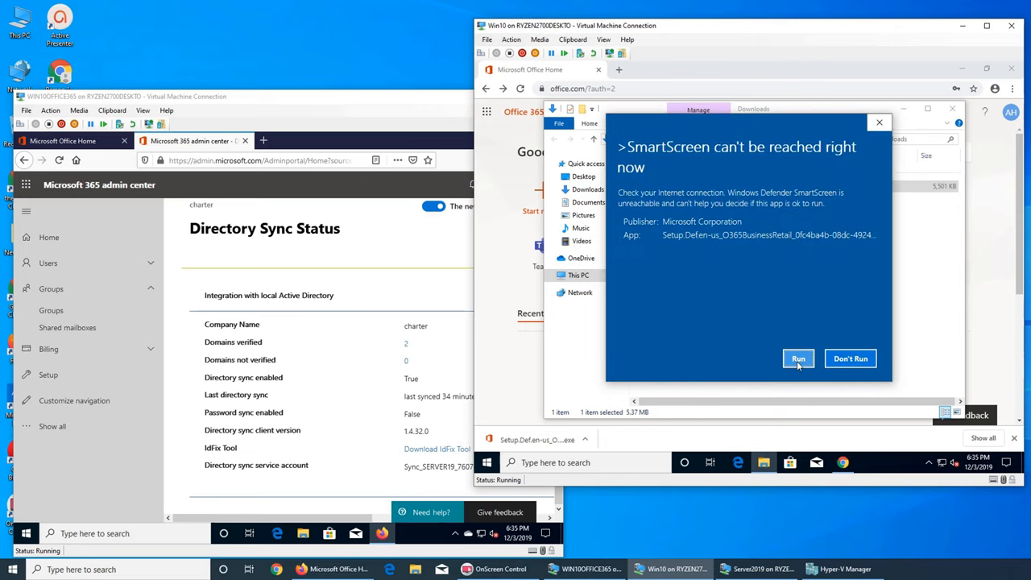
click(798, 358)
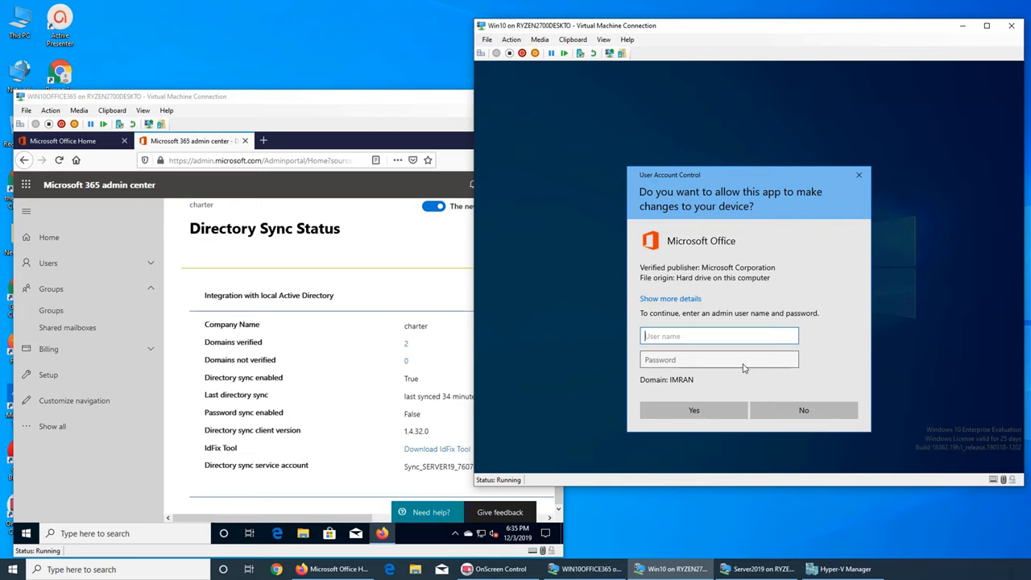
mouse_move(767, 370)
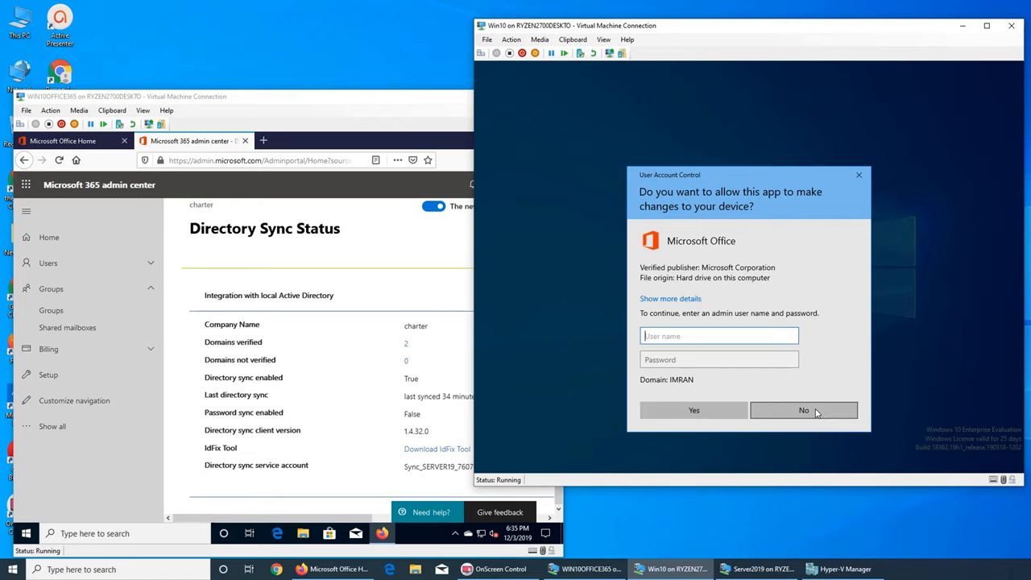
Approve the Office installer in the UAC prompt with admin user 'imran' and password.
text(imran)
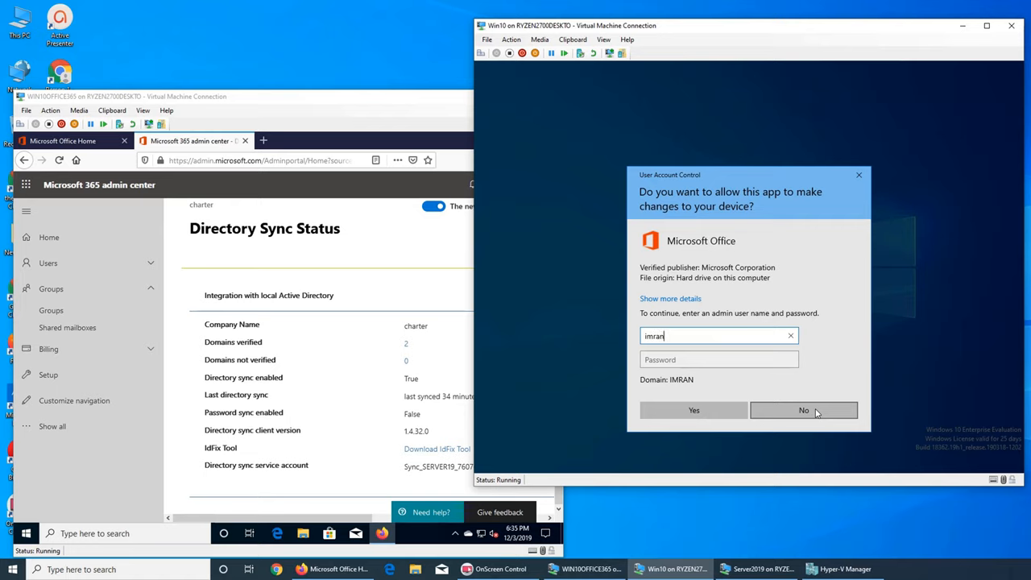
text(••••)
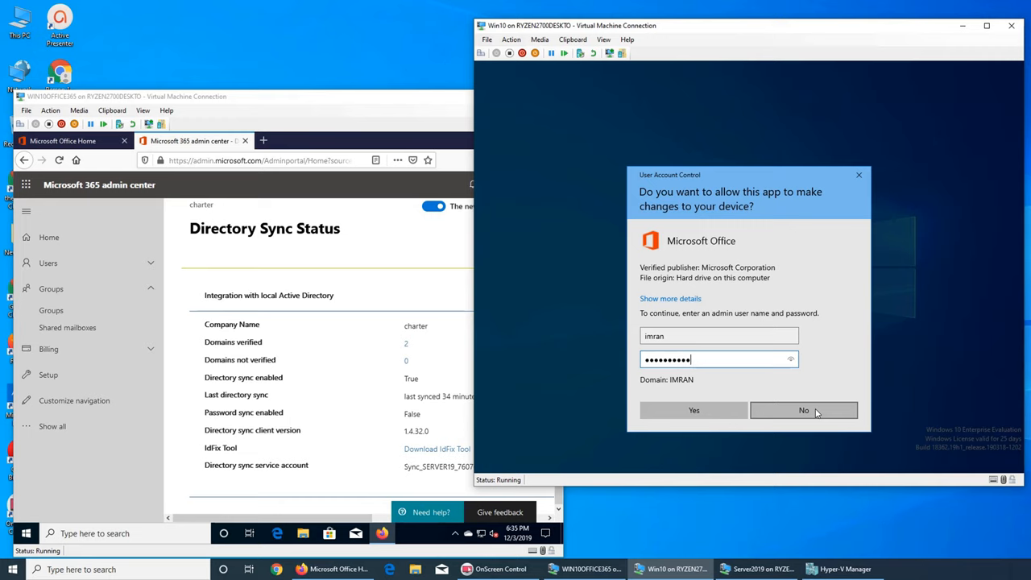
click(802, 411)
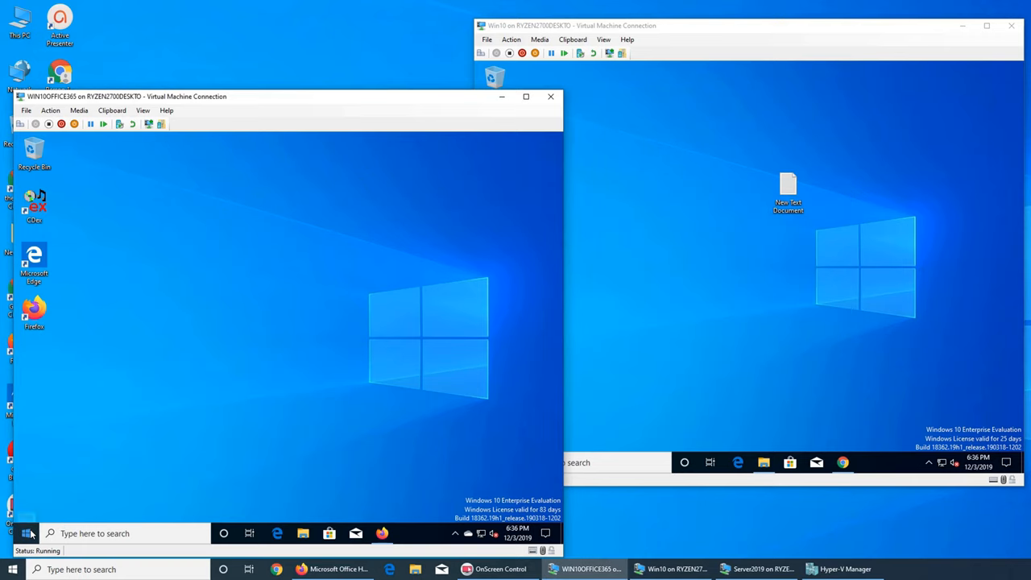
Search the Start menu for 'control' to find Control Panel.
click(28, 532)
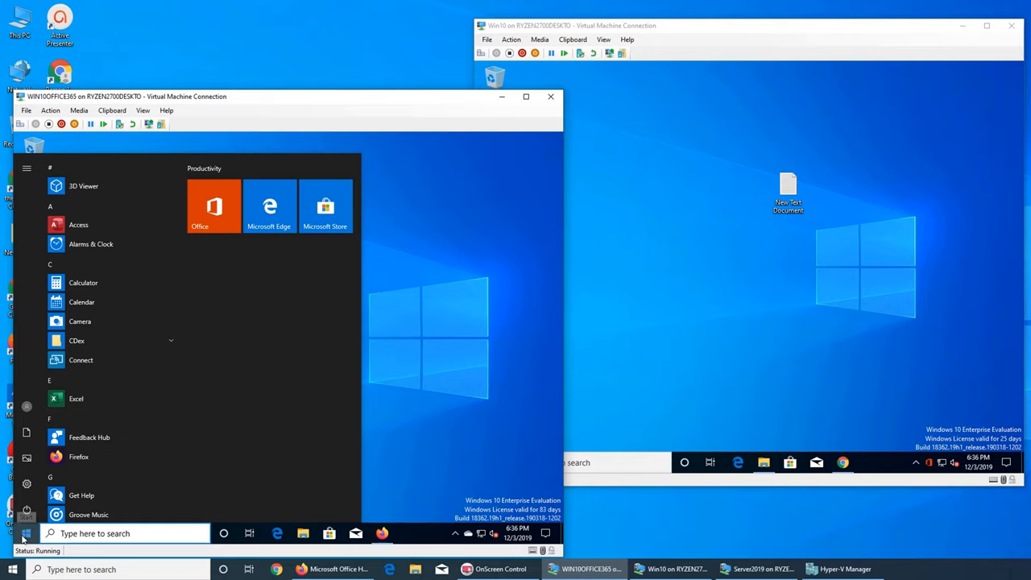
click(214, 206)
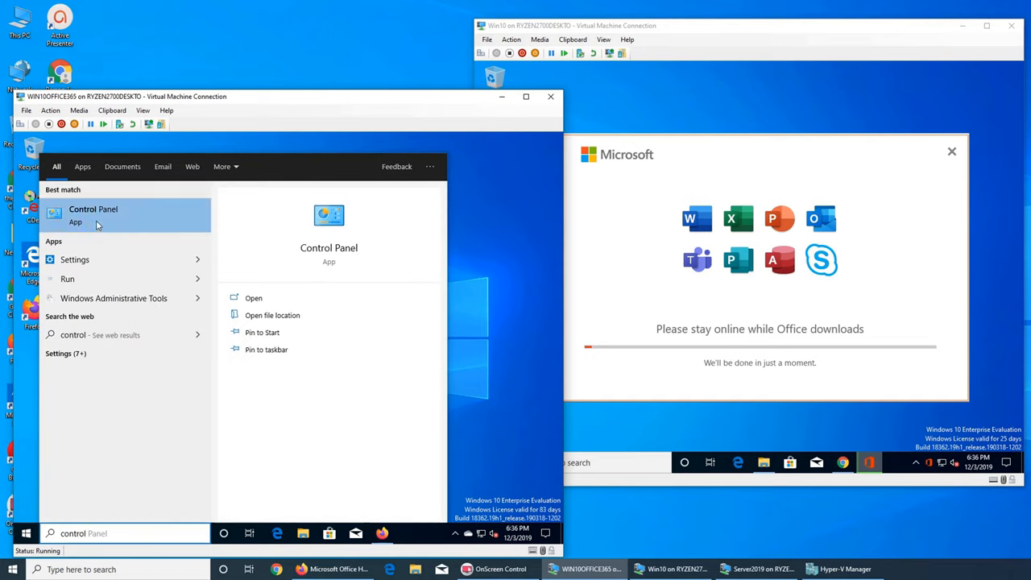
Show Programs and Features in Control Panel with the Microsoft Office 365 - en-us entry listed.
click(94, 209)
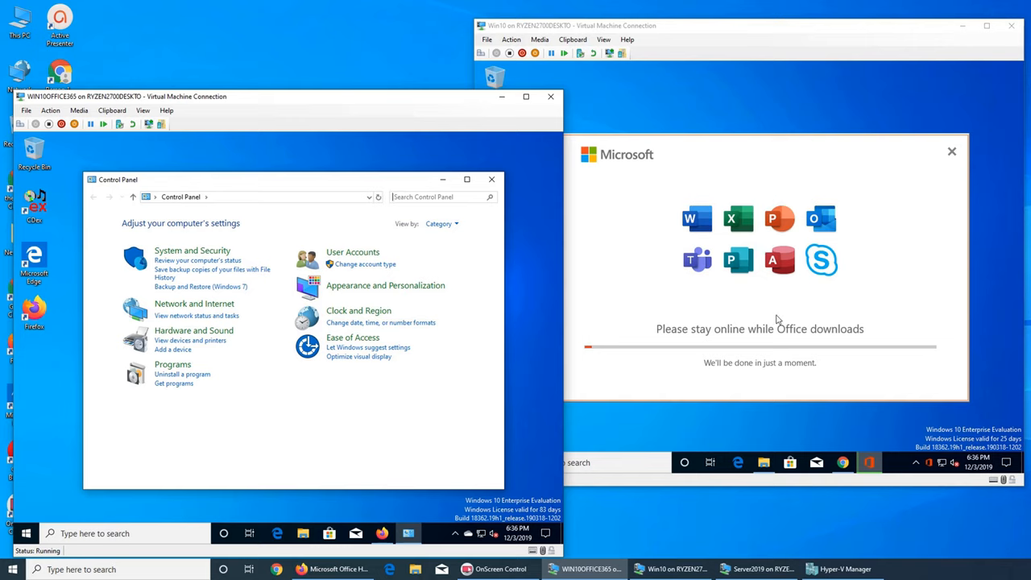
mouse_move(831, 286)
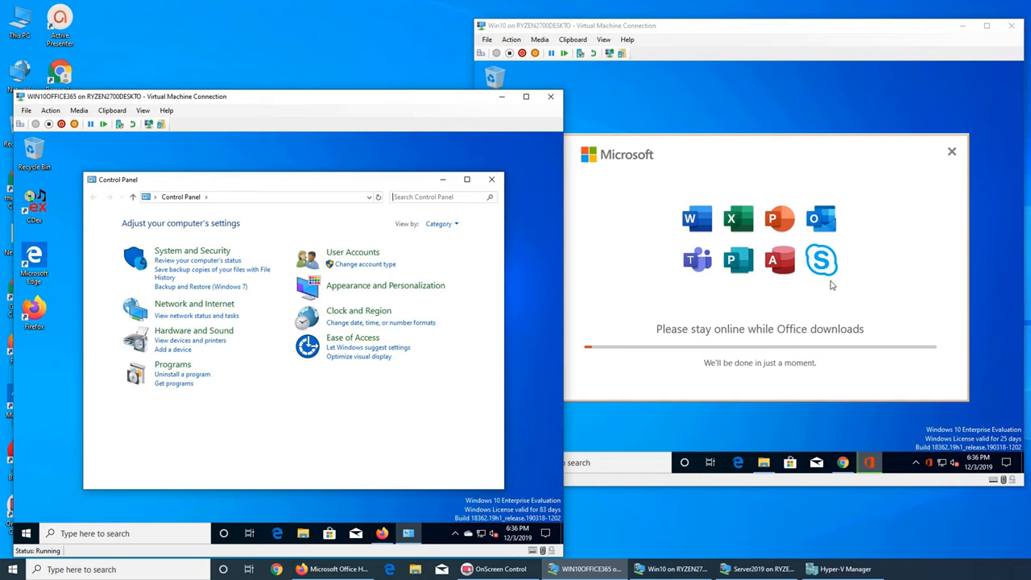
mouse_move(193, 303)
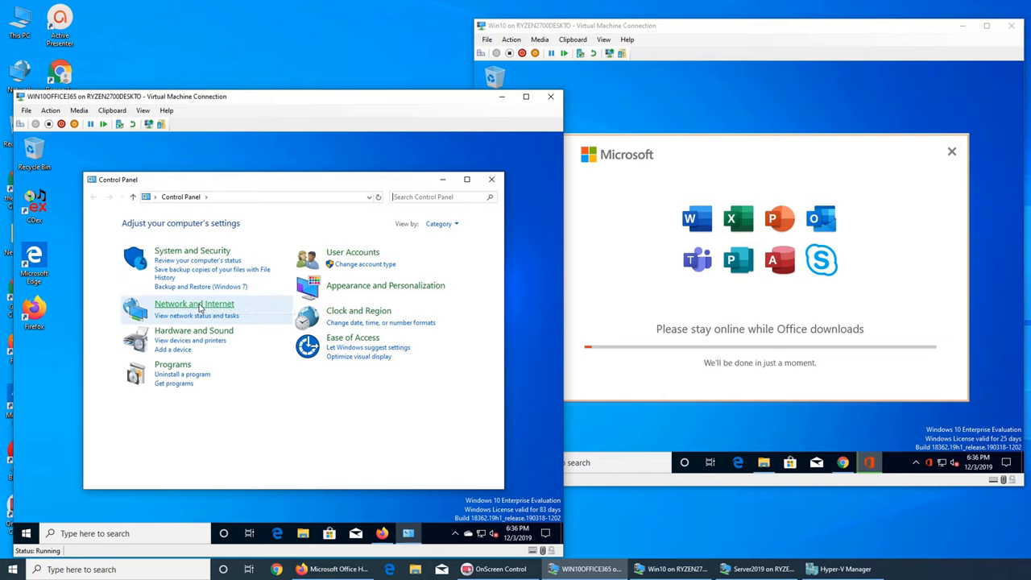
click(181, 374)
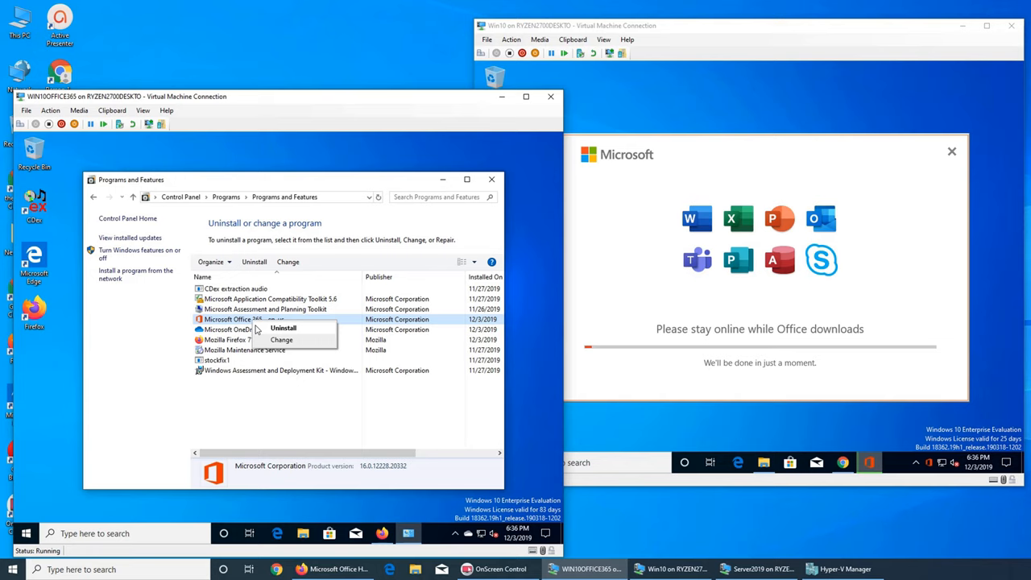
click(284, 329)
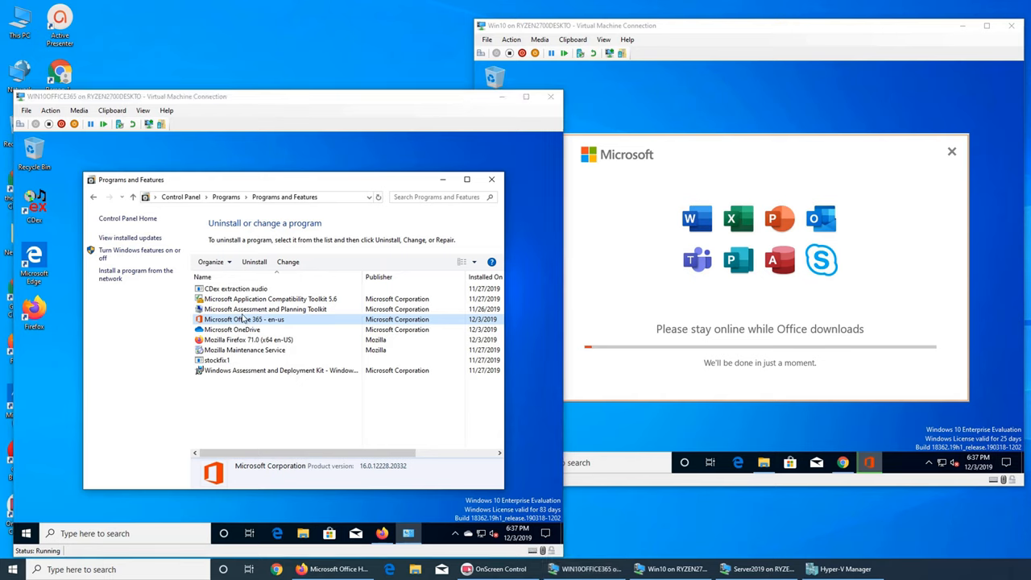
mouse_move(245, 322)
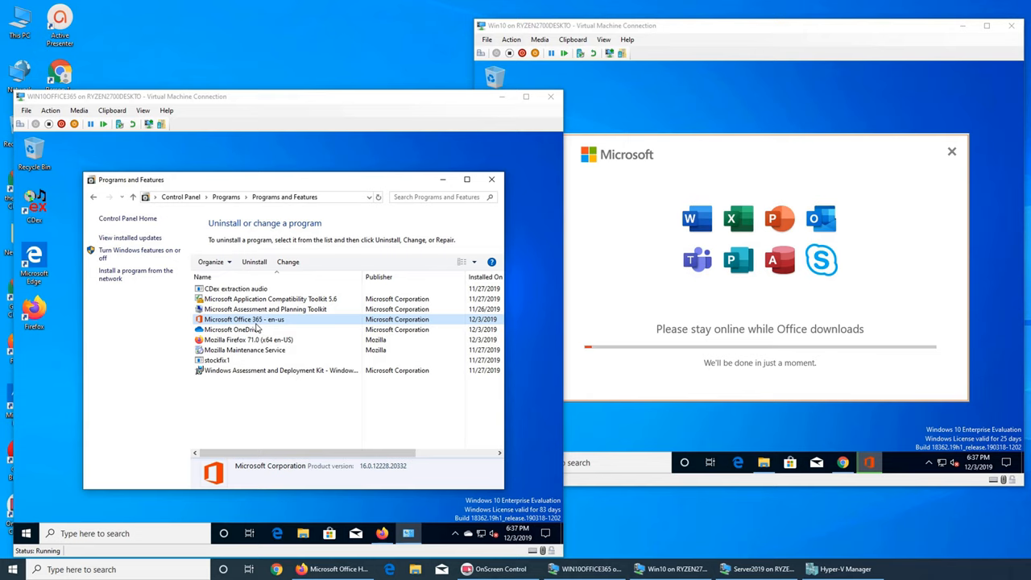
mouse_move(39, 535)
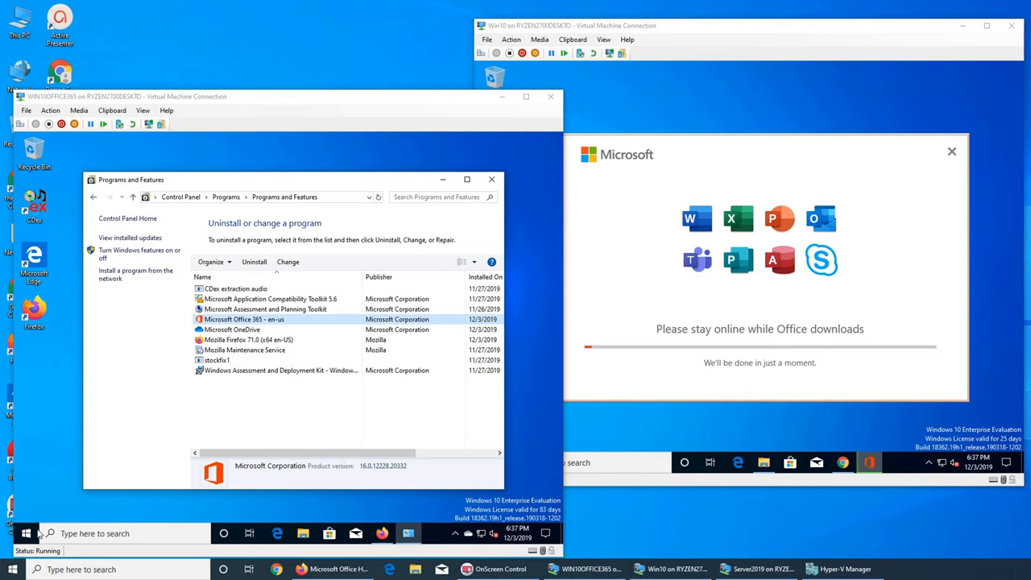
Launch Microsoft Access from Start and browse its template start screen.
click(26, 533)
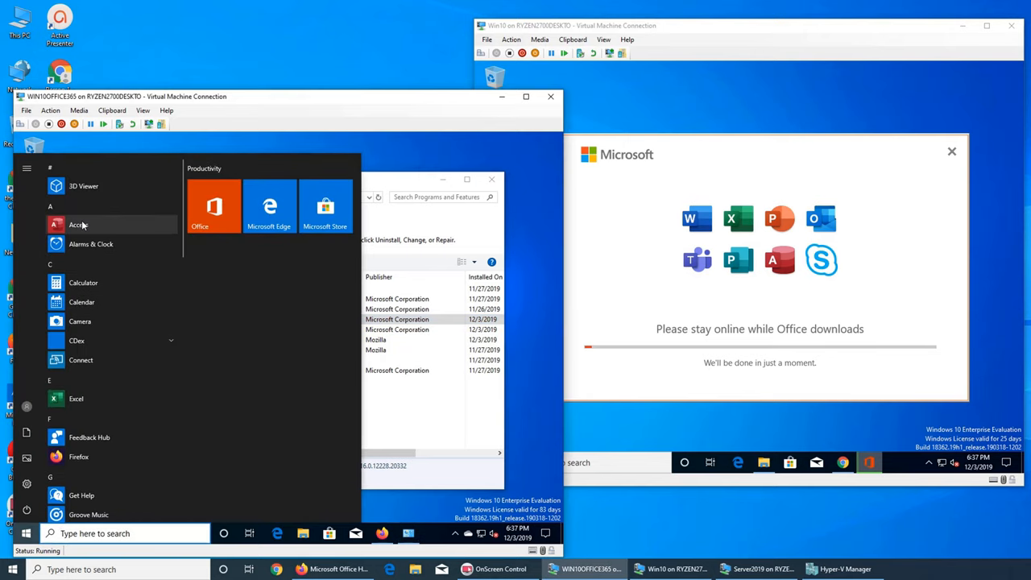
click(77, 224)
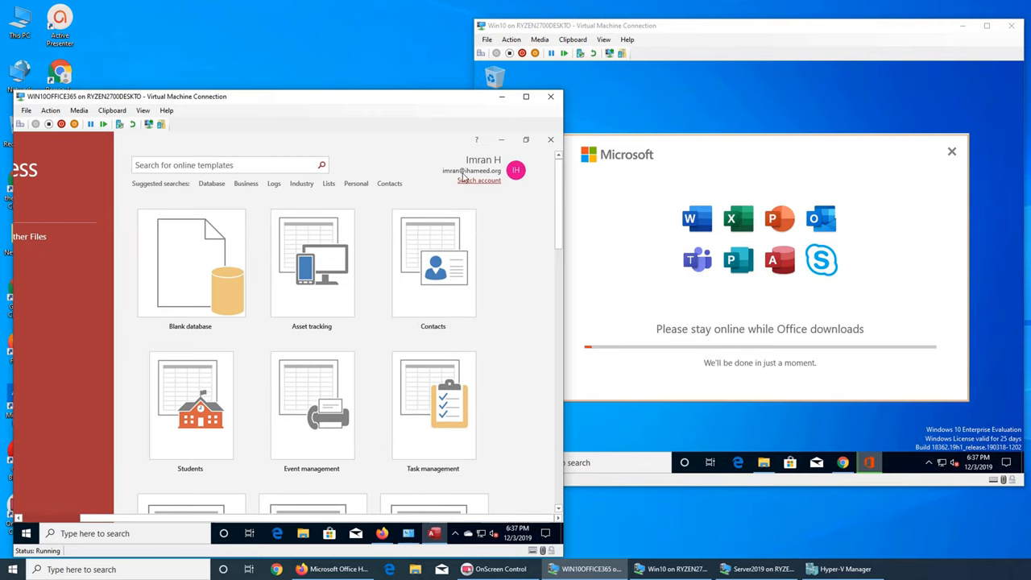
mouse_move(482, 176)
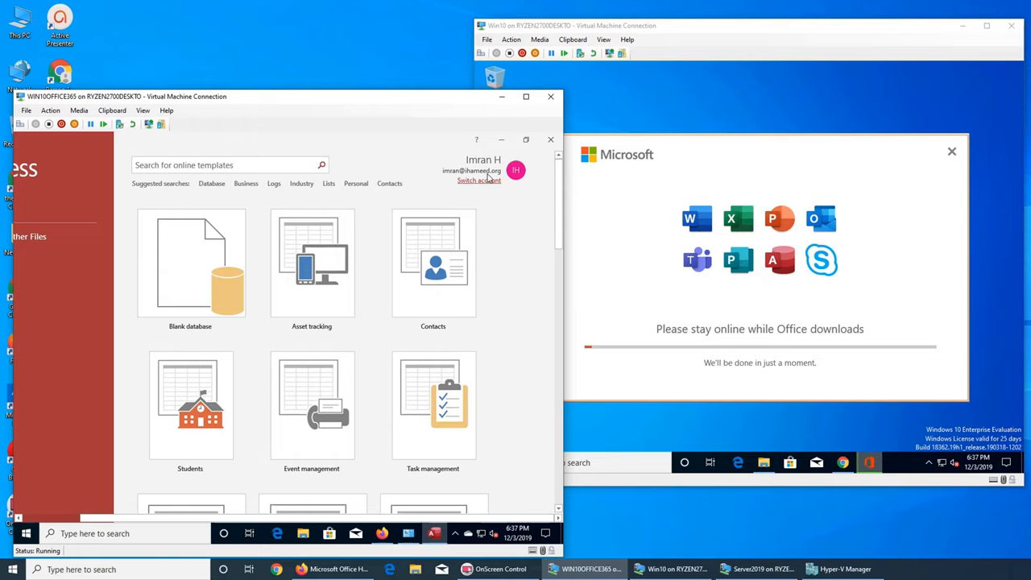
mouse_move(464, 199)
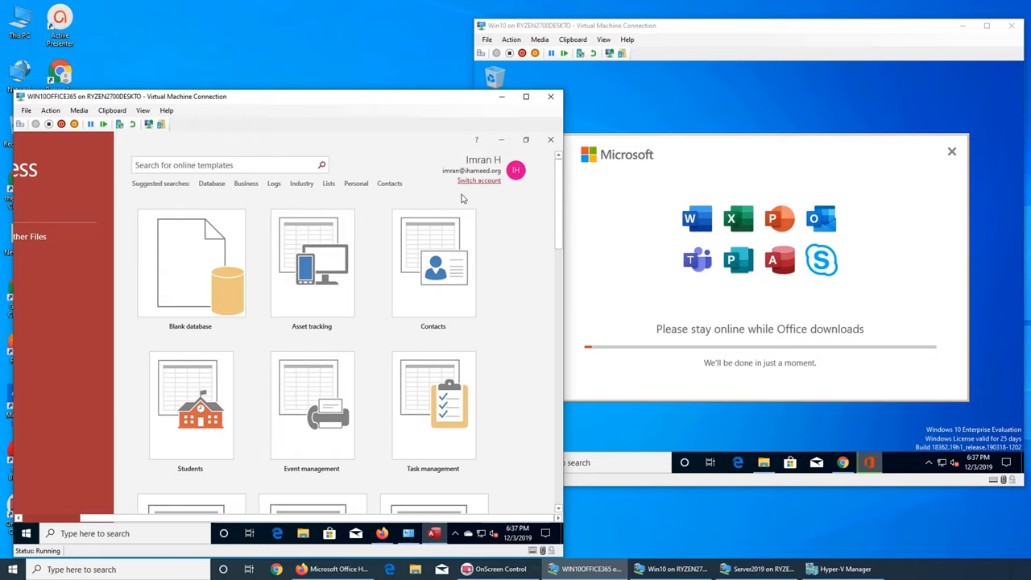
mouse_move(496, 267)
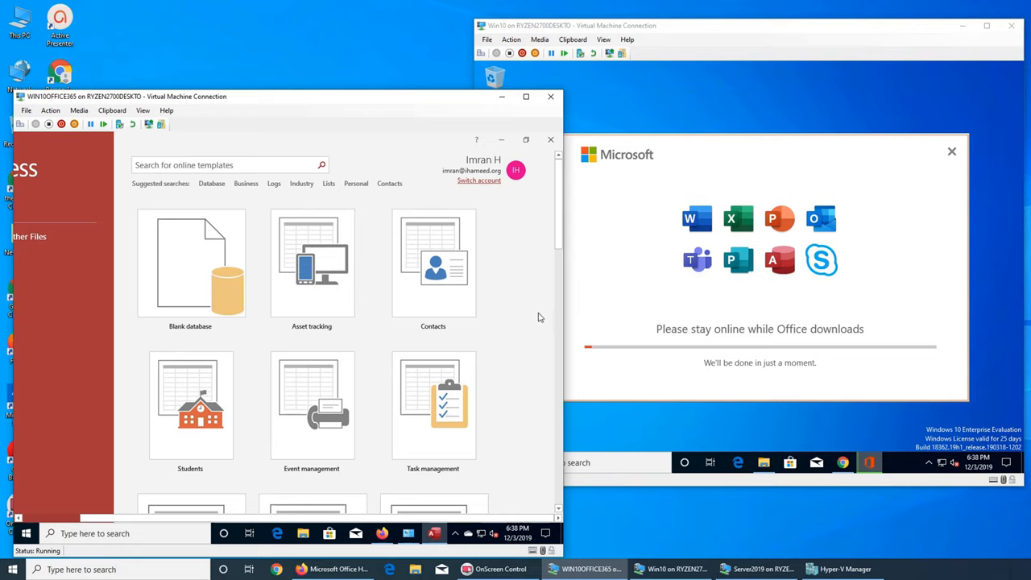
mouse_move(544, 308)
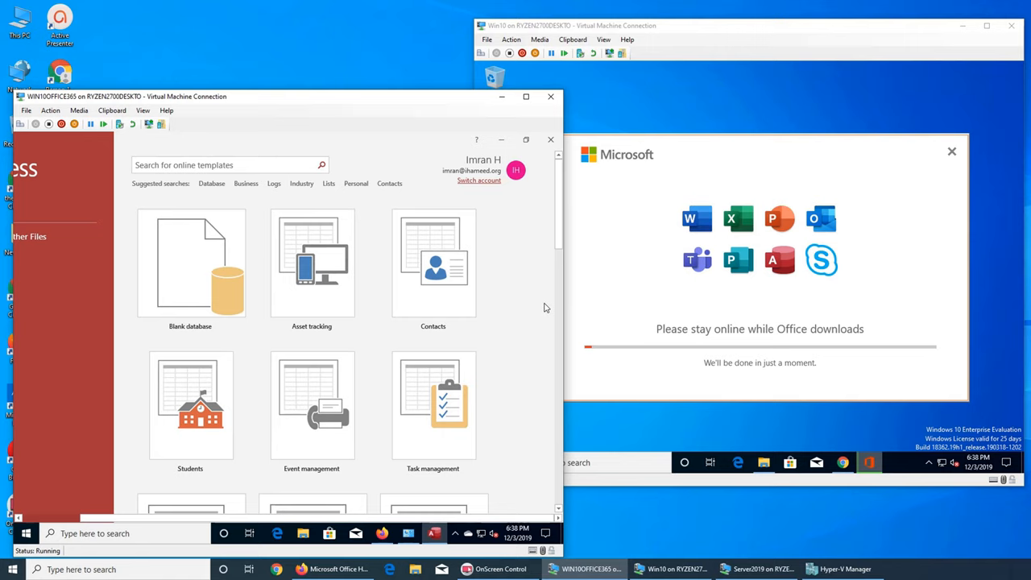
scroll(down, 3)
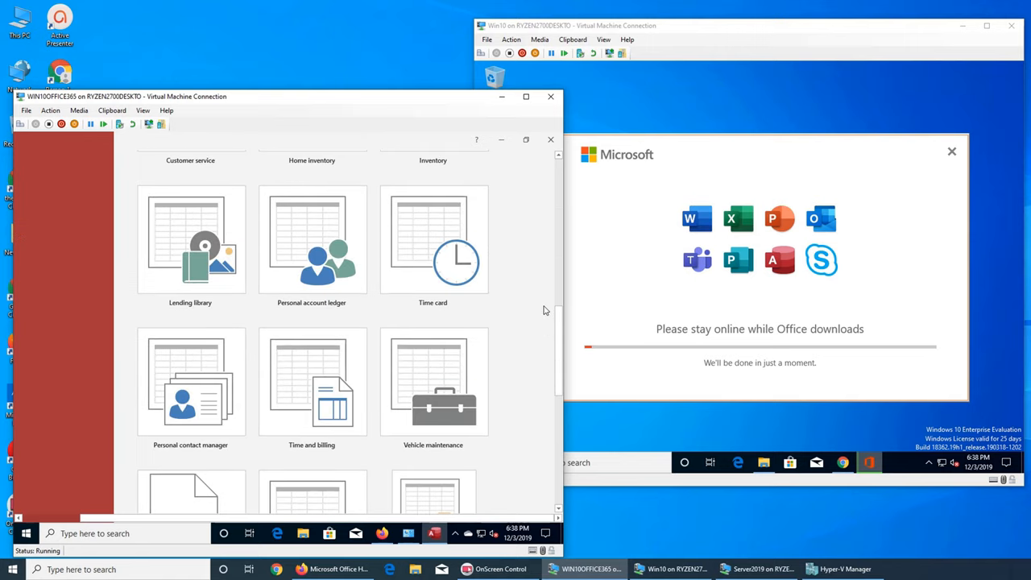
scroll(down, 3)
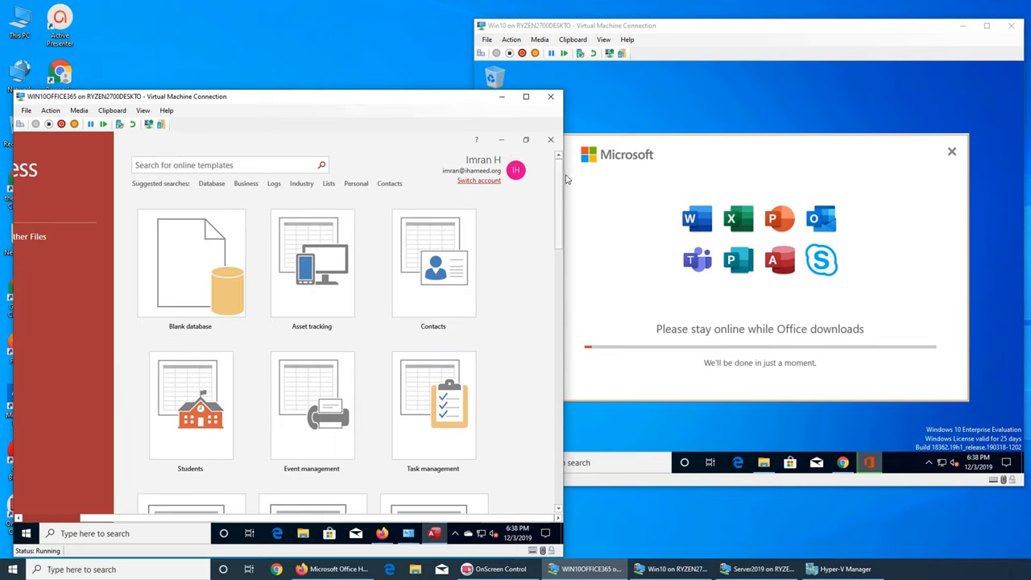
click(26, 533)
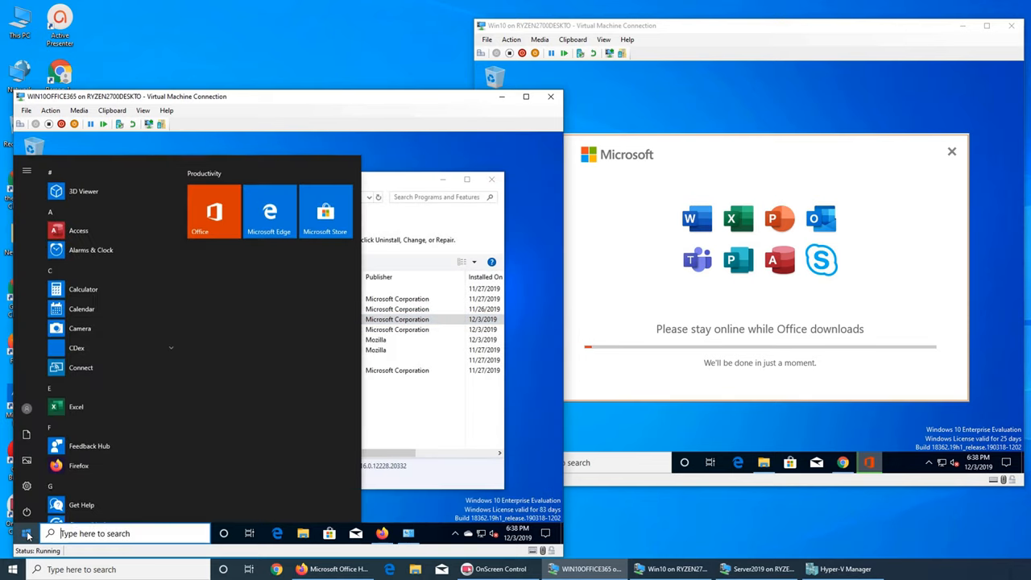
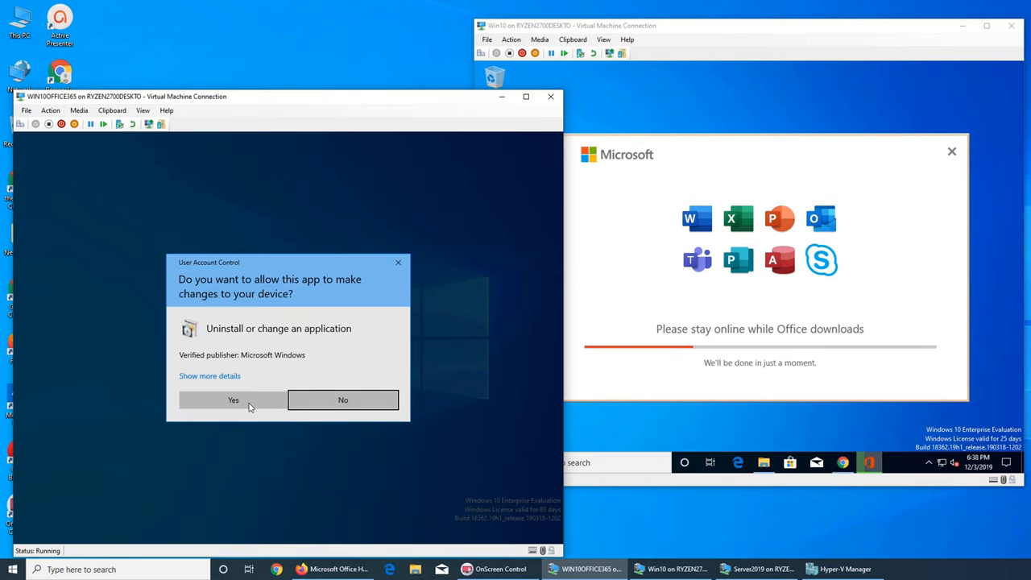
Approve the Office uninstall tool in UAC and confirm removing Office from the computer.
click(232, 399)
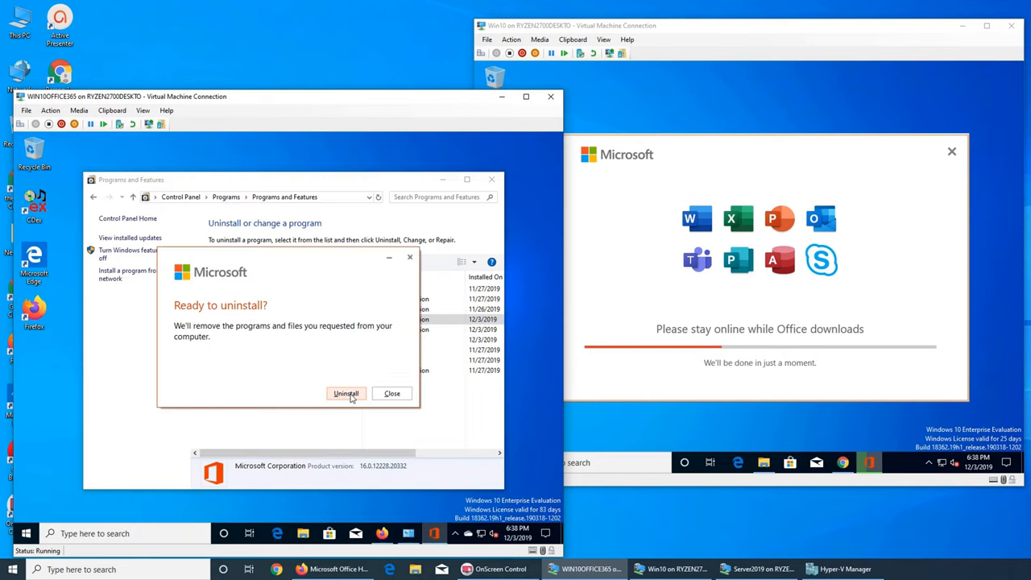
click(345, 393)
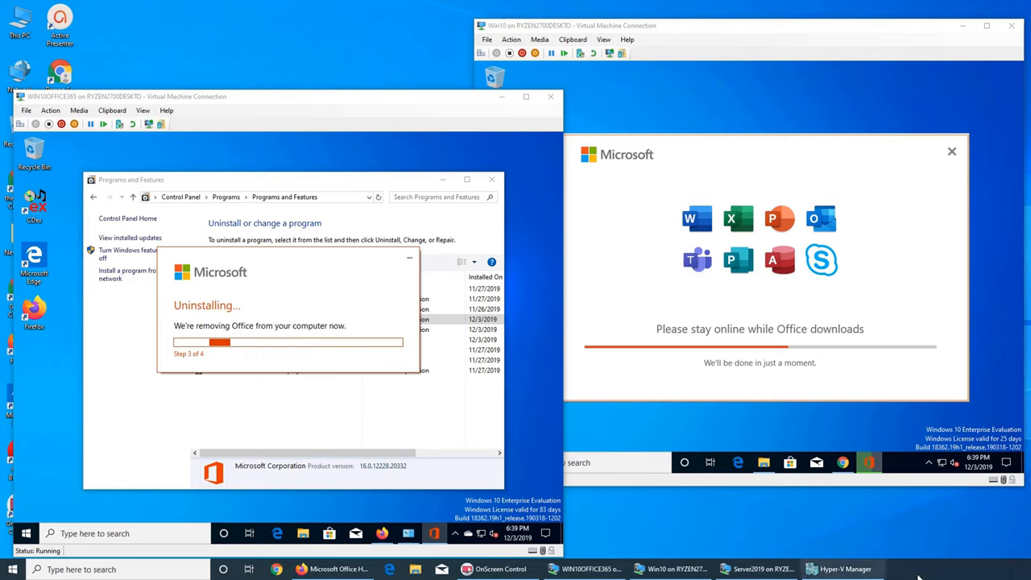
Launch Task Manager, then dismiss the 'Done uninstalling!' message and close Programs and Features.
click(926, 569)
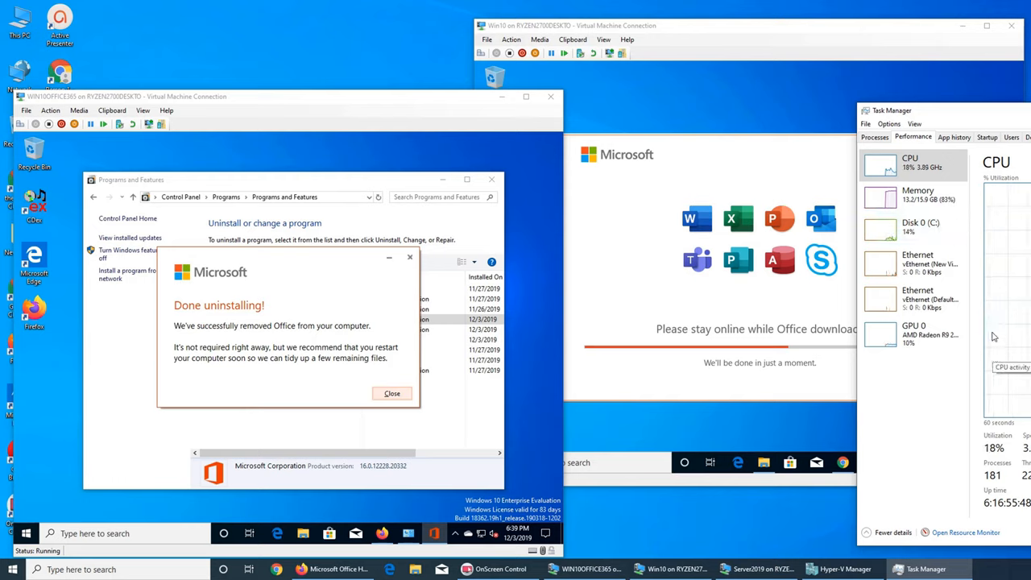
mouse_move(964, 176)
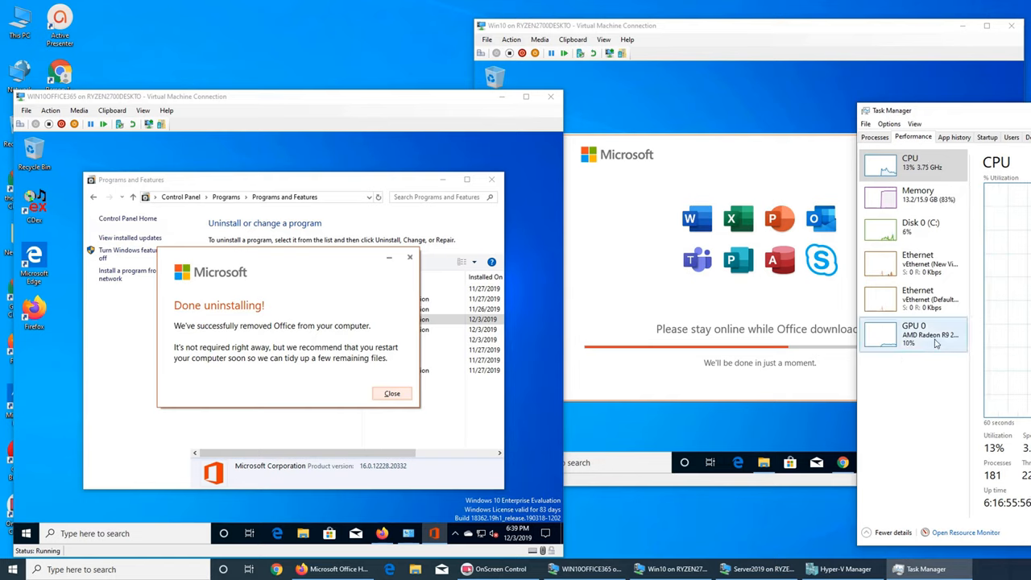
mouse_move(910, 348)
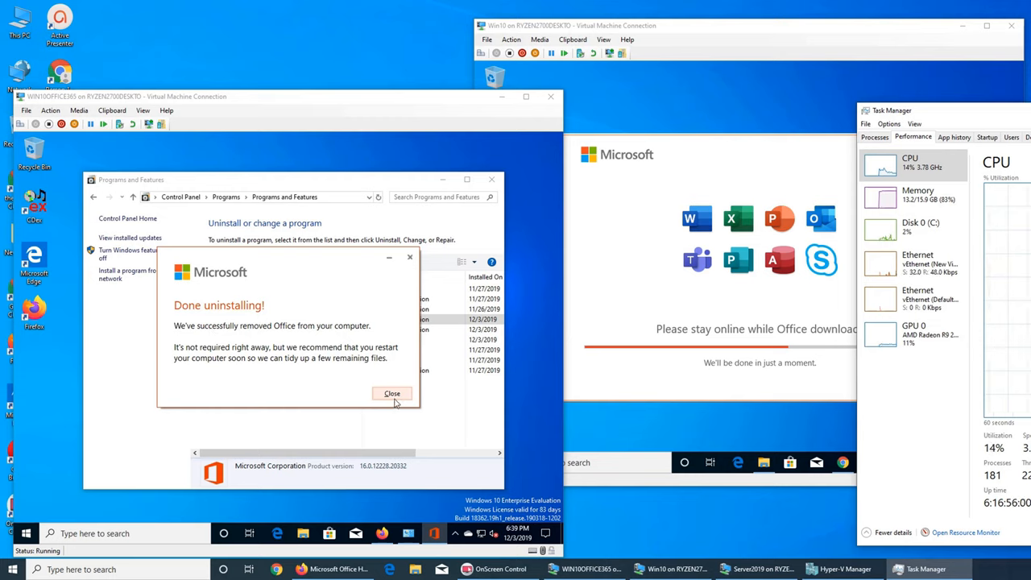
mouse_move(258, 356)
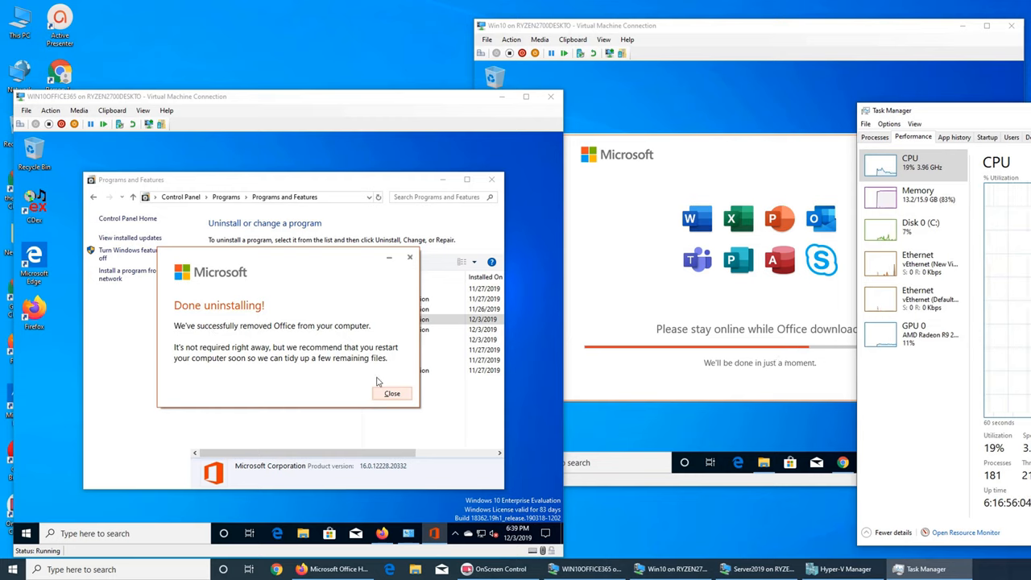
click(392, 393)
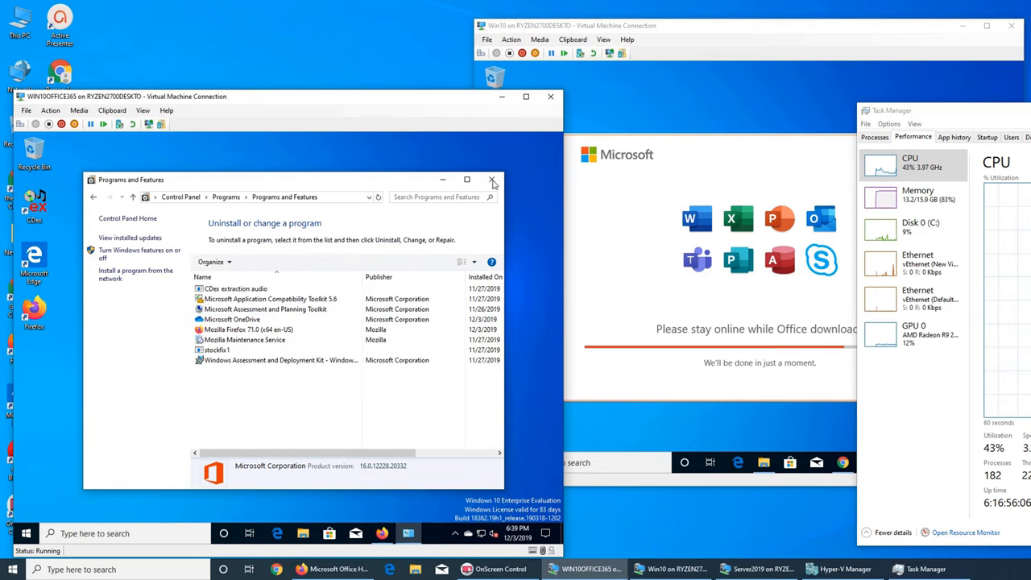
click(493, 179)
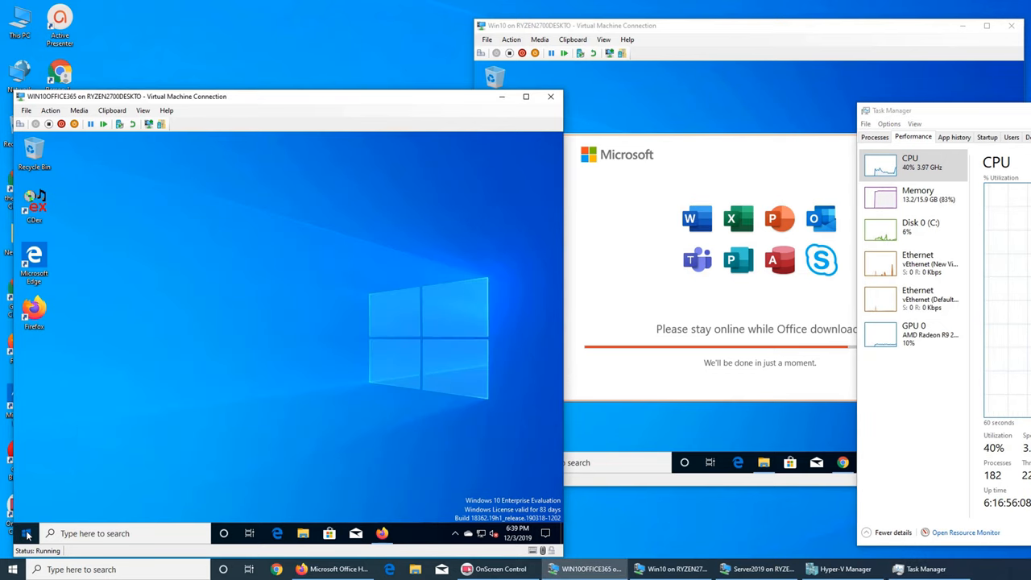
Restart the first VM from Start, then close the second VM's 'Office is installed now' message.
click(27, 531)
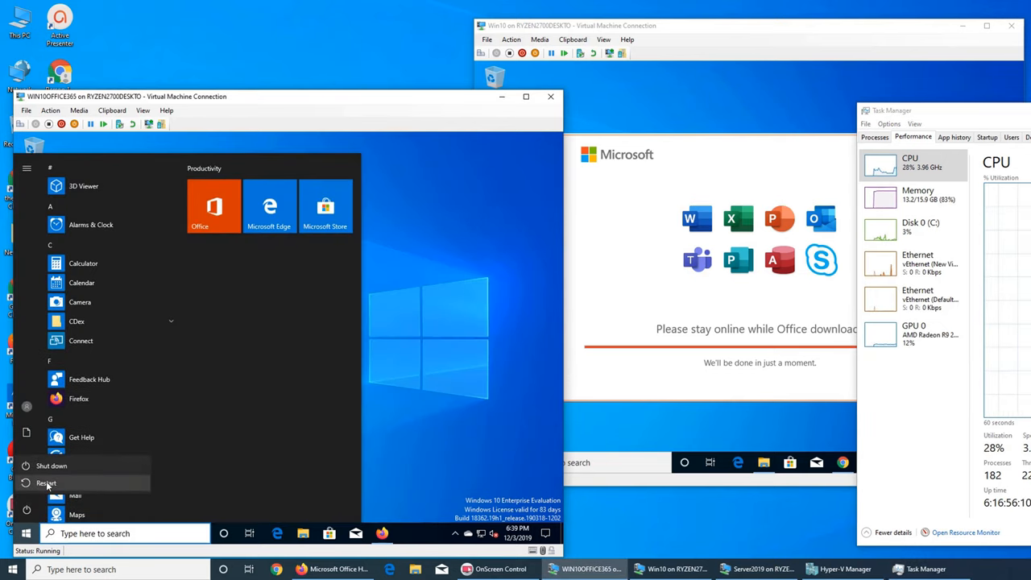
click(45, 483)
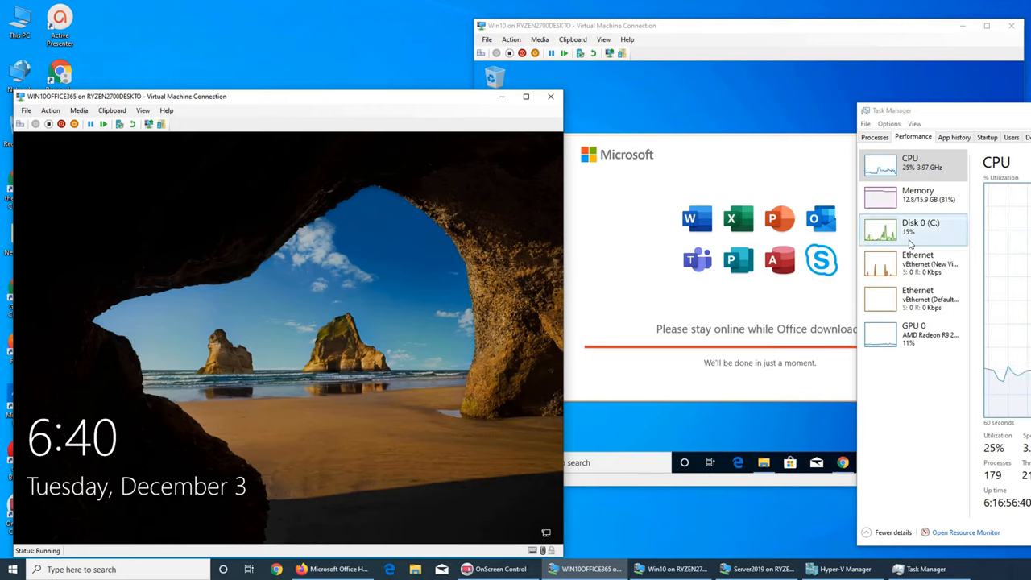
mouse_move(909, 243)
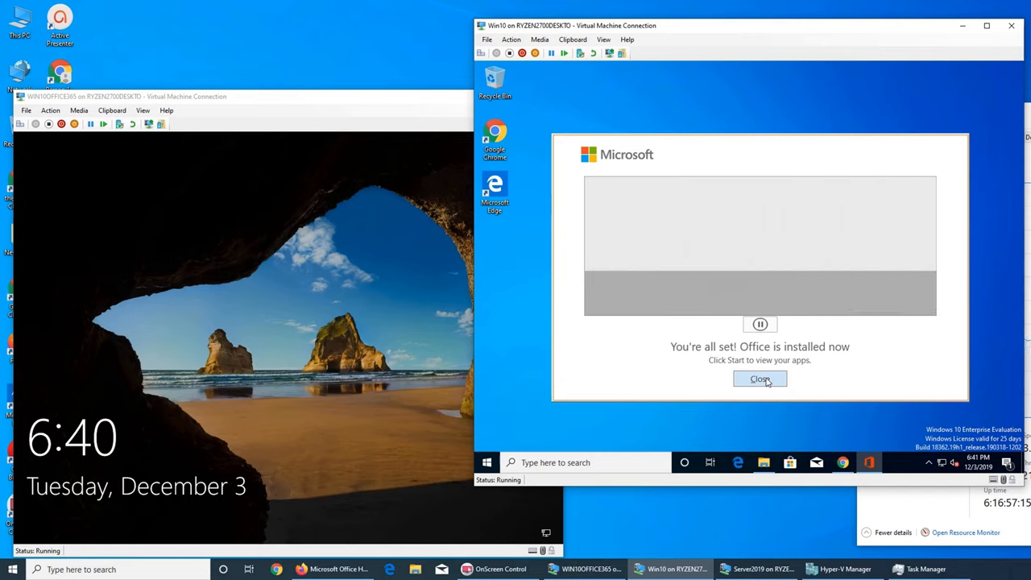
click(760, 379)
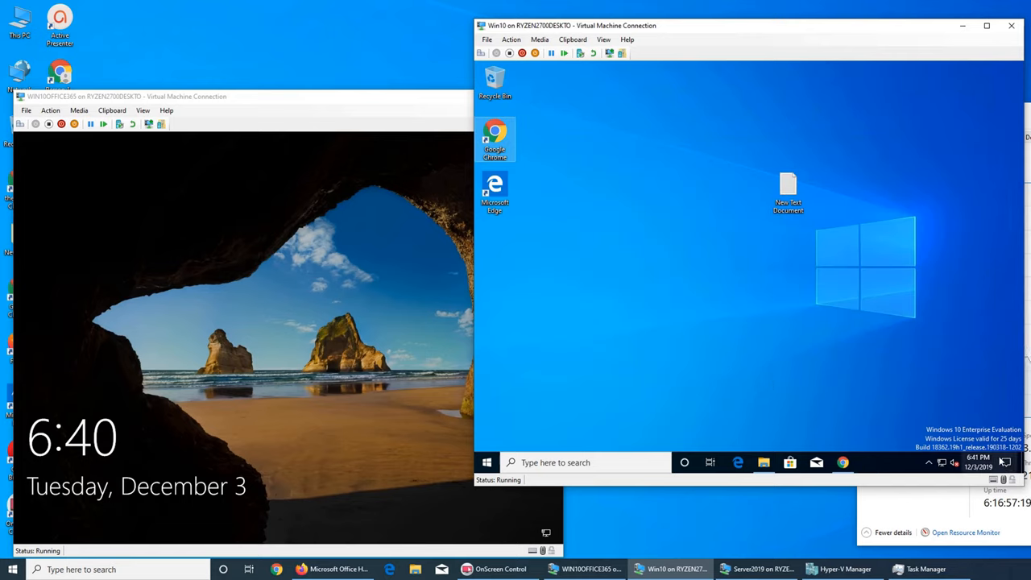
click(1005, 461)
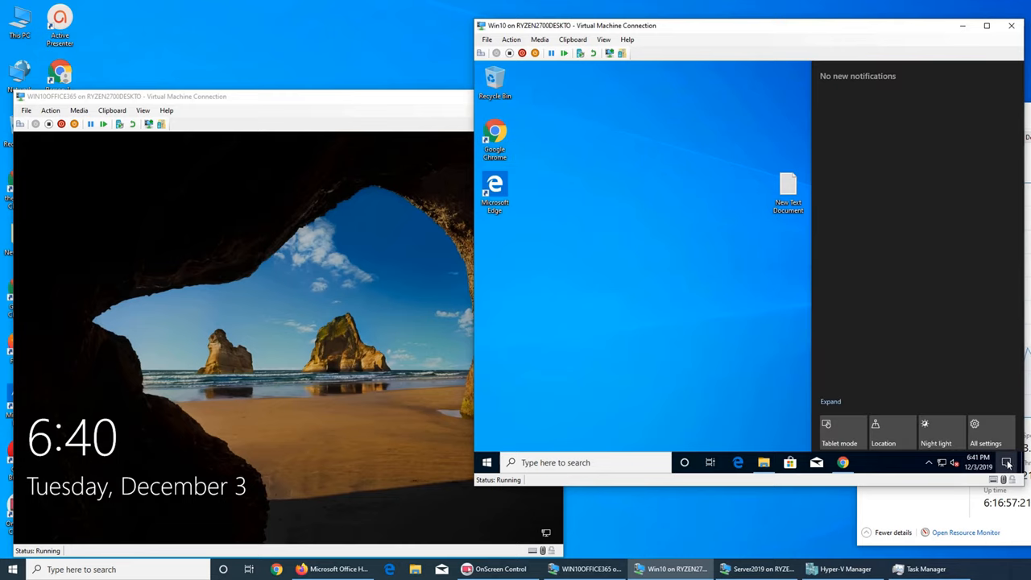
click(1005, 461)
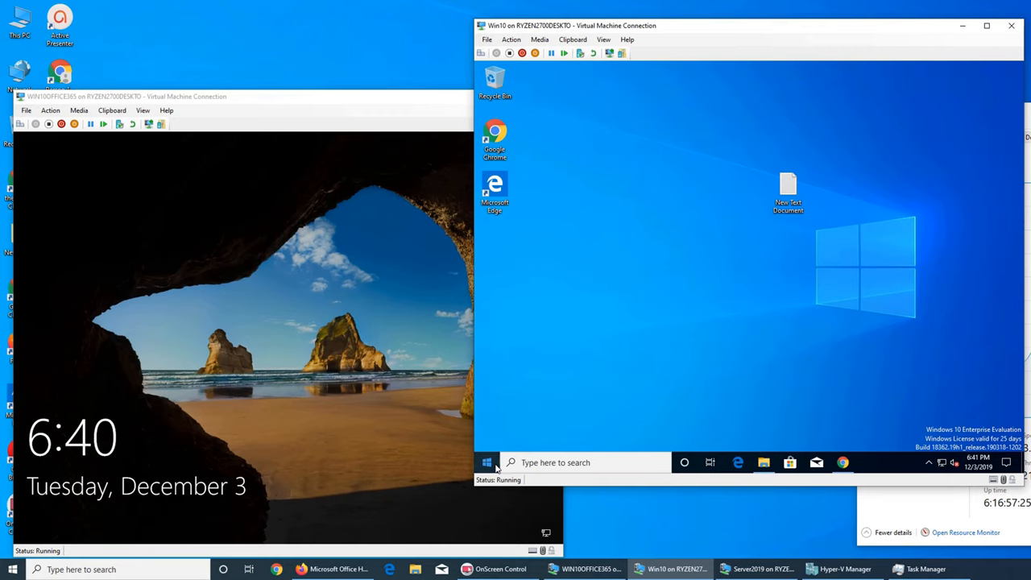
click(487, 461)
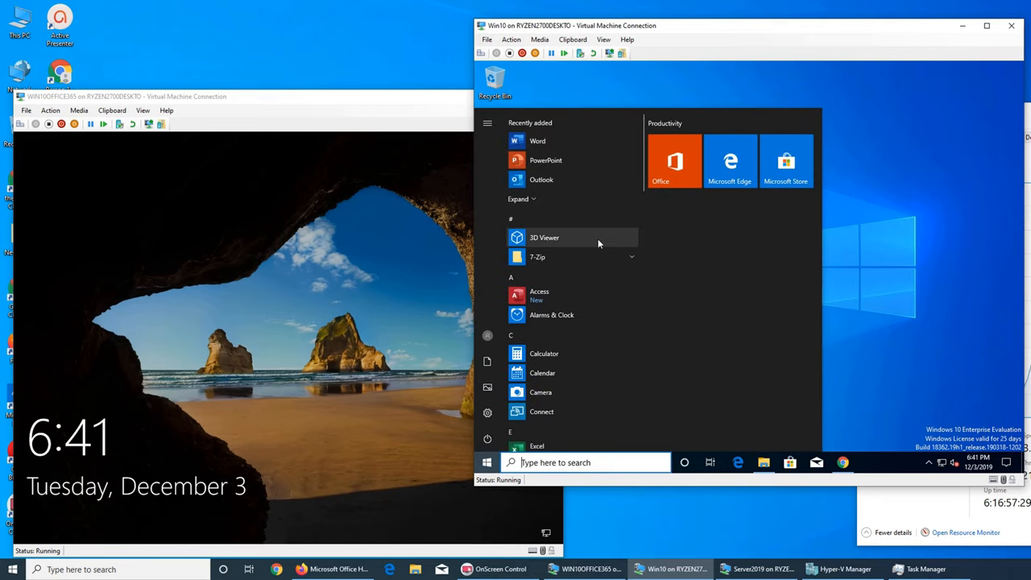
scroll(down, 3)
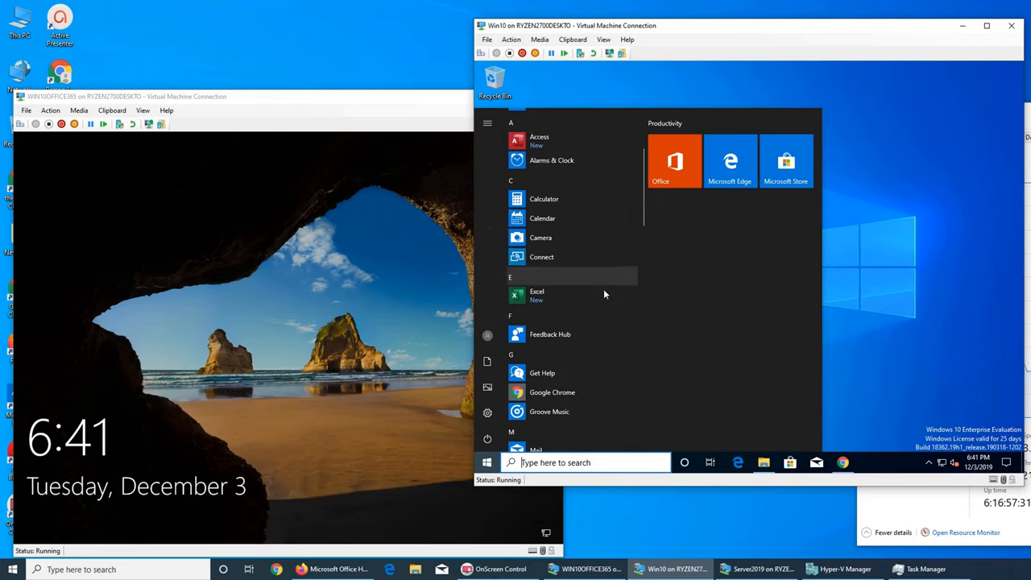
scroll(down, 3)
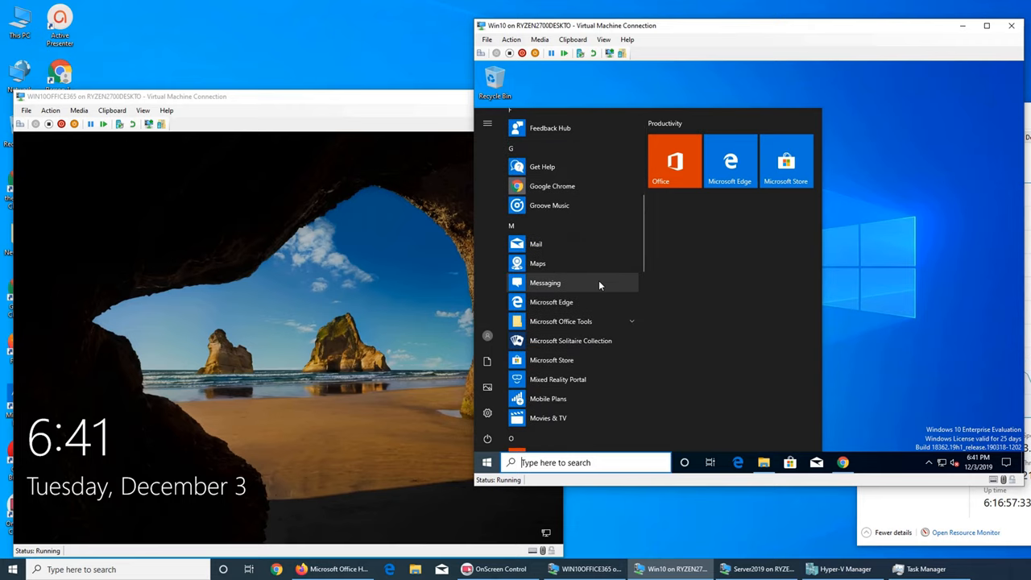
scroll(down, 3)
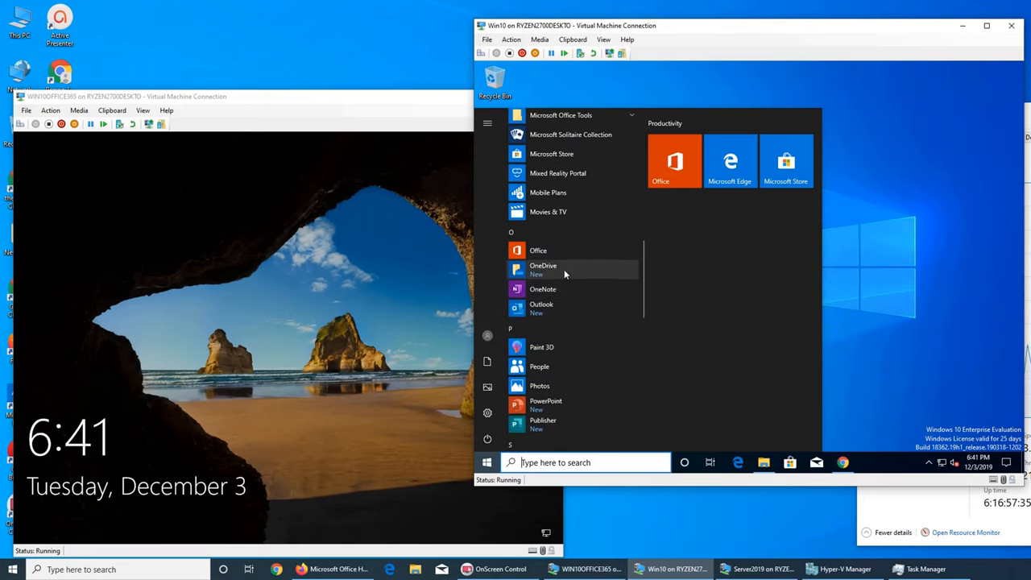
mouse_move(622, 303)
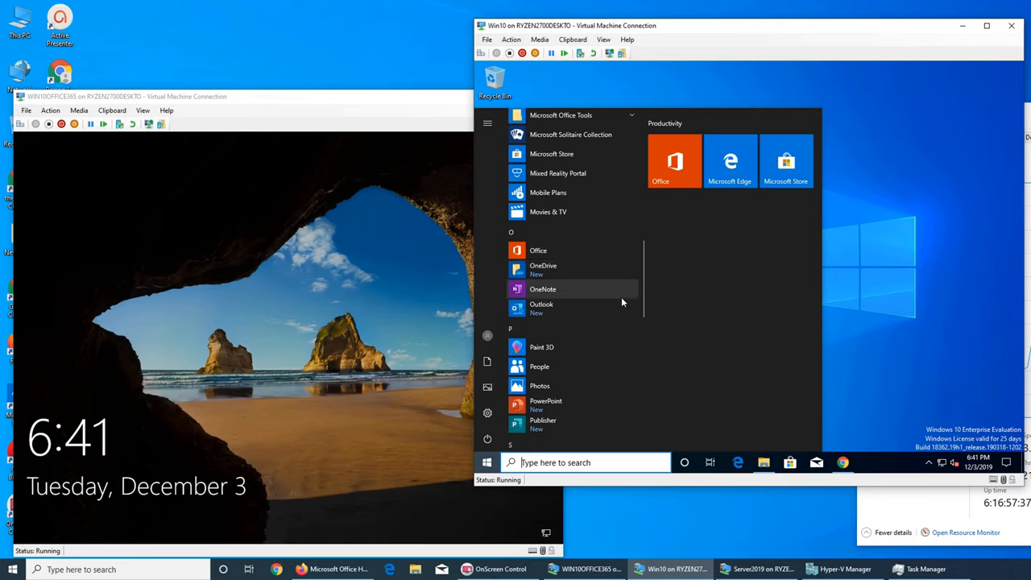
scroll(down, 3)
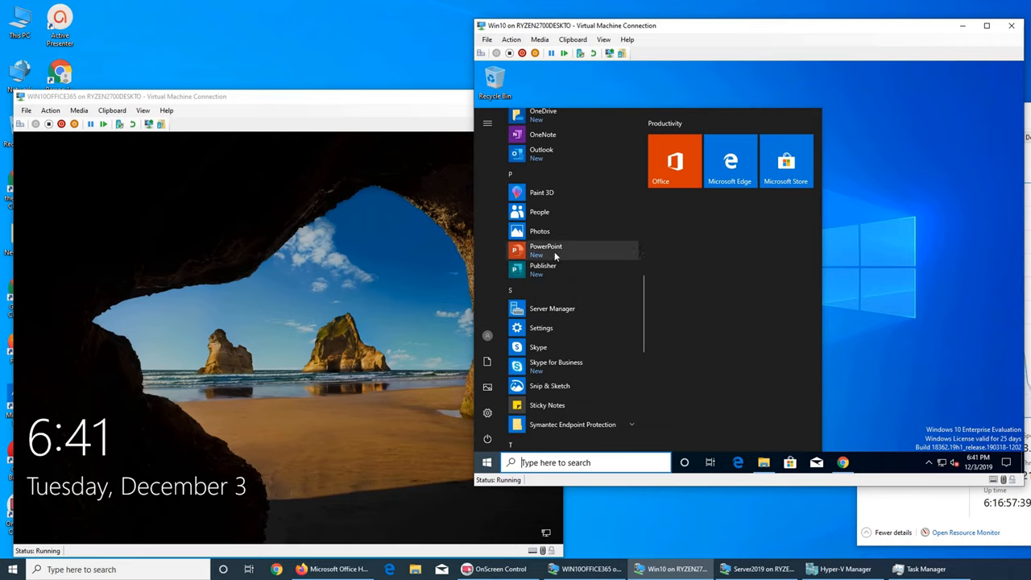
scroll(down, 3)
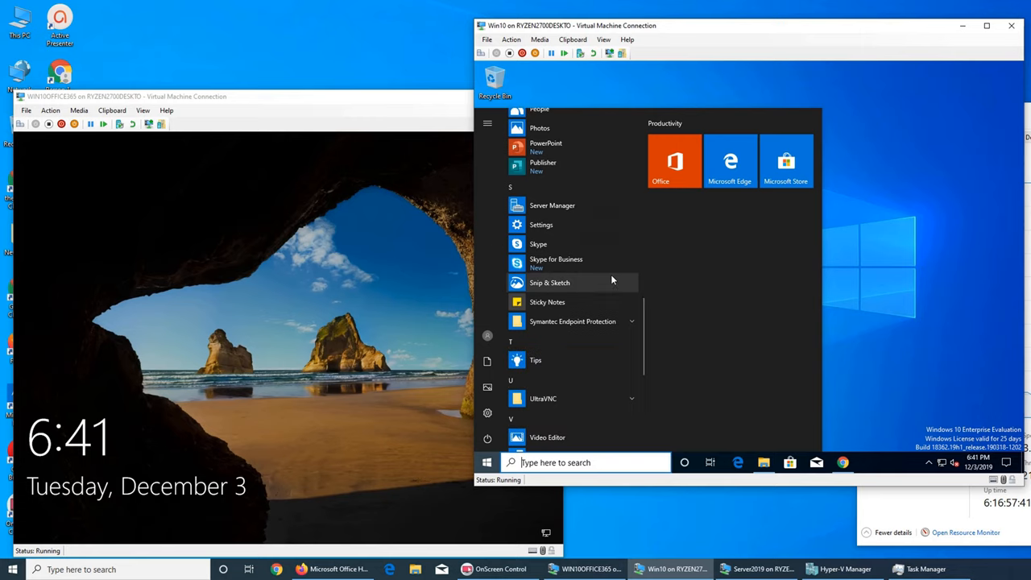
mouse_move(572, 263)
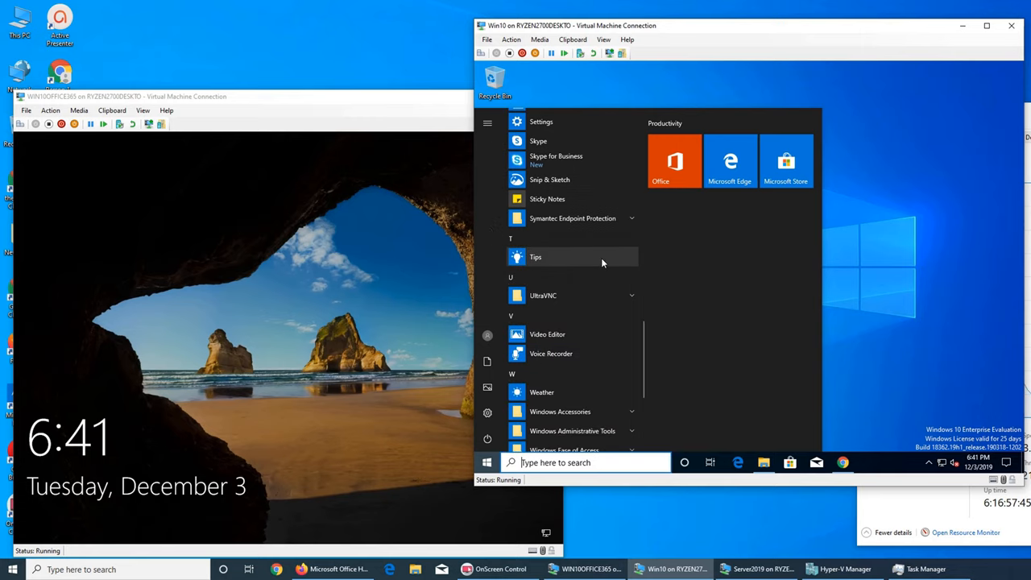
scroll(down, 3)
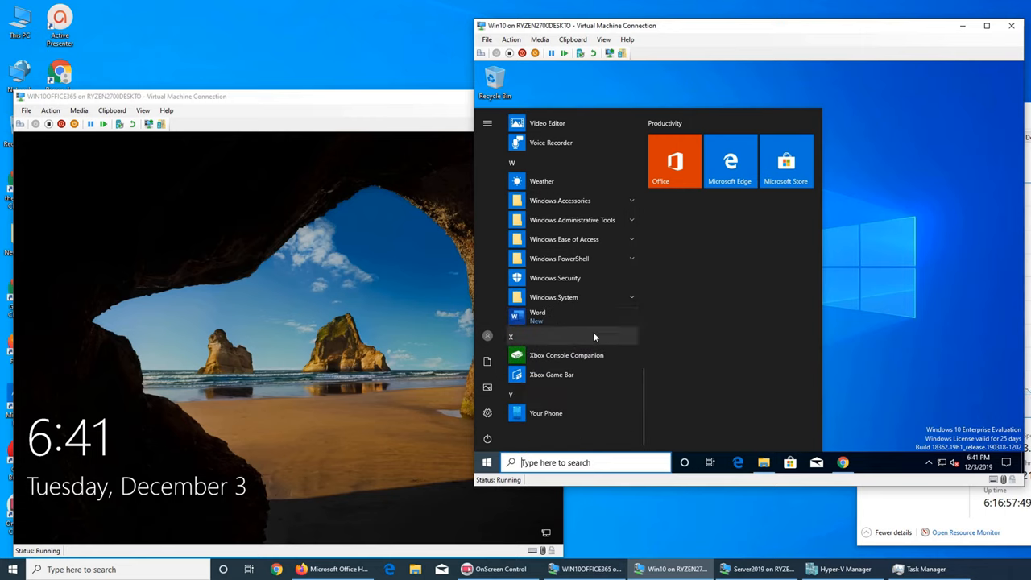
mouse_move(597, 413)
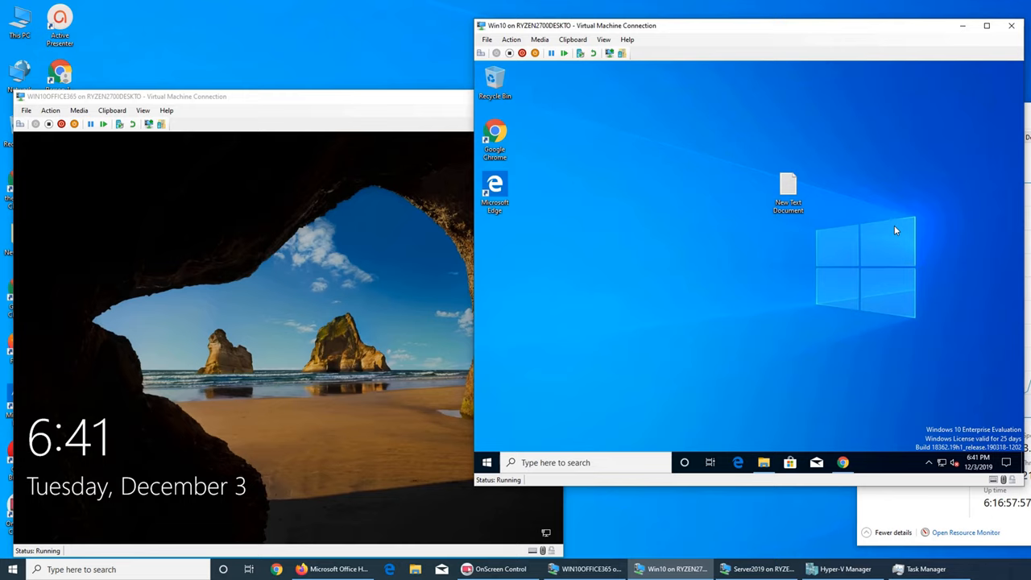
mouse_move(883, 248)
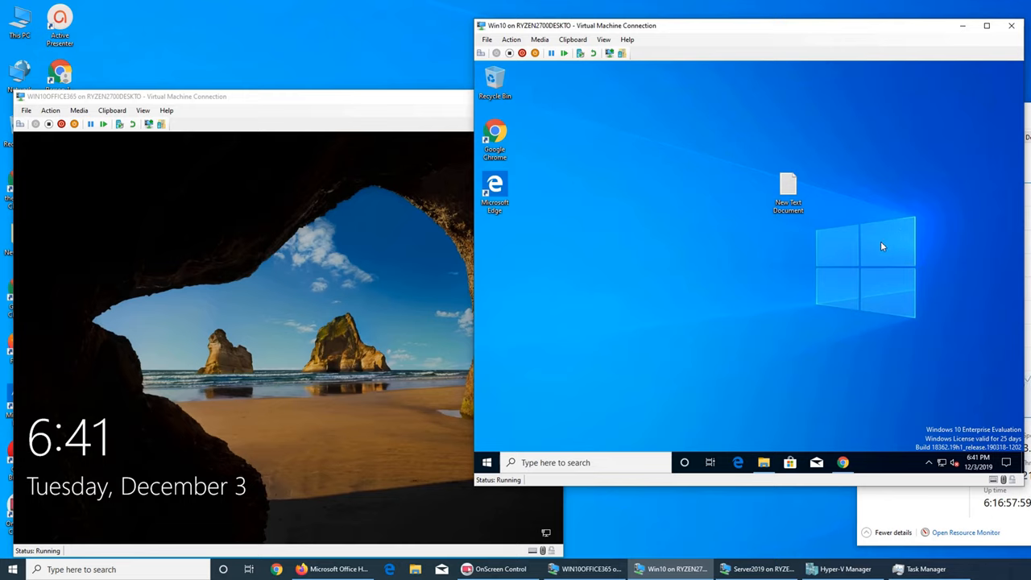
Launch Skype for Business from the app list and accept the Office license agreement.
click(487, 462)
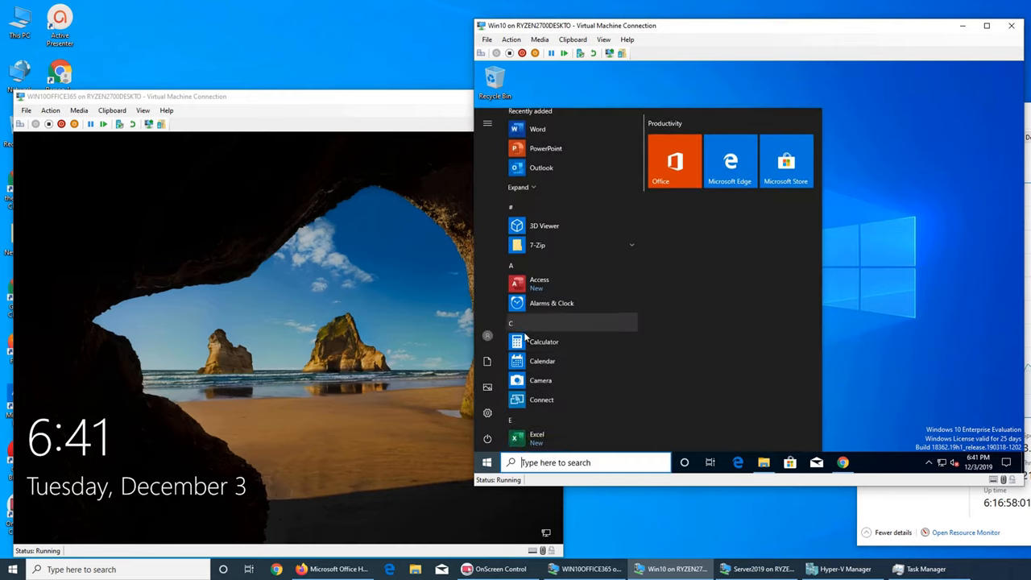
scroll(down, 3)
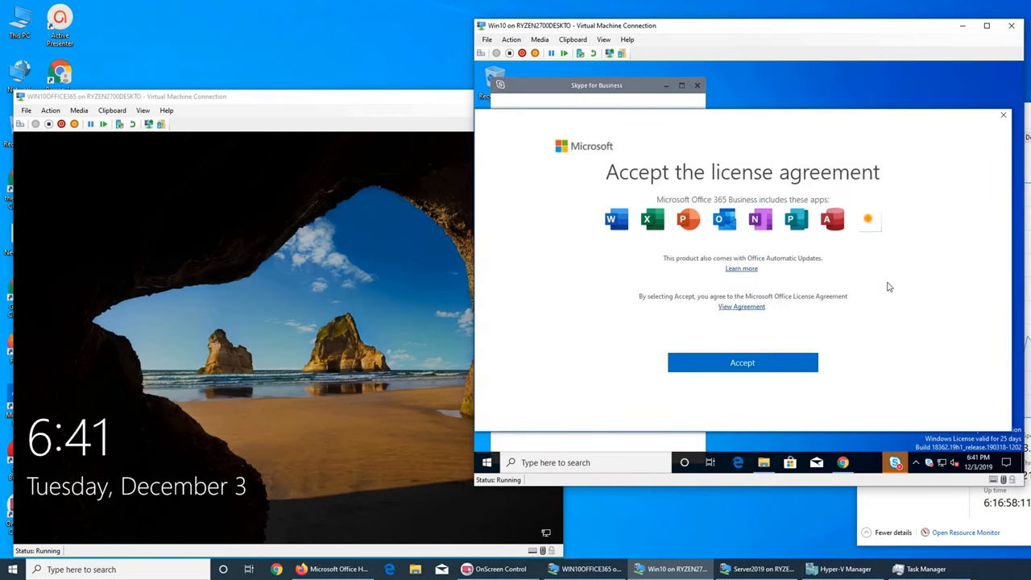
click(741, 363)
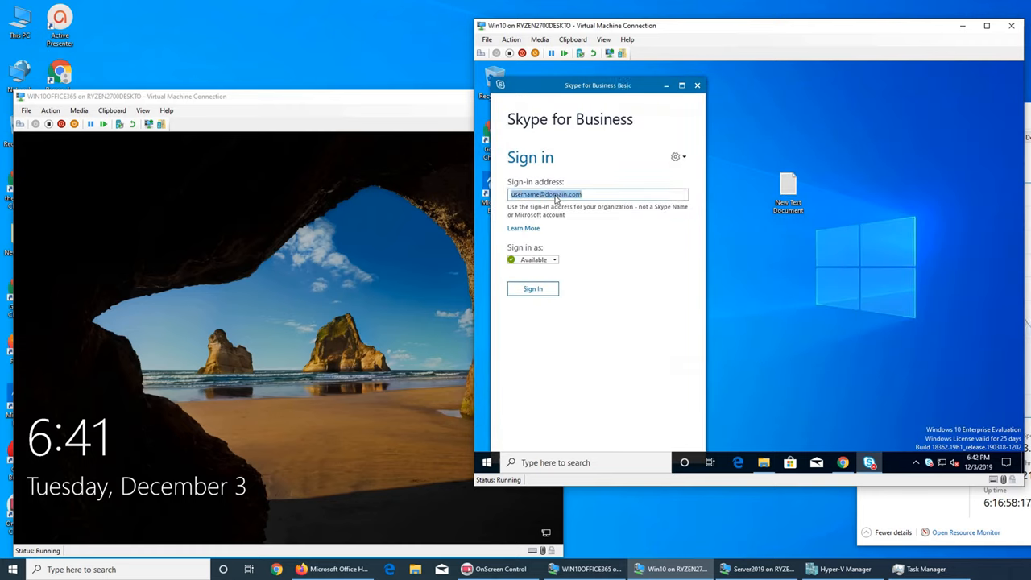
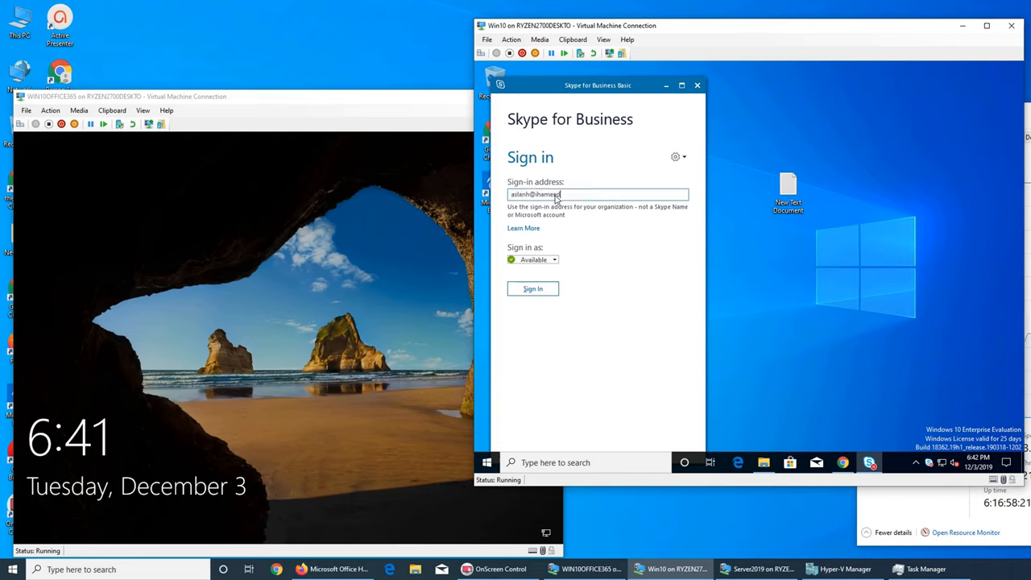
Sign the synced 'aslan' account into Skype for Business and finish the 'You're all set!' confirmation.
click(532, 288)
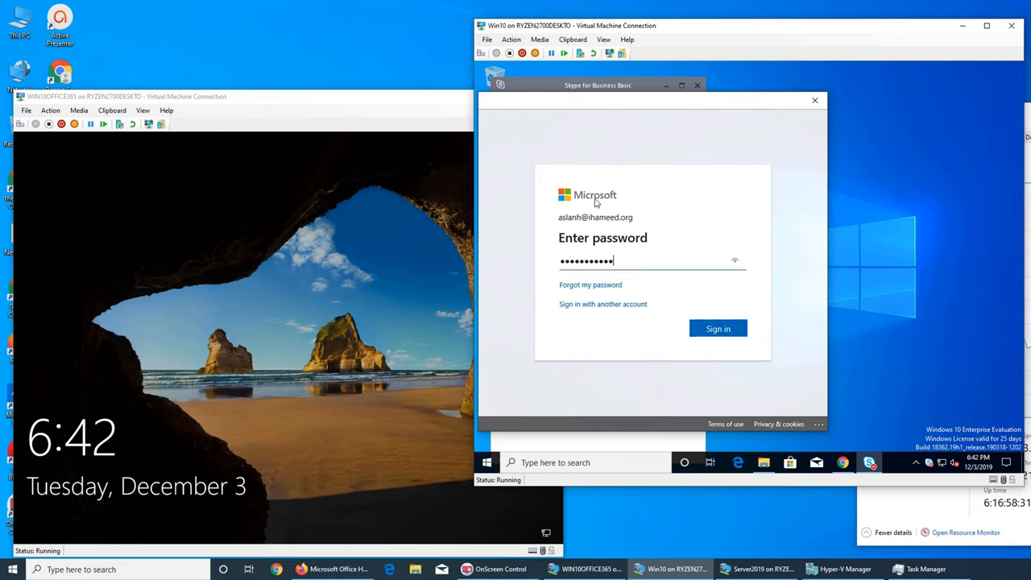
click(717, 329)
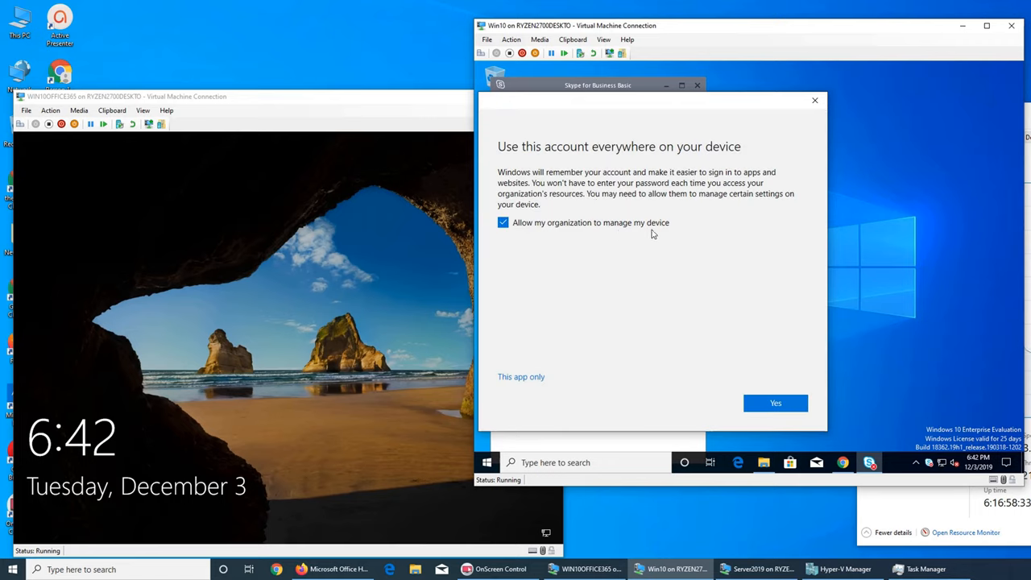
click(775, 403)
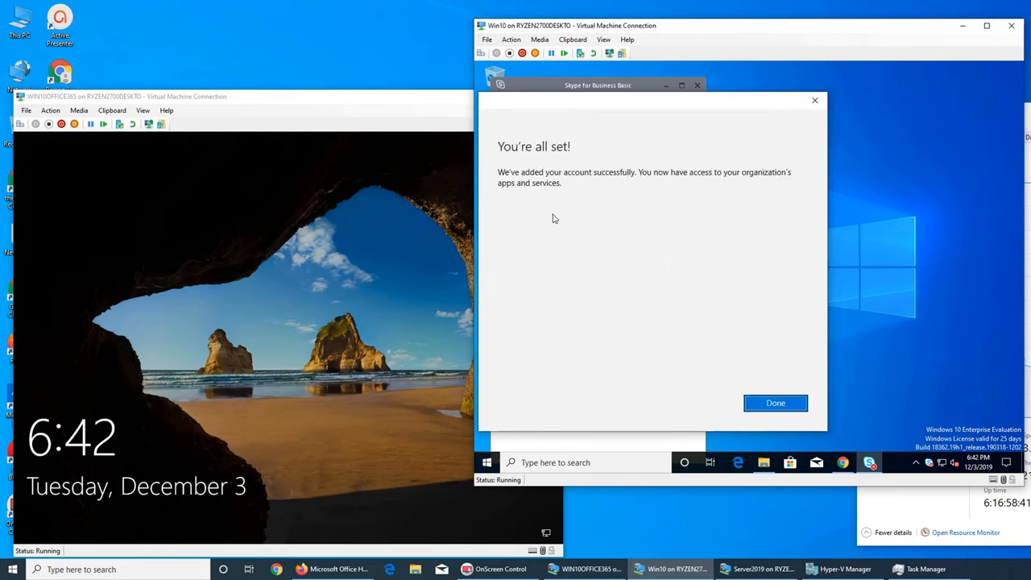
mouse_move(770, 391)
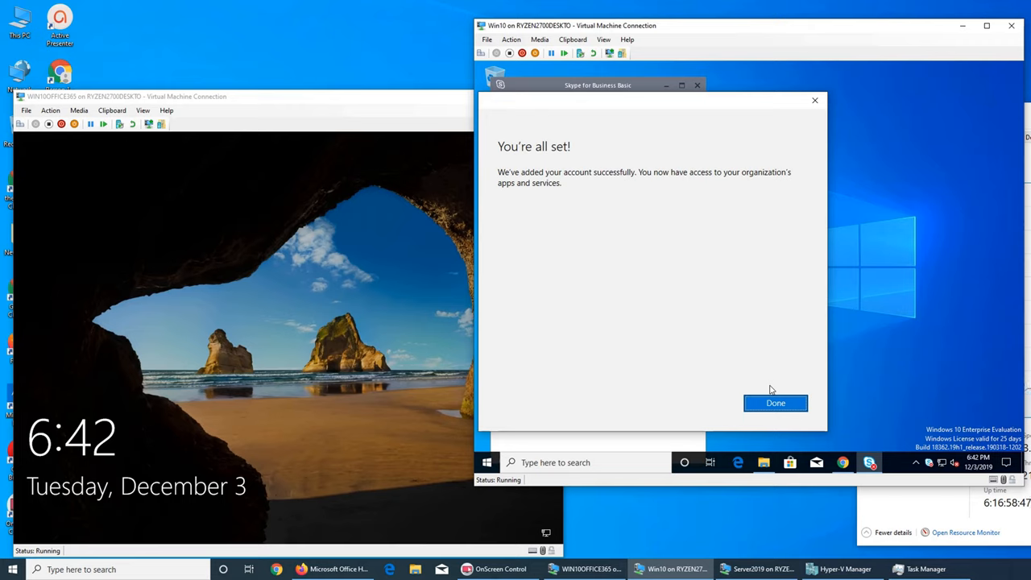
mouse_move(689, 371)
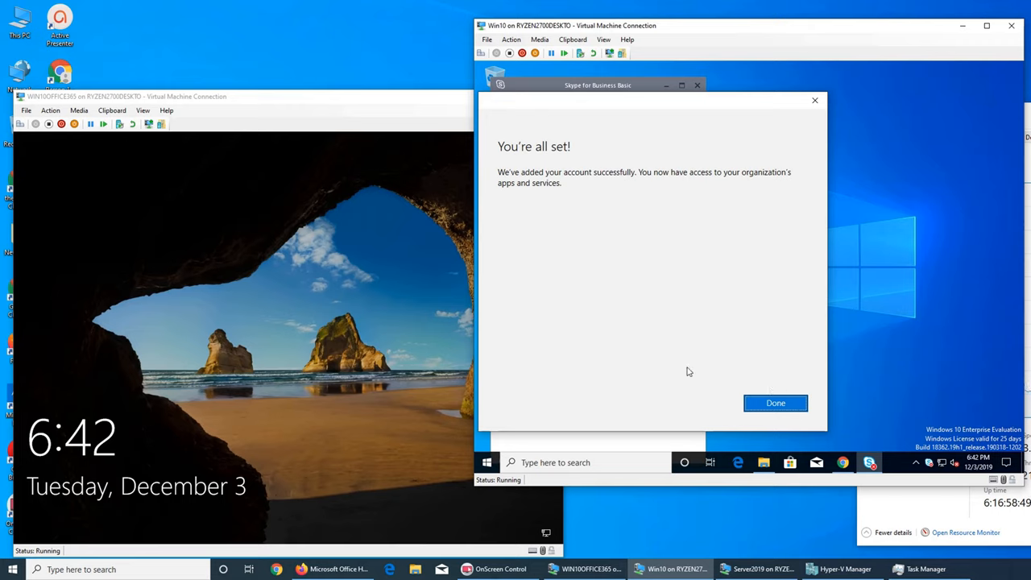
mouse_move(208, 398)
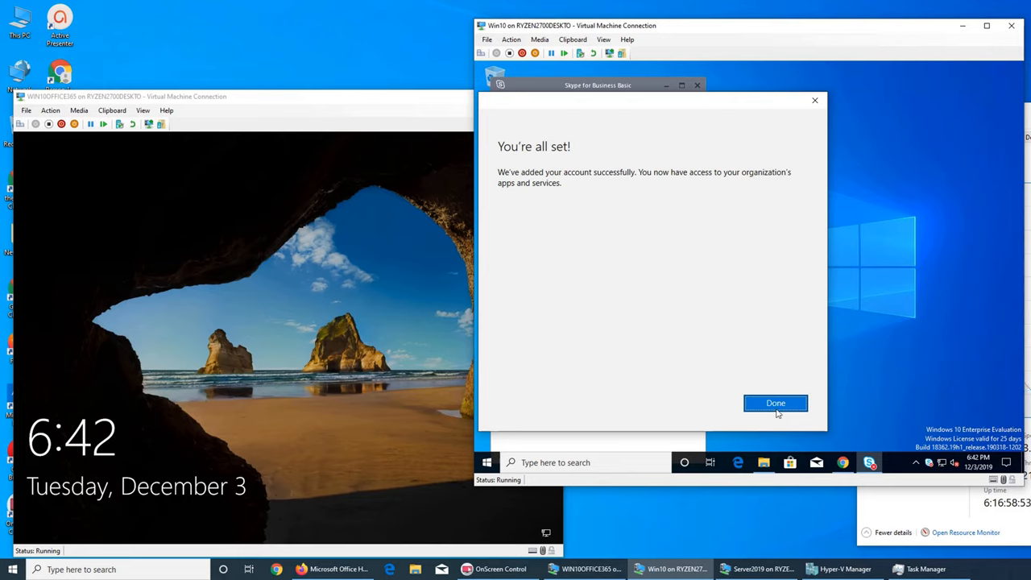
click(775, 403)
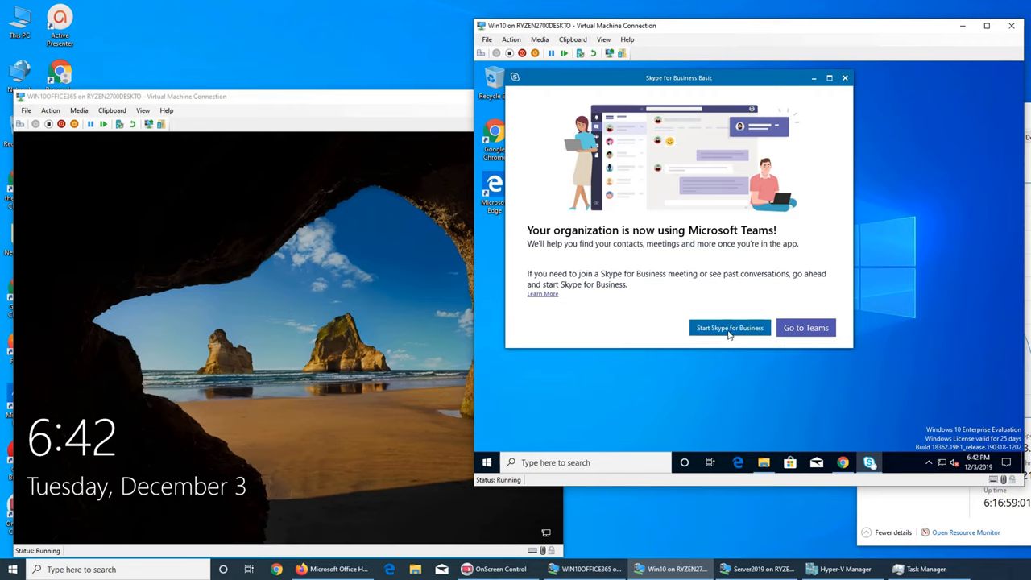
Start Skype for Business, check the Conversations and Meetings tabs, then try Go to Teams.
click(728, 329)
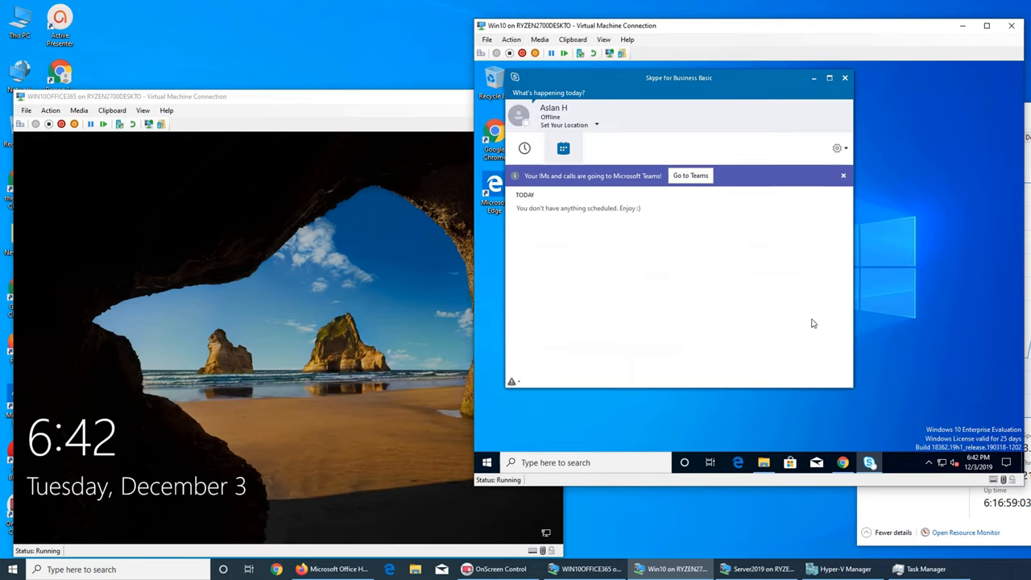
mouse_move(698, 190)
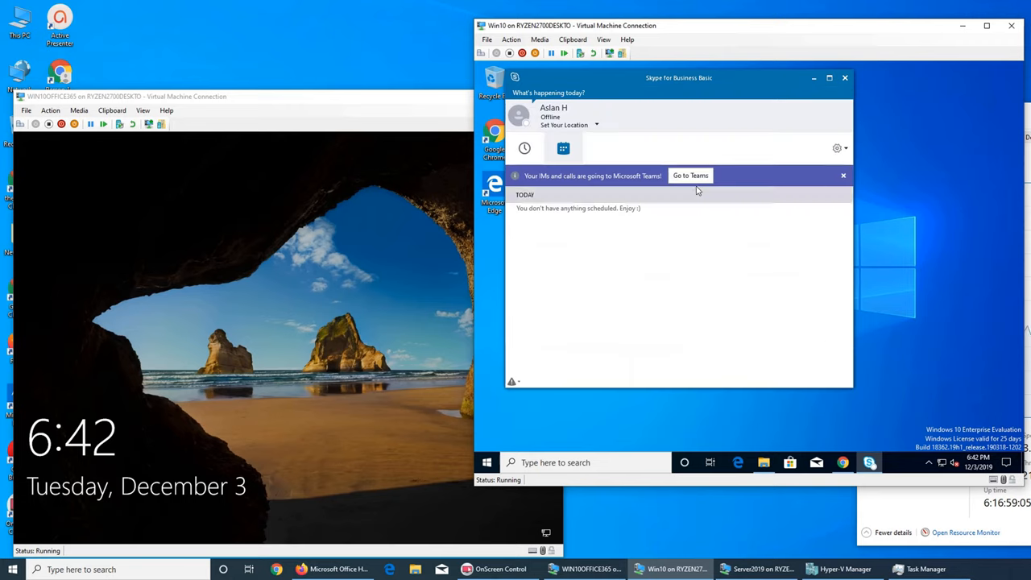
click(525, 149)
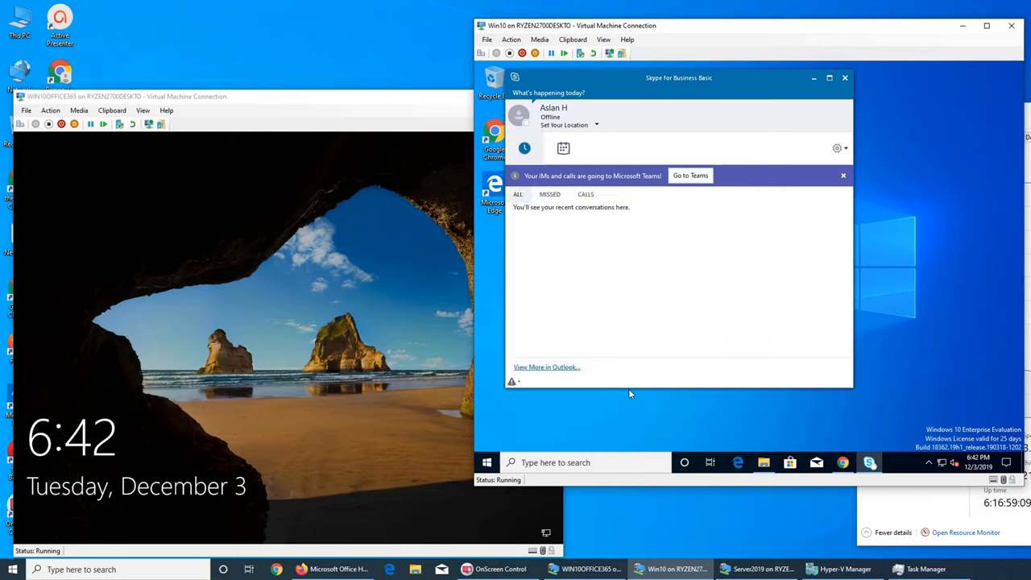
click(564, 149)
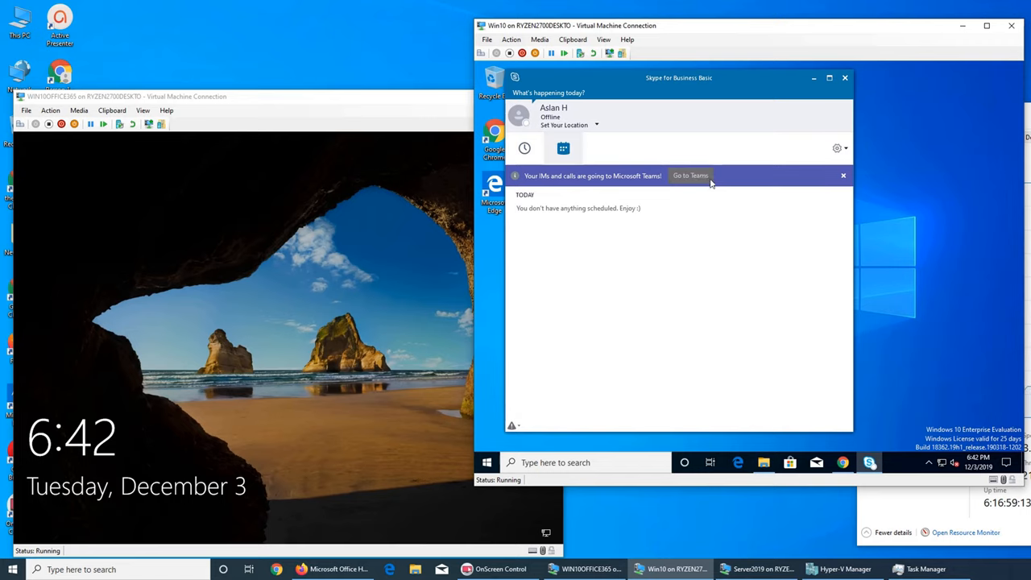
click(690, 176)
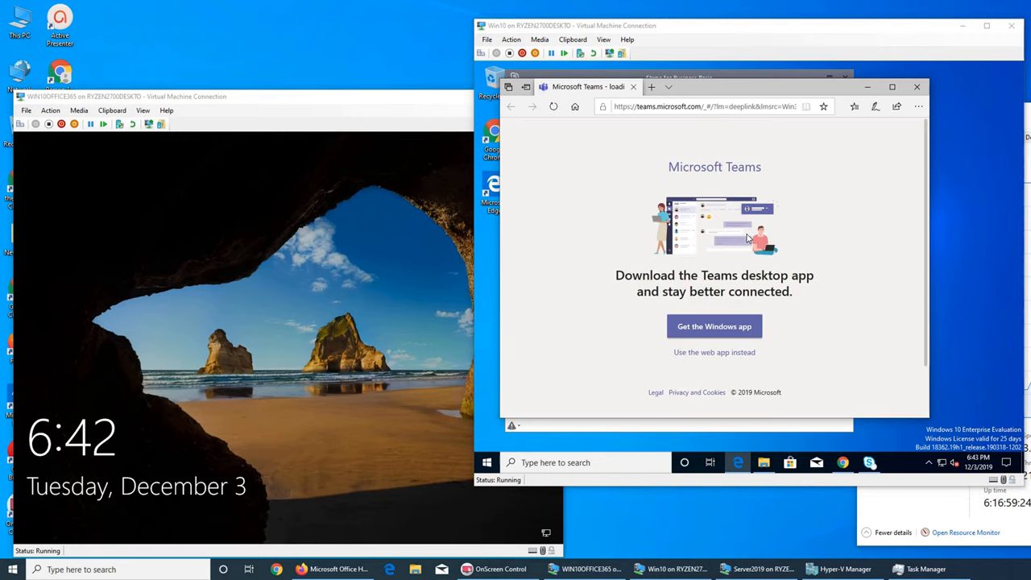
mouse_move(651, 171)
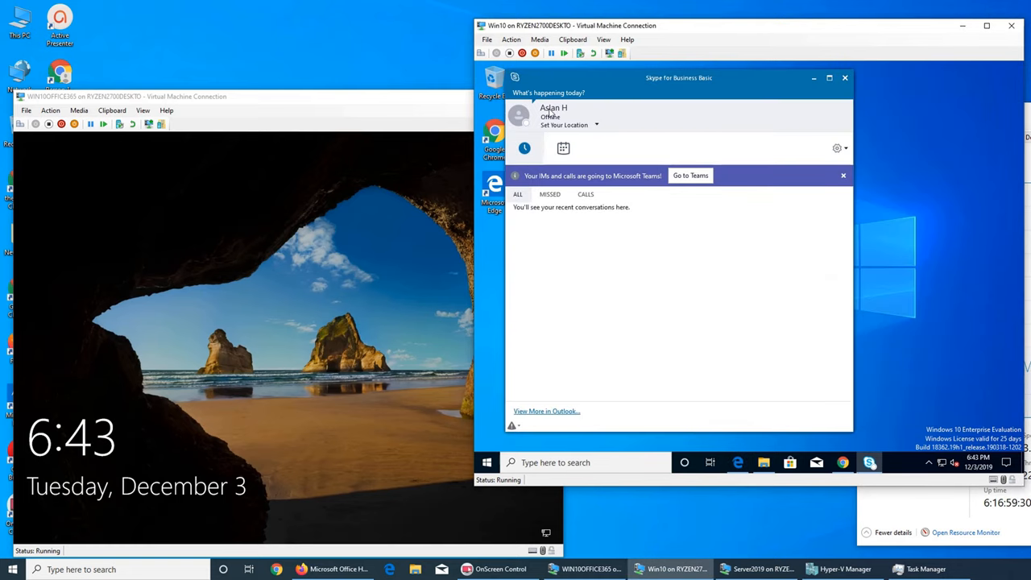
Review the Skype for Business Options personal page and the extra-commands menu without changing anything.
click(838, 148)
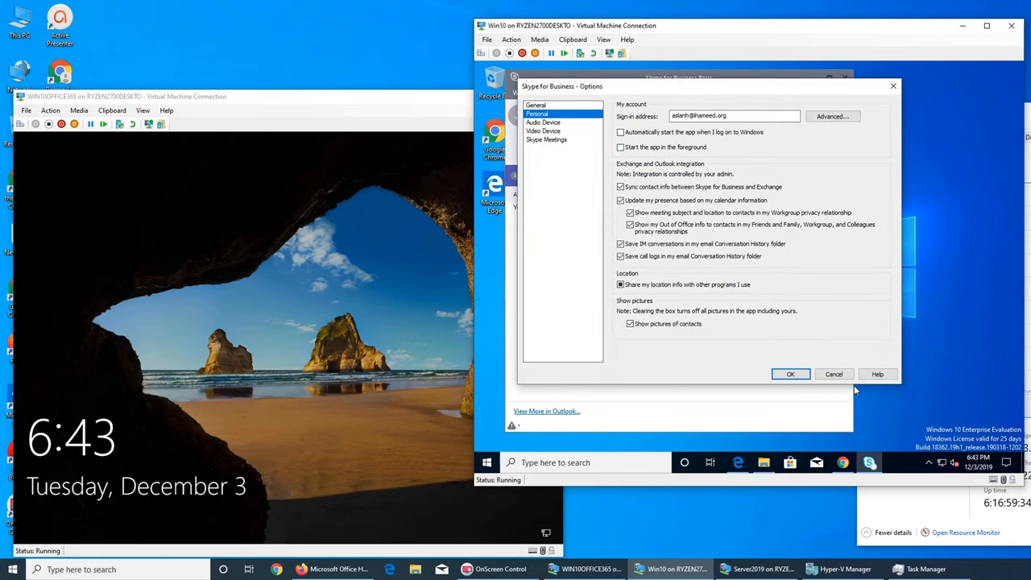
click(835, 374)
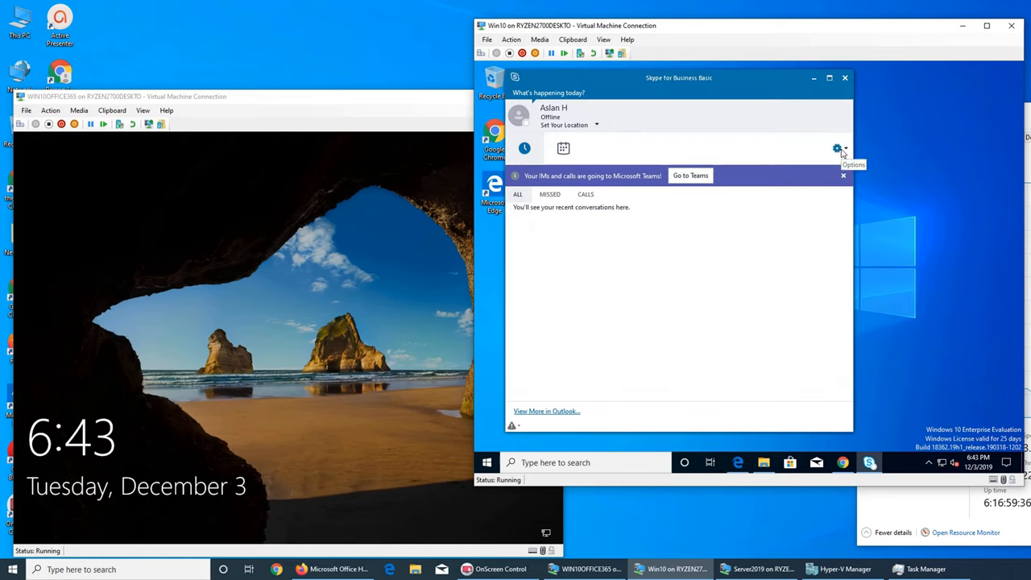
mouse_move(706, 112)
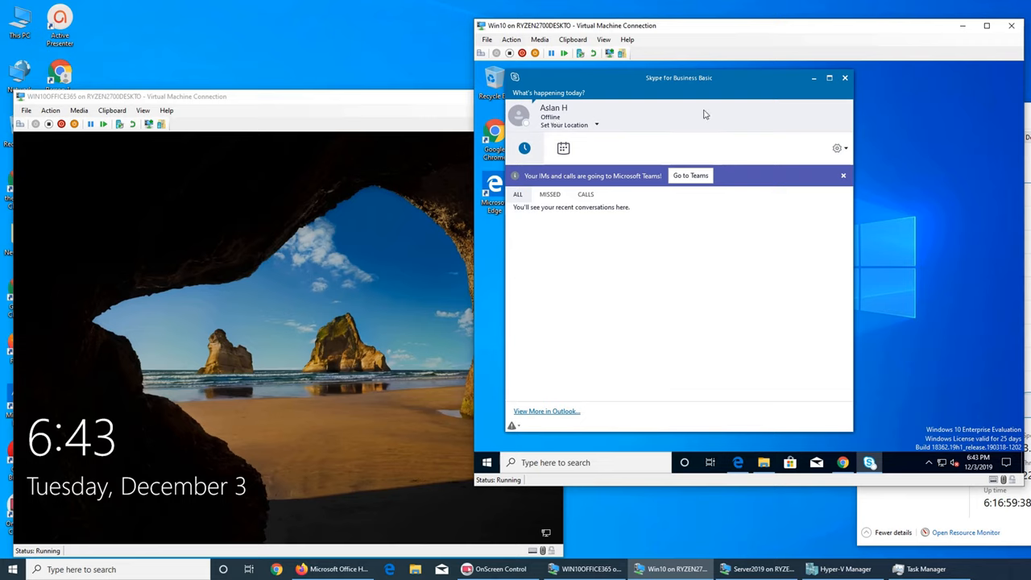
click(838, 149)
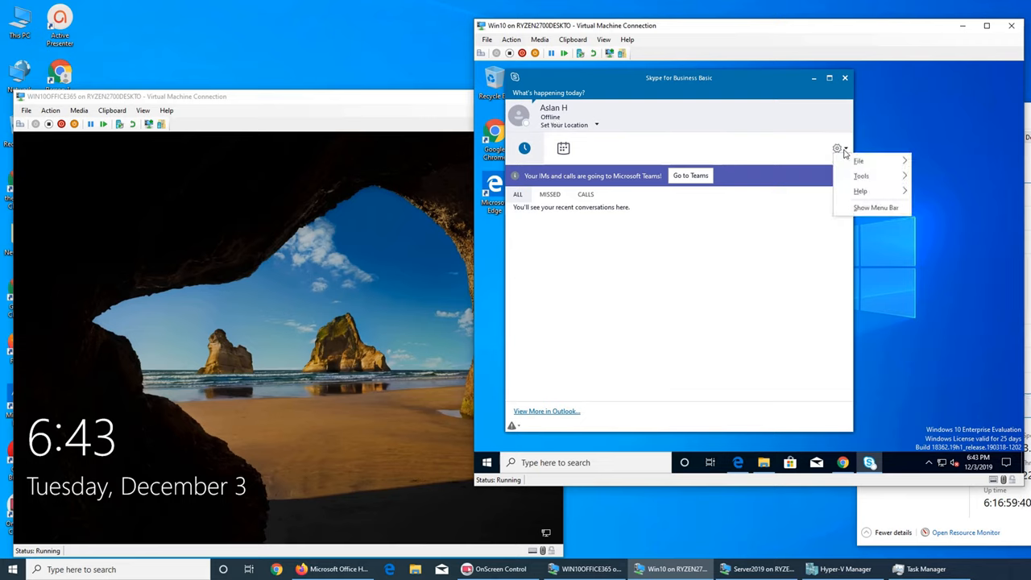
click(857, 161)
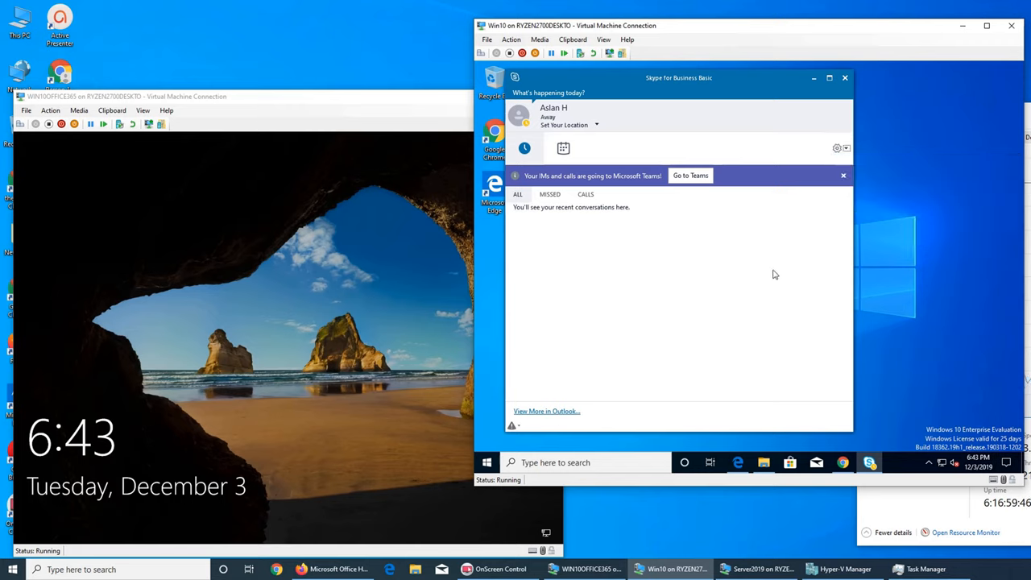
click(513, 425)
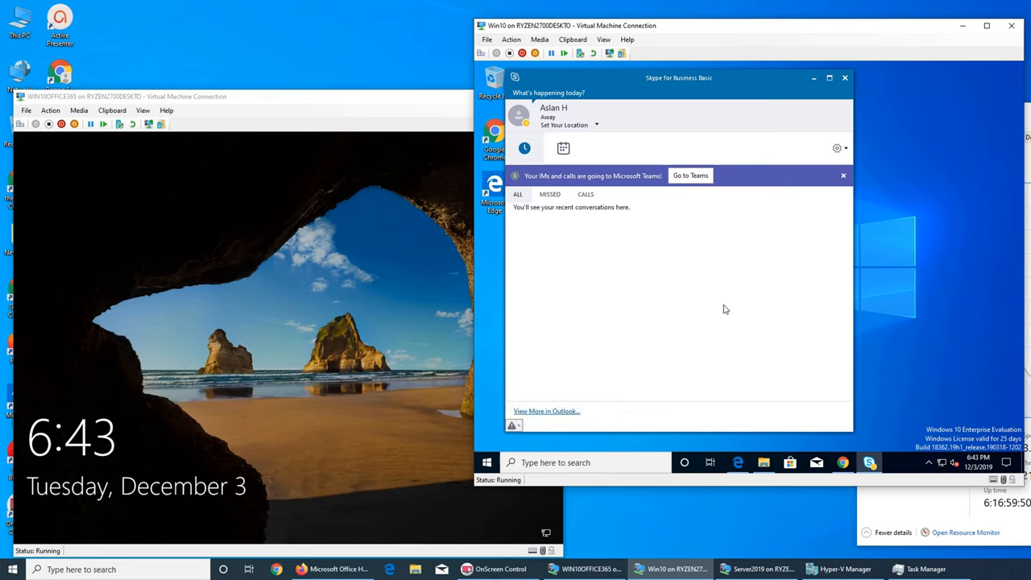
mouse_move(836, 185)
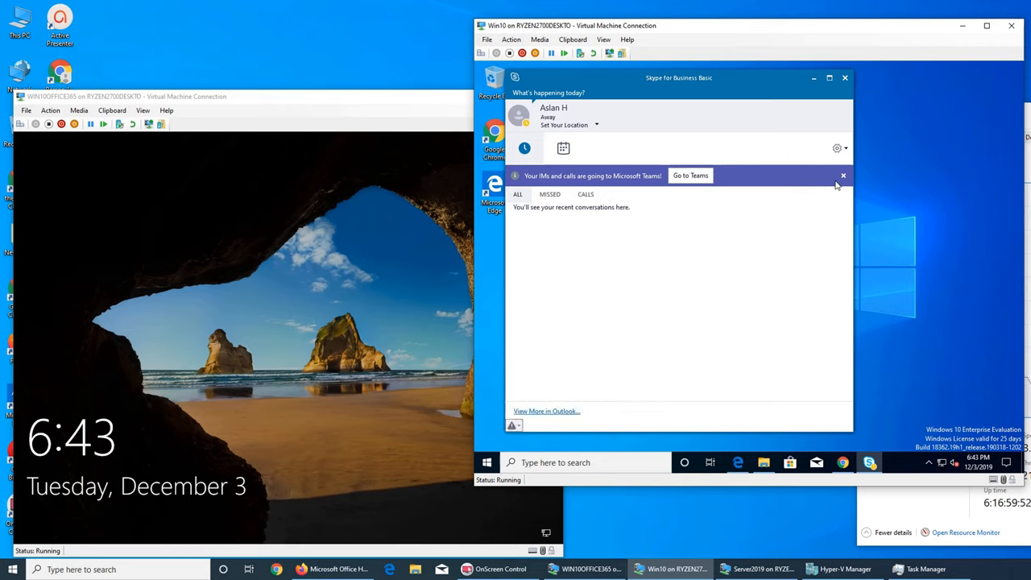
mouse_move(523, 123)
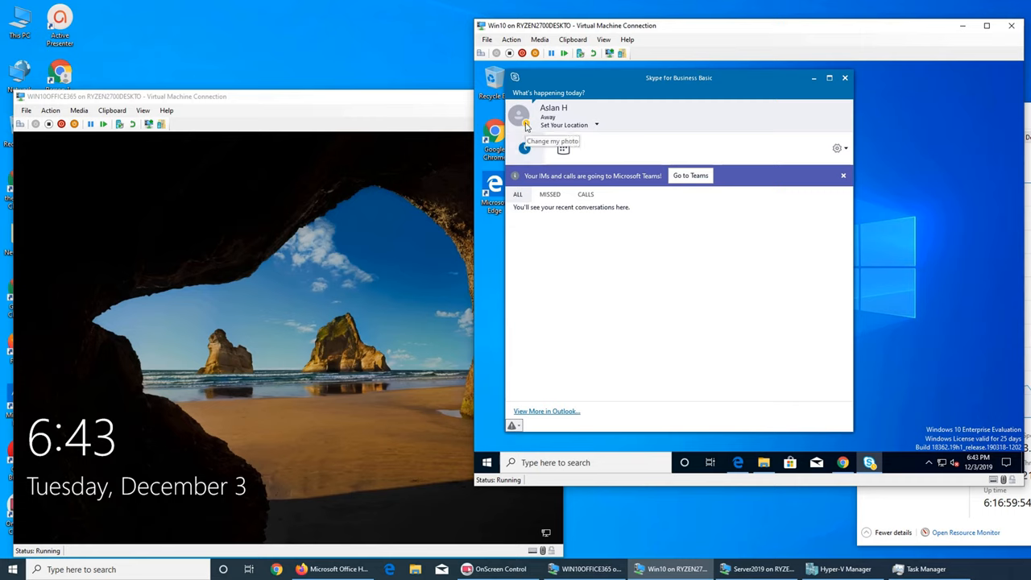
click(838, 148)
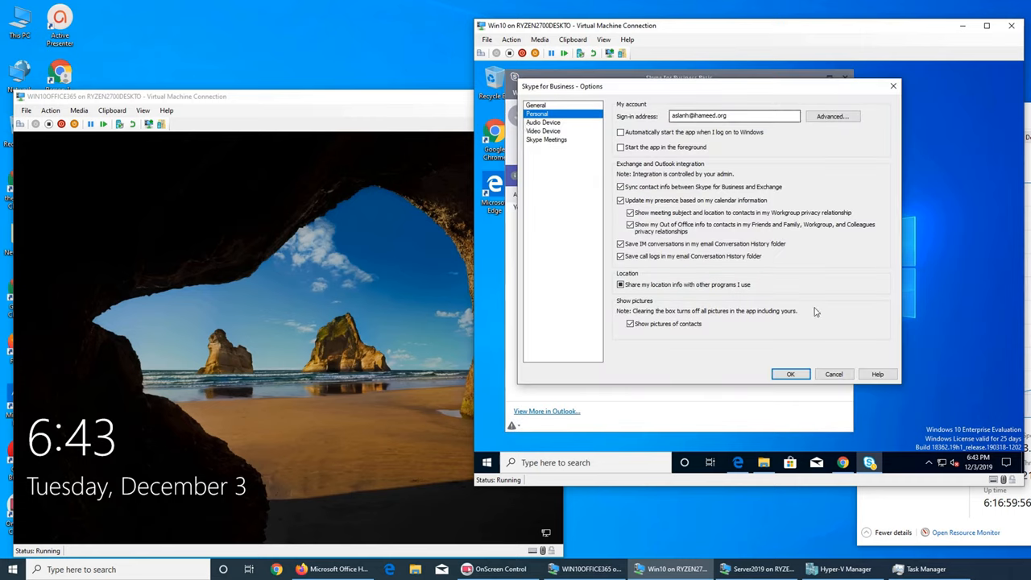
click(790, 373)
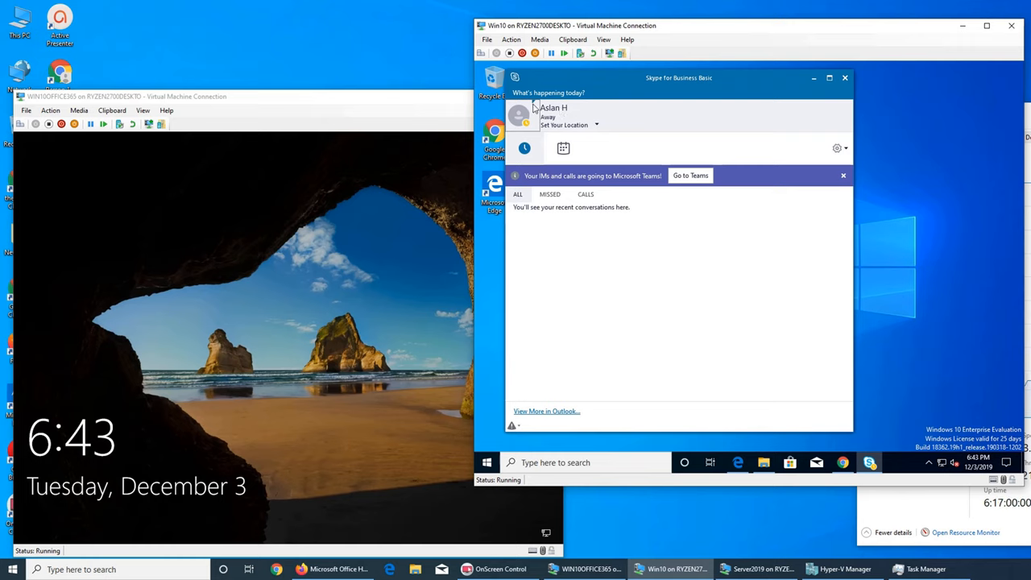
Browse the General options page, cancel out, and close the Skype for Business window.
click(836, 148)
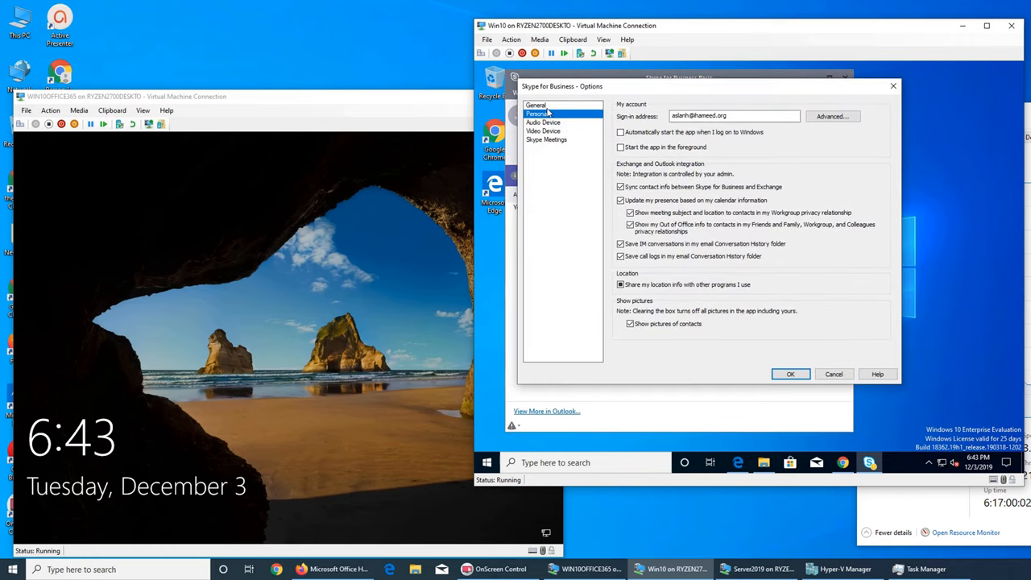
click(535, 105)
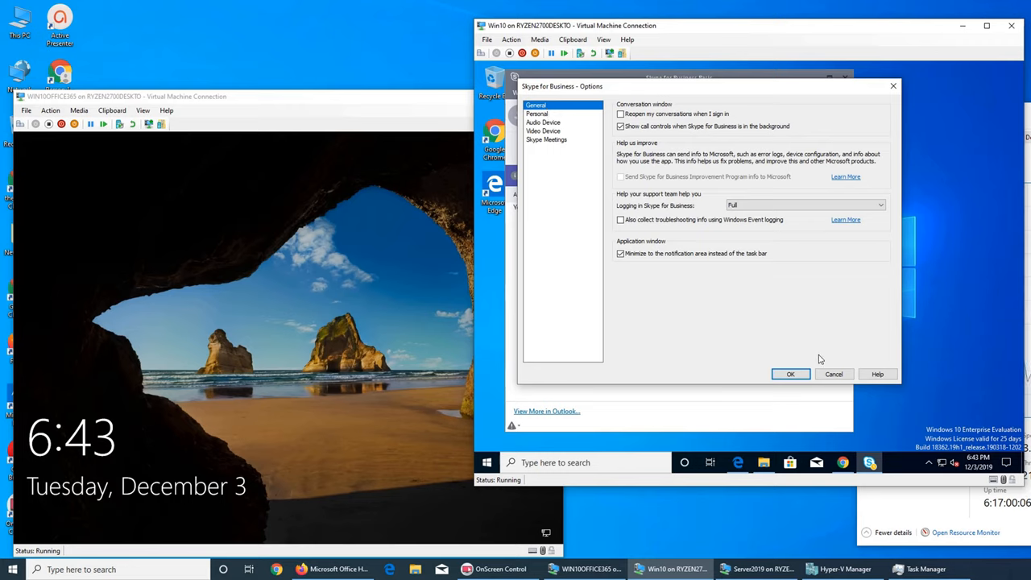
click(789, 373)
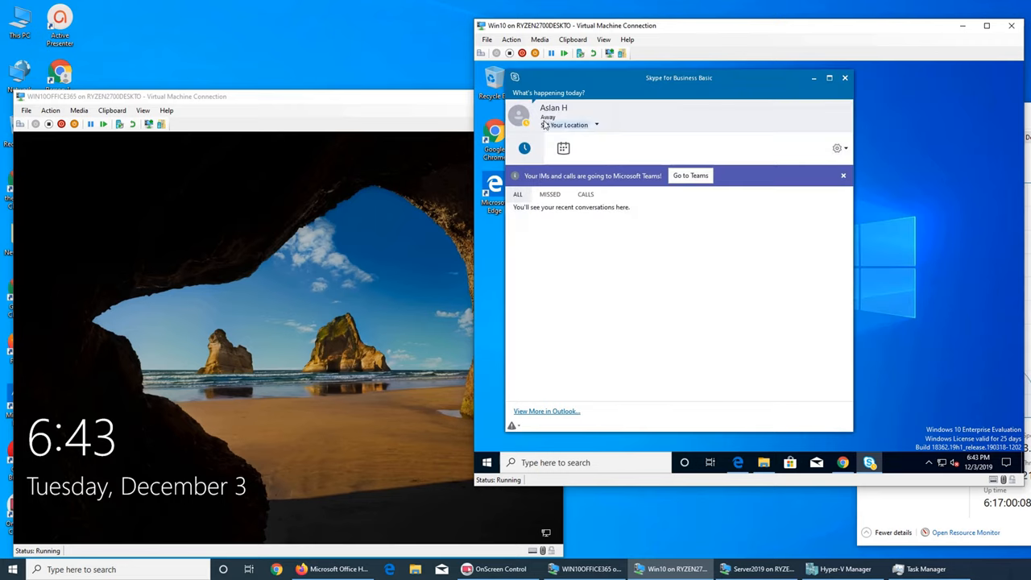
click(567, 126)
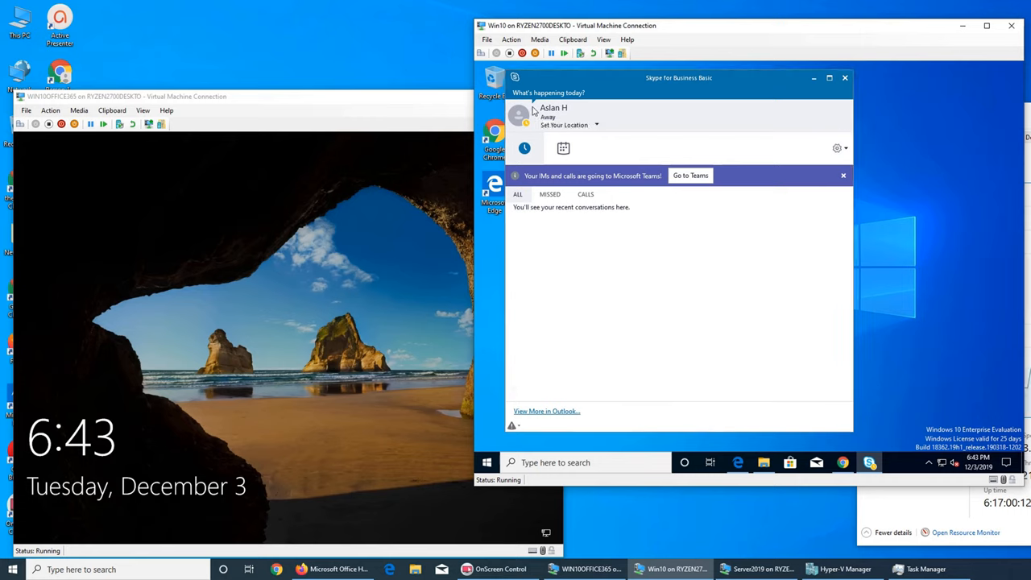
click(838, 148)
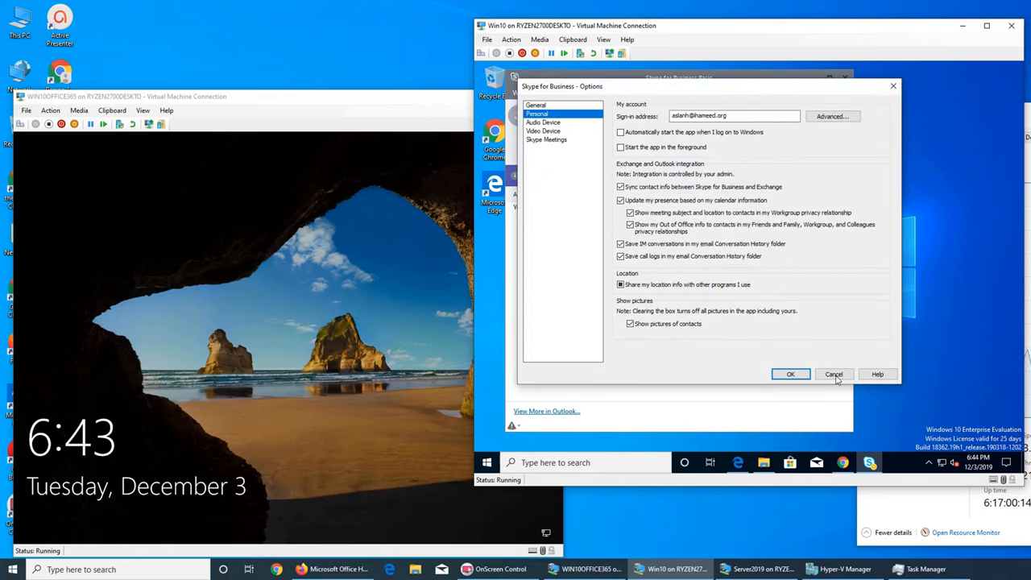
click(834, 374)
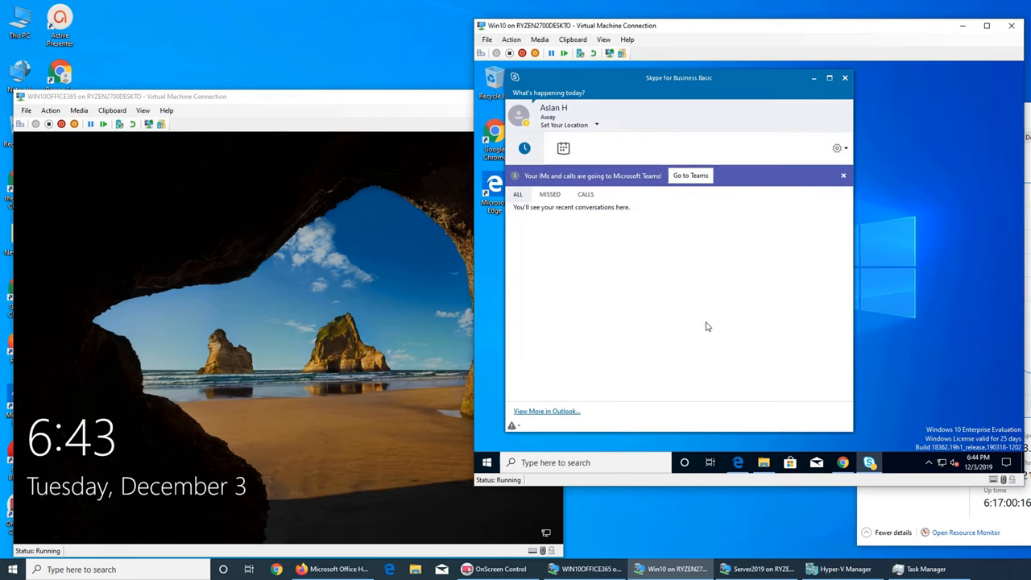
click(837, 148)
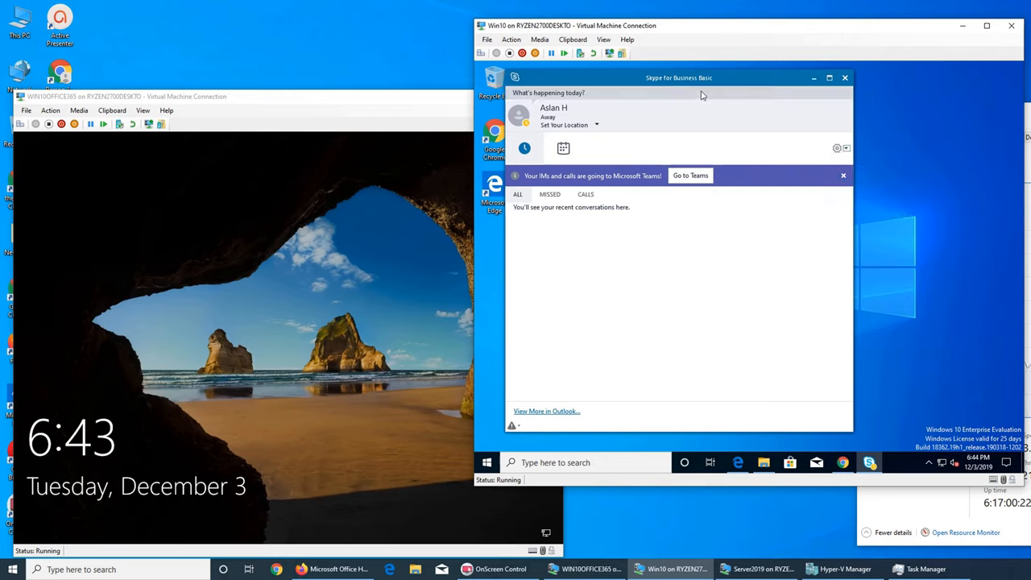
click(845, 78)
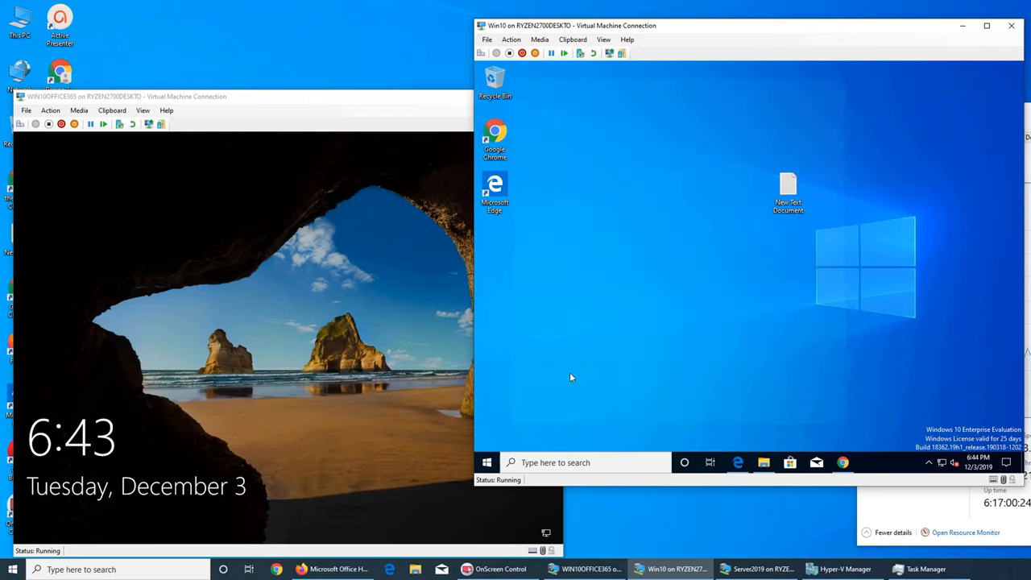
Launch Excel from the apps list and show its Account page with the Office 365 Business subscription.
click(487, 462)
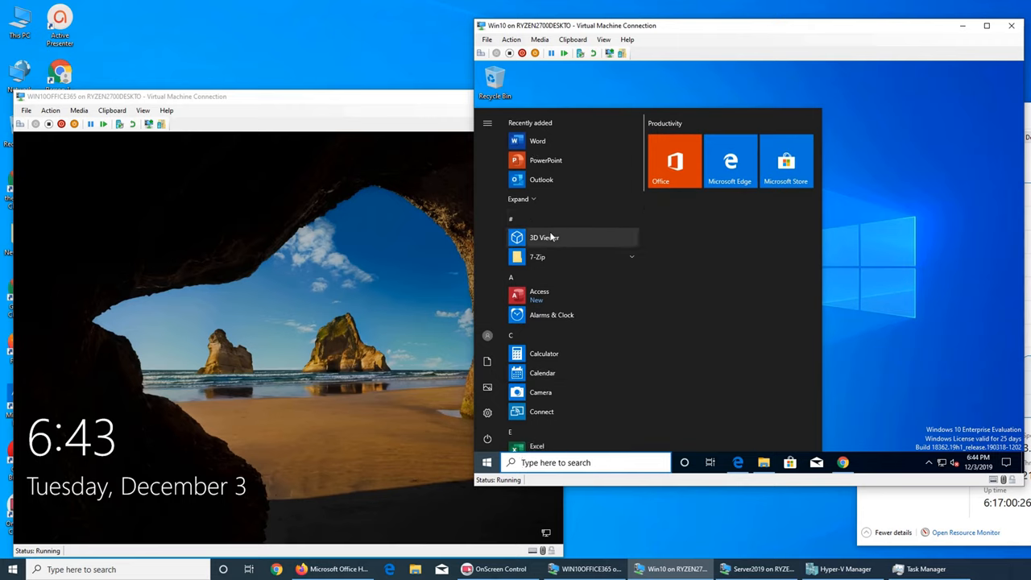
scroll(down, 3)
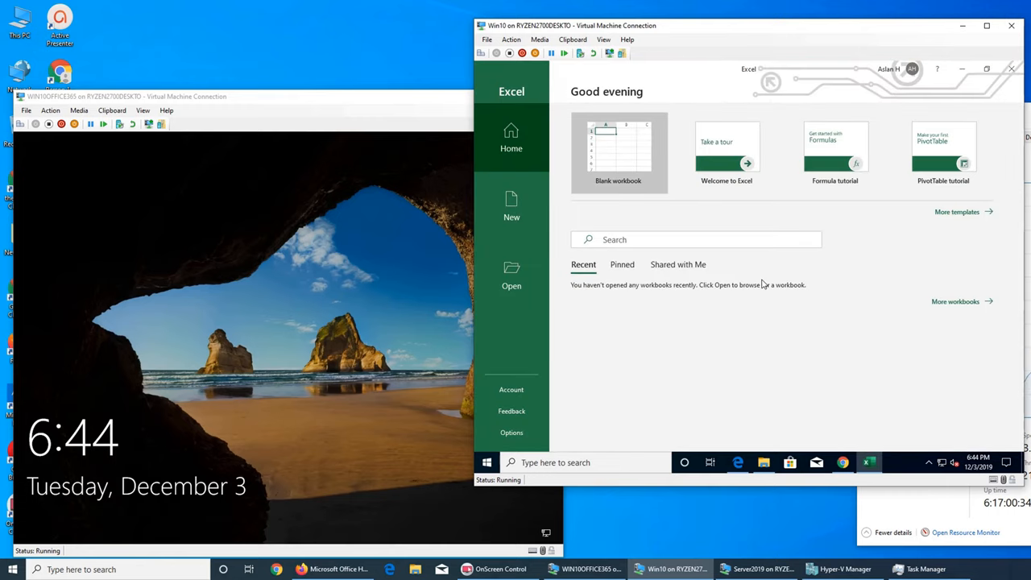
mouse_move(780, 284)
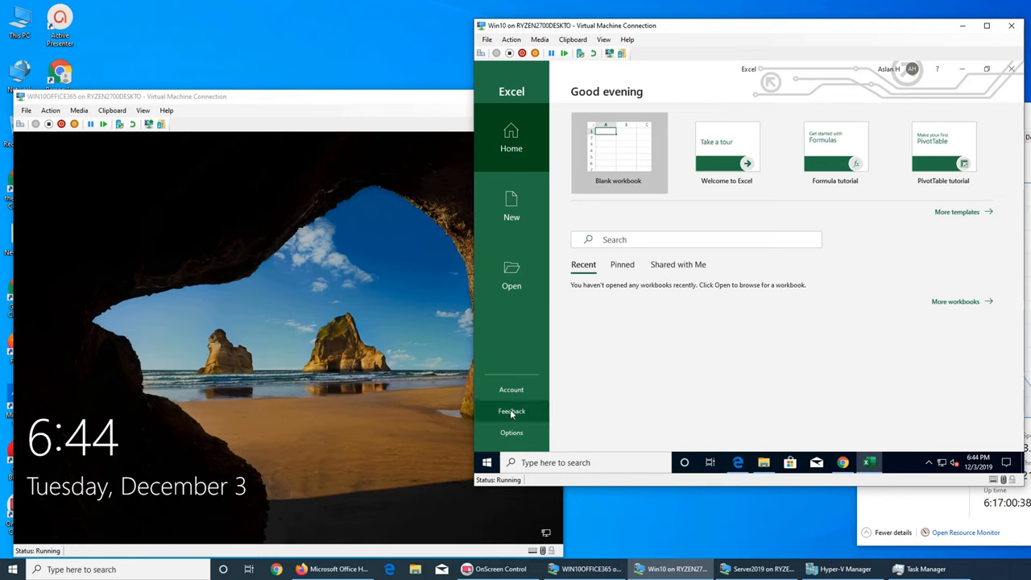
click(511, 388)
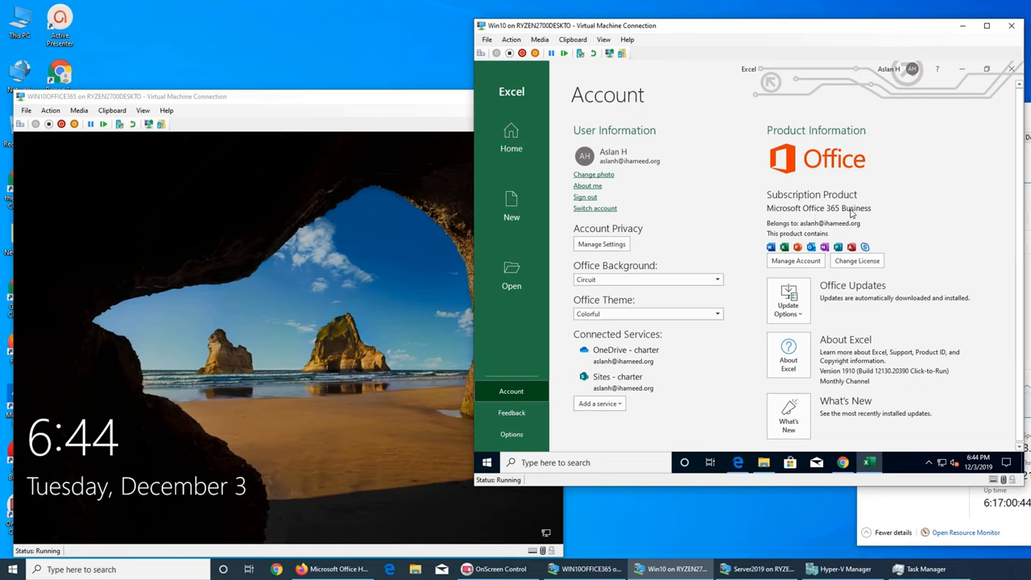
mouse_move(844, 225)
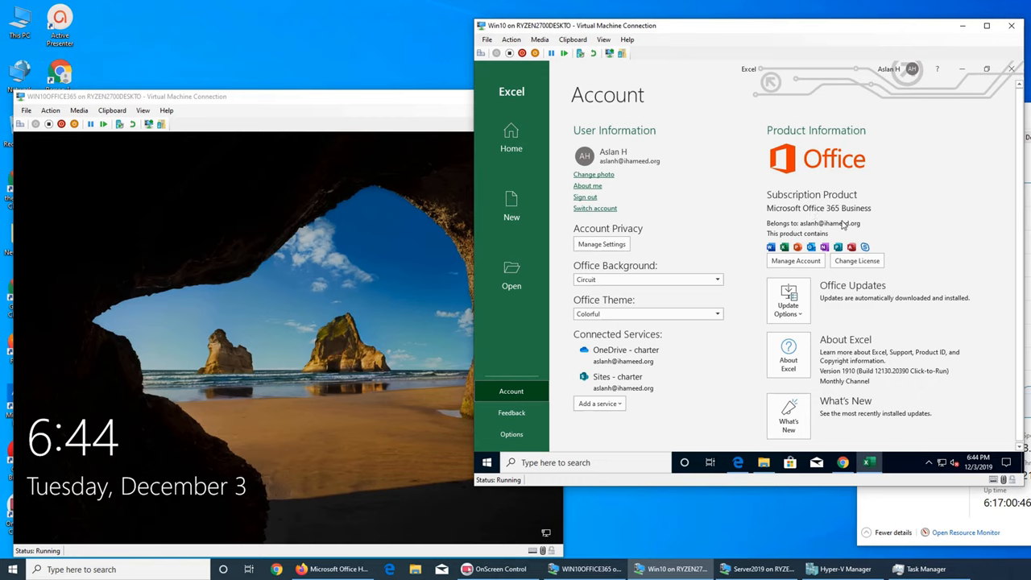
mouse_move(886, 226)
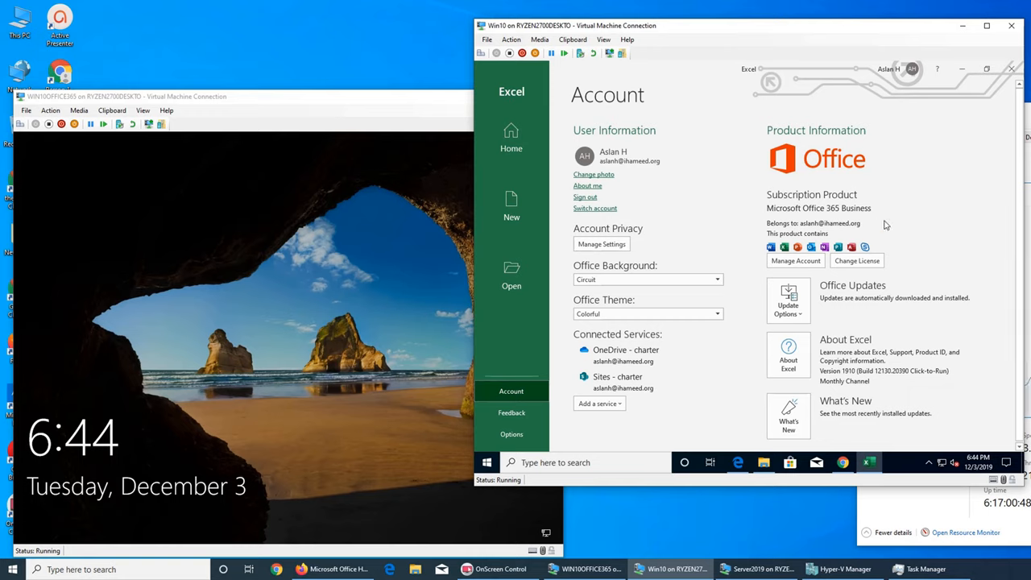
mouse_move(841, 208)
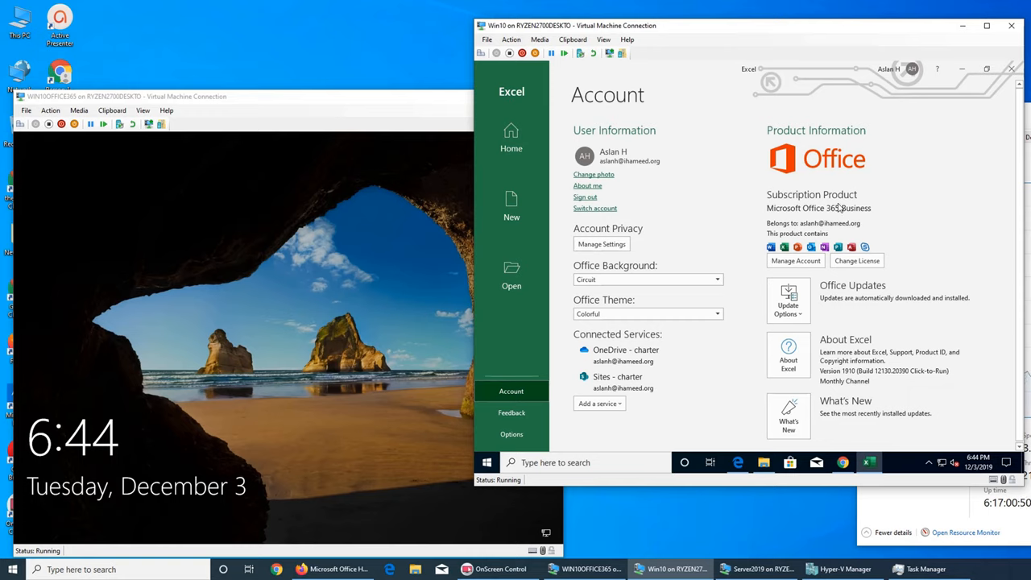
mouse_move(863, 388)
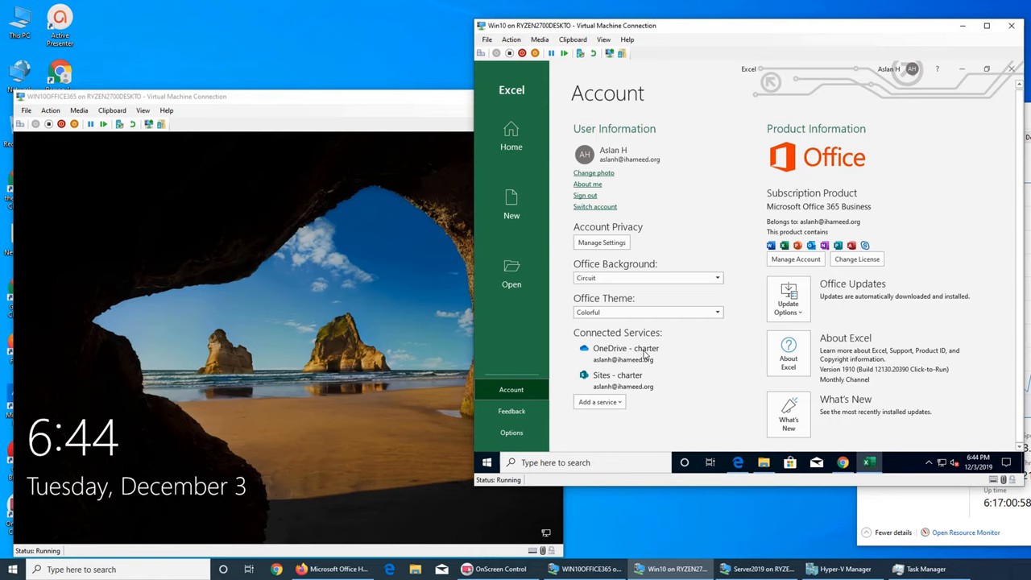
mouse_move(643, 400)
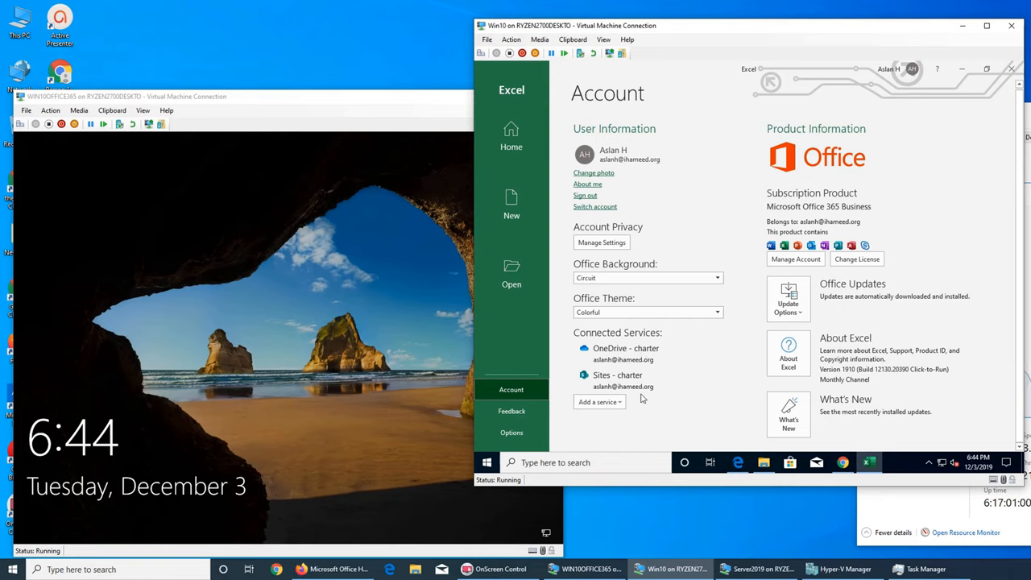
mouse_move(628, 410)
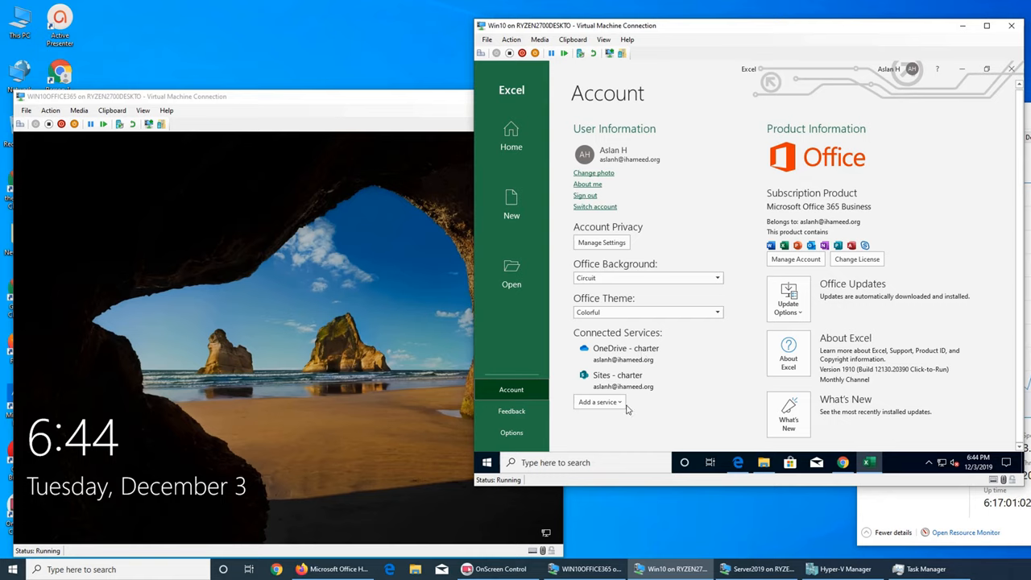
mouse_move(656, 367)
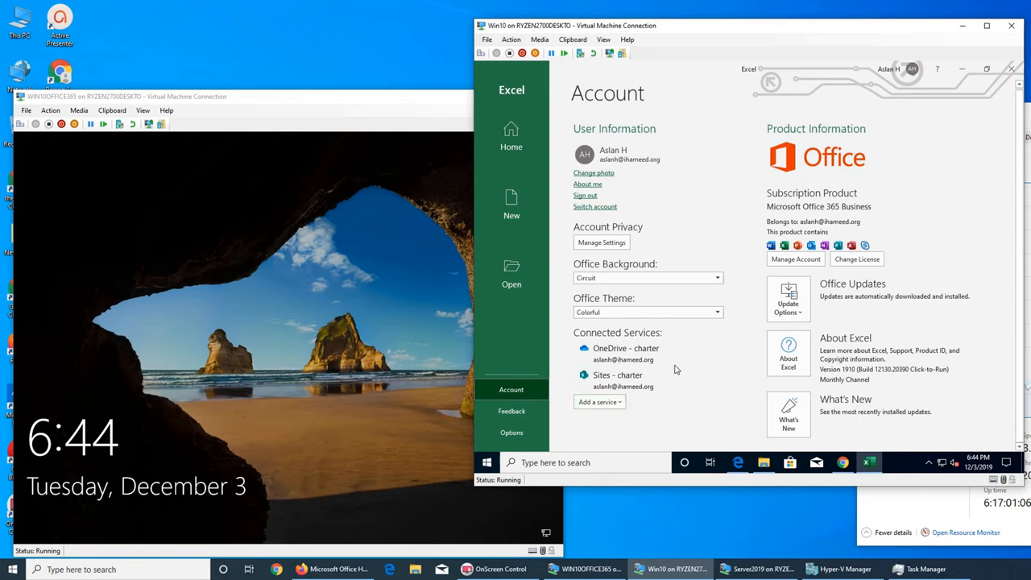
mouse_move(654, 200)
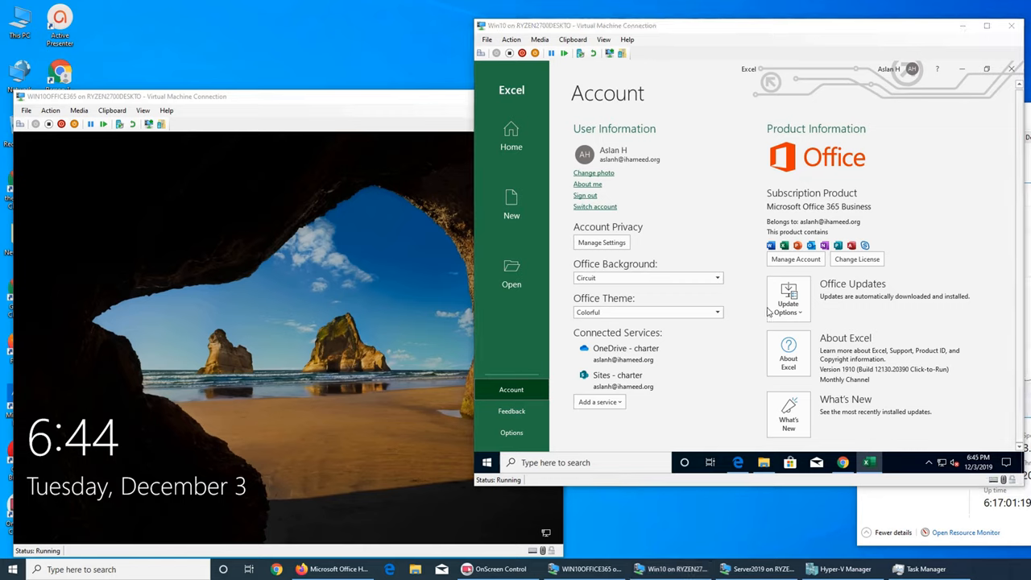
mouse_move(804, 248)
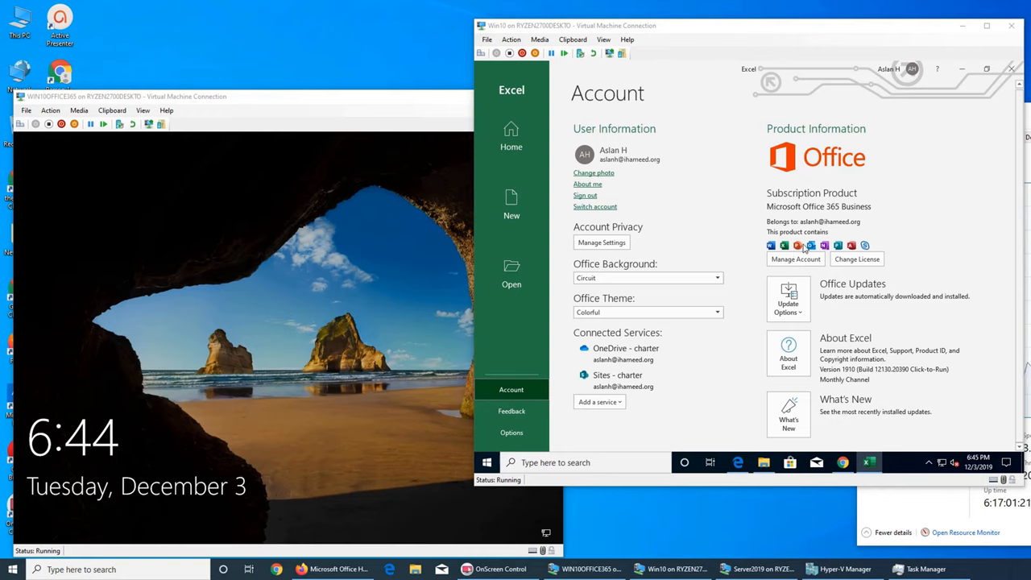
mouse_move(780, 252)
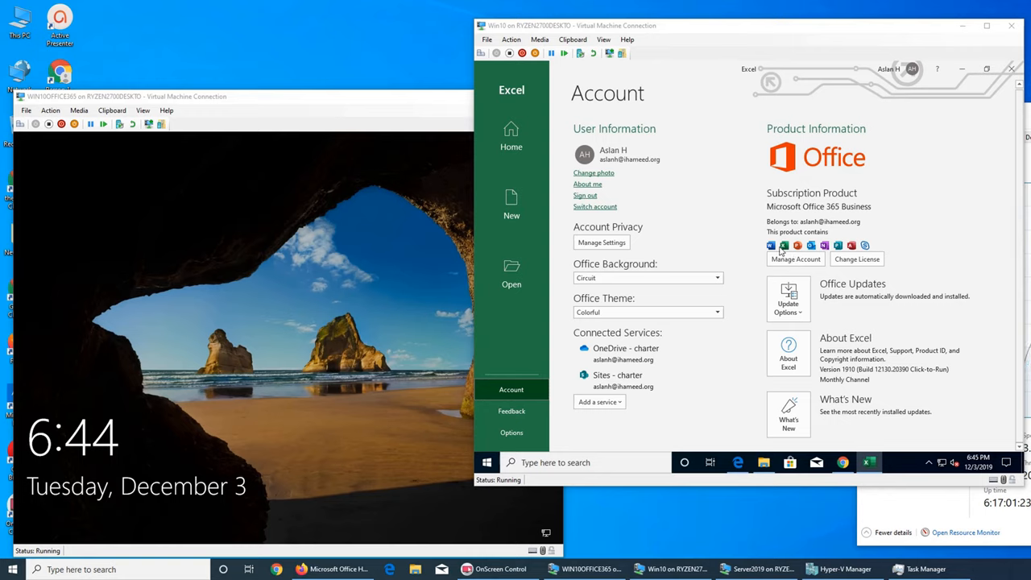
mouse_move(857, 255)
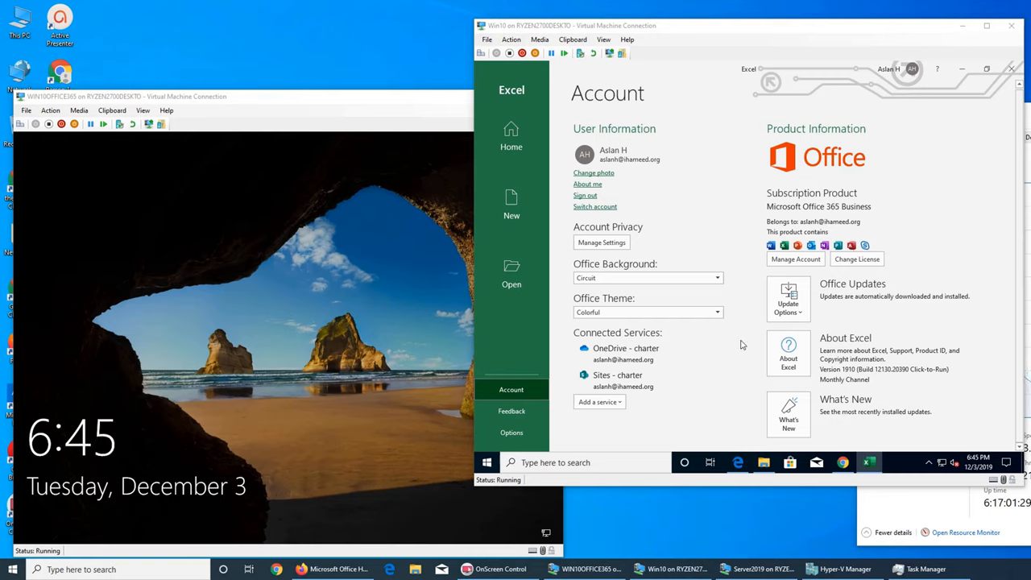
mouse_move(725, 227)
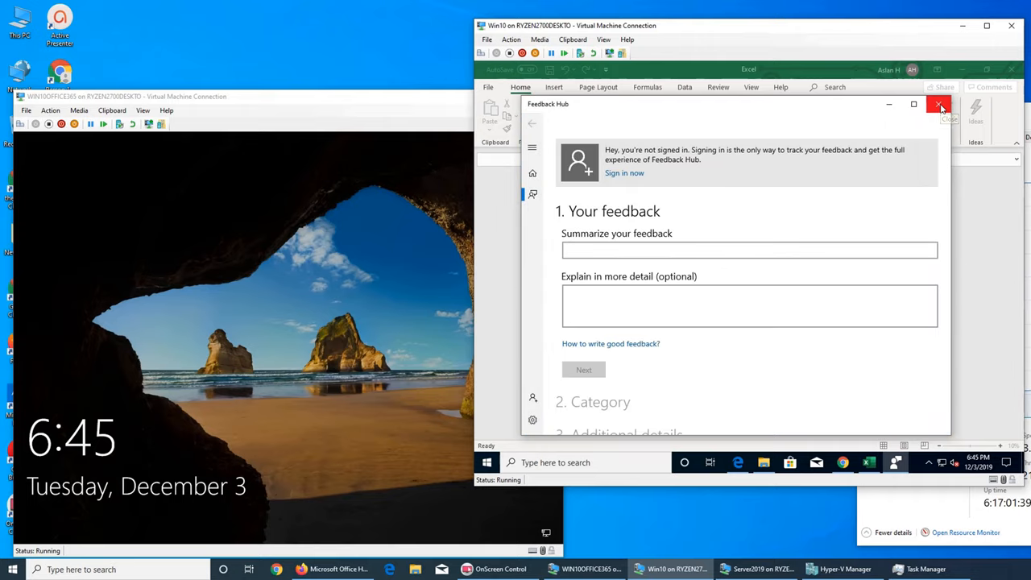
Close Feedback Hub and show Excel's Help articles pane.
click(939, 104)
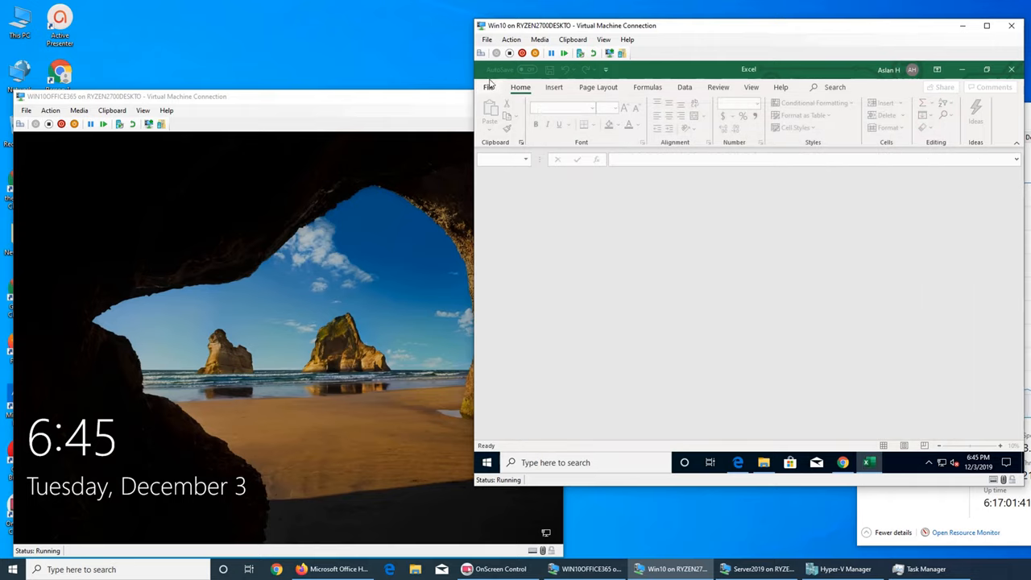
mouse_move(786, 96)
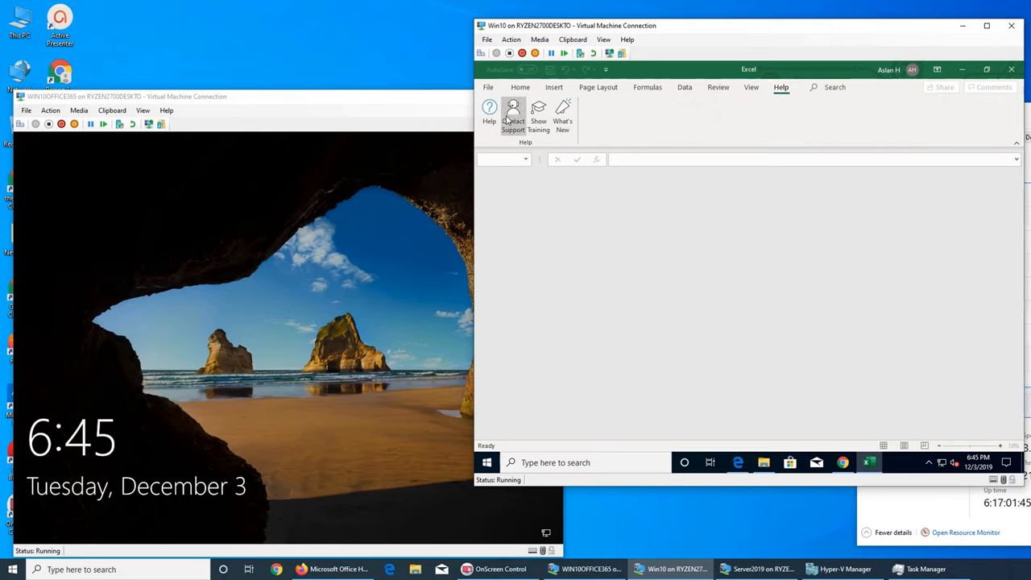
mouse_move(489, 113)
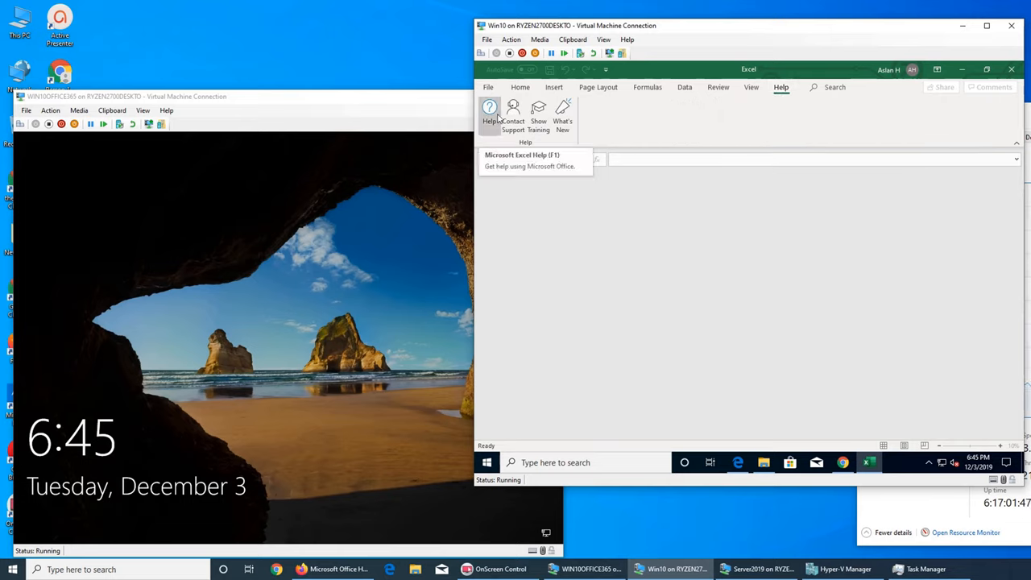
click(490, 112)
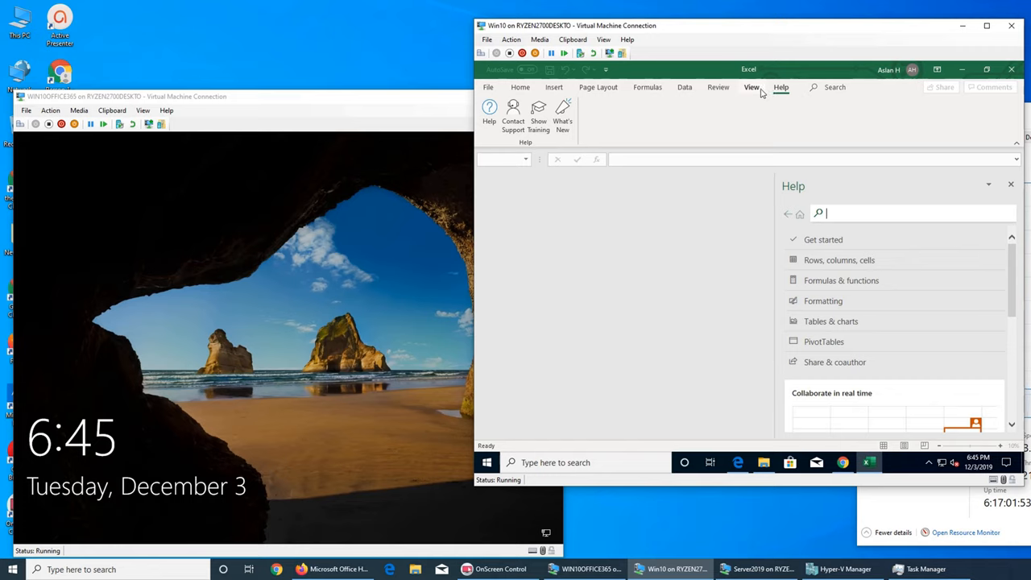
click(751, 87)
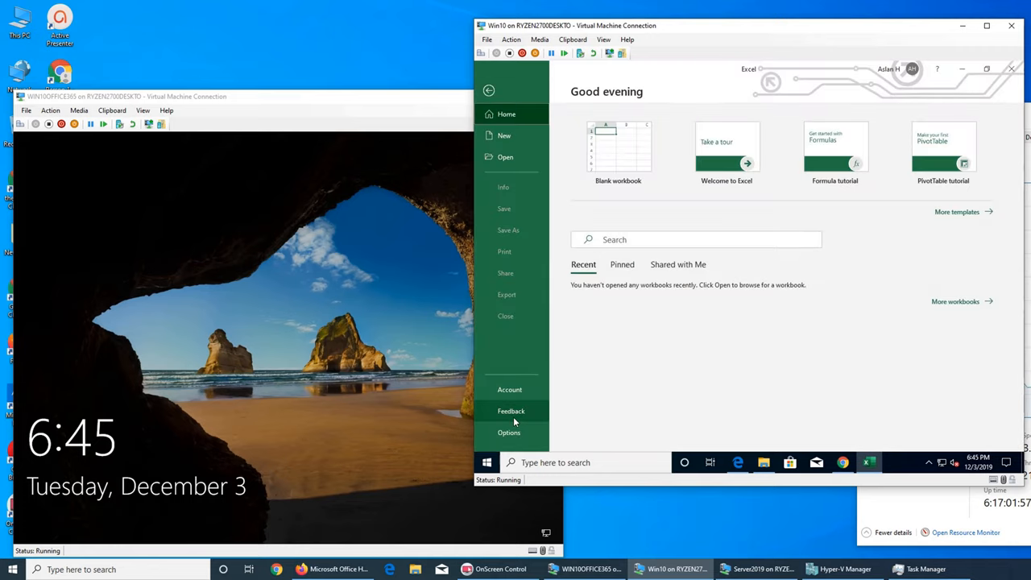
Return to the workbook, check the Help commands again, and close Excel.
click(509, 432)
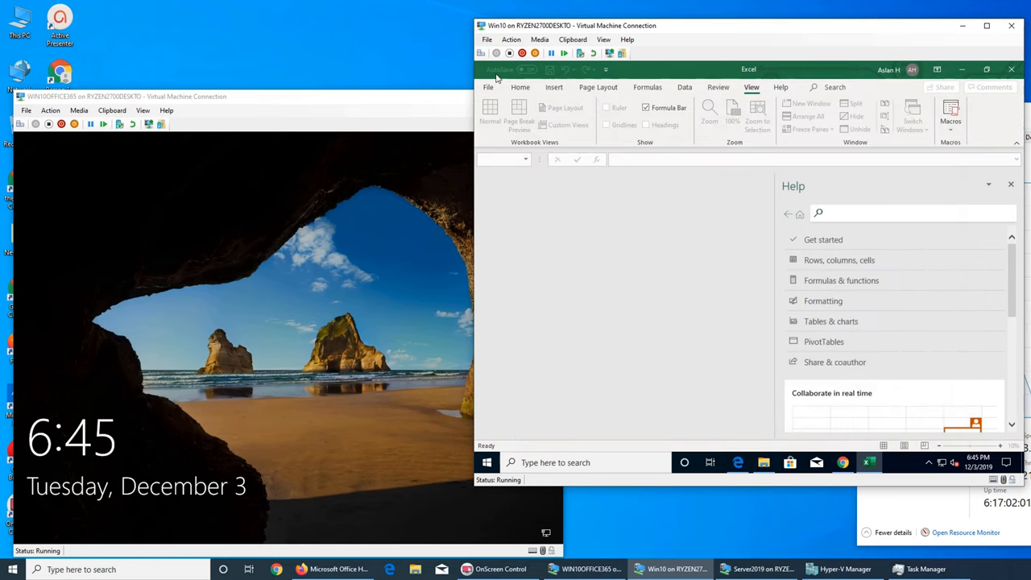
click(780, 87)
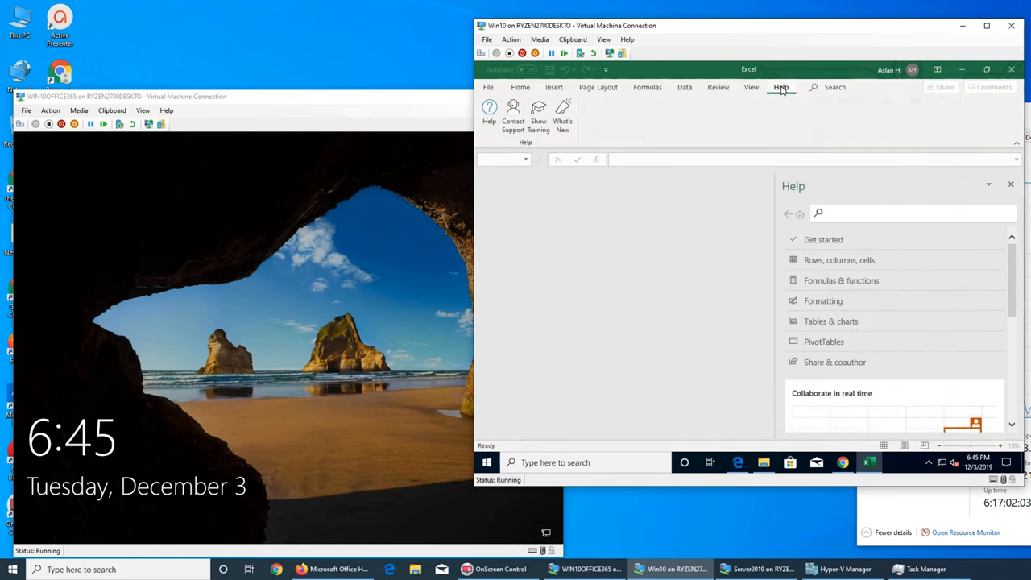
mouse_move(513, 111)
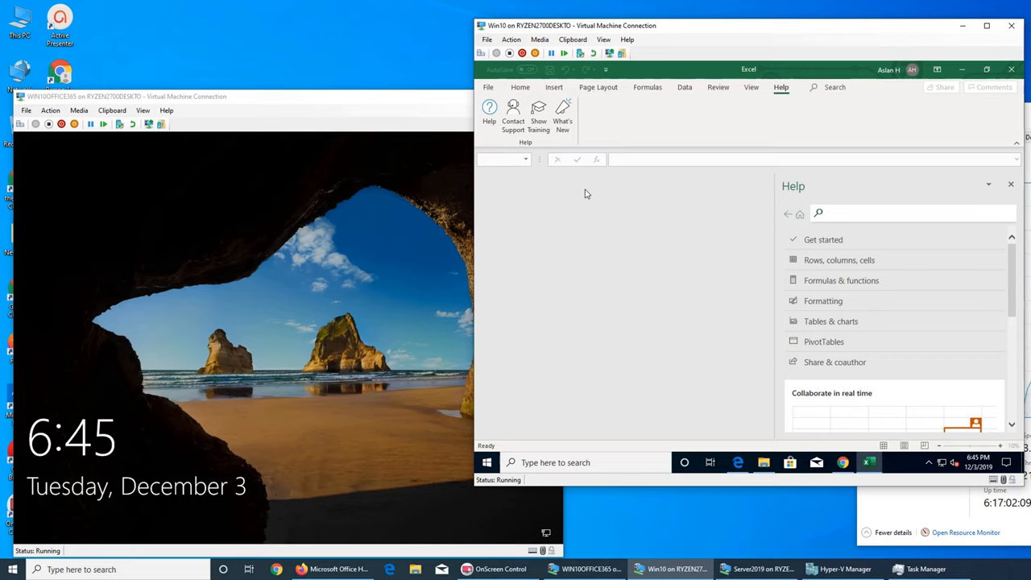
click(819, 213)
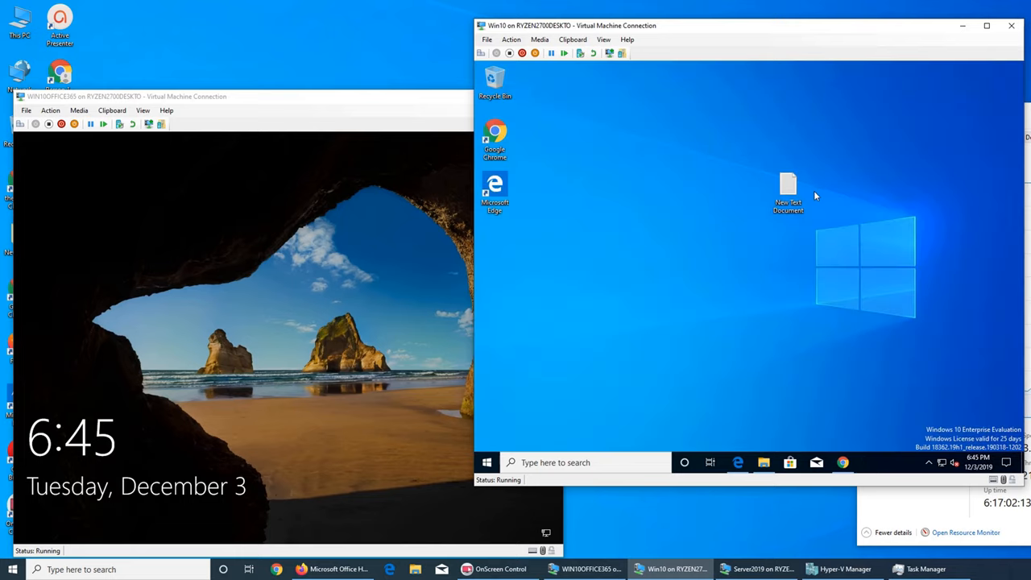
mouse_move(689, 312)
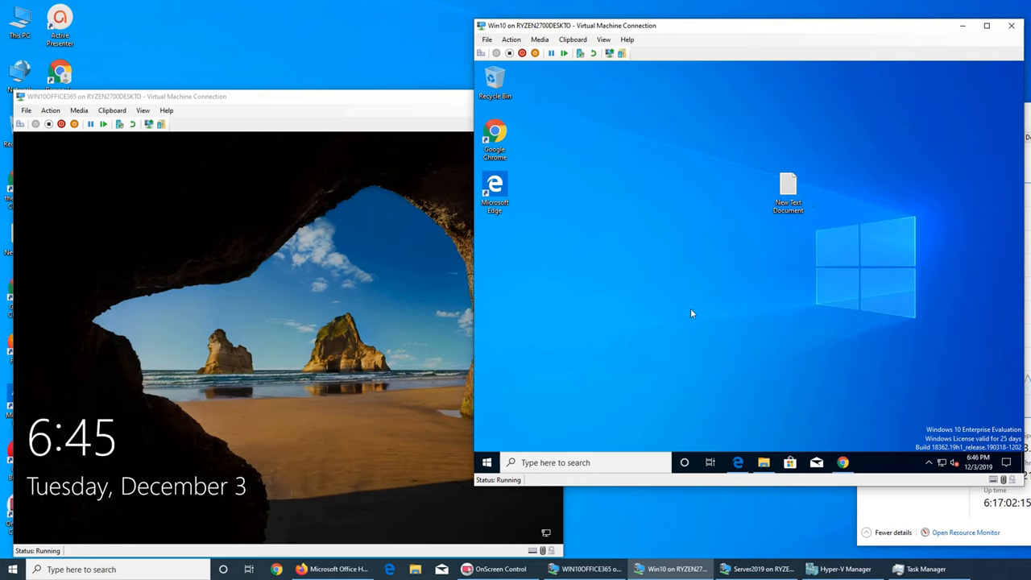
mouse_move(745, 337)
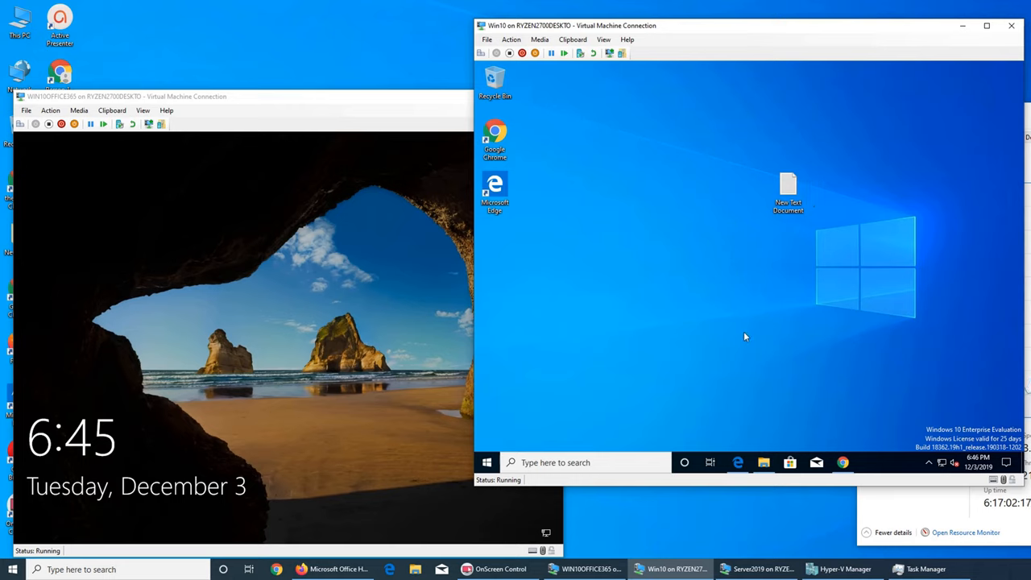
mouse_move(864, 366)
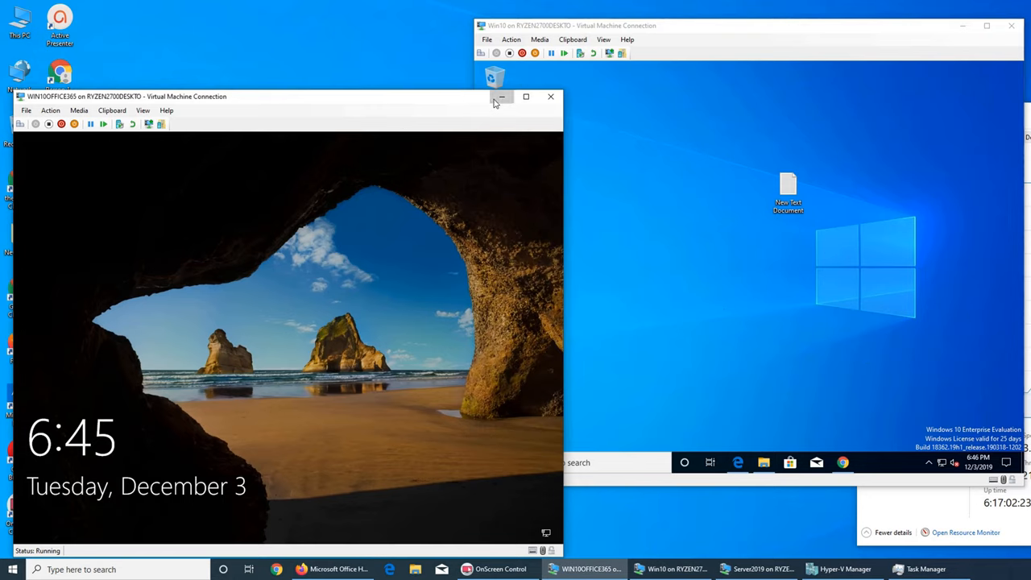
Minimize the WIN10OFFICE365 Virtual Machine Connection window.
click(501, 97)
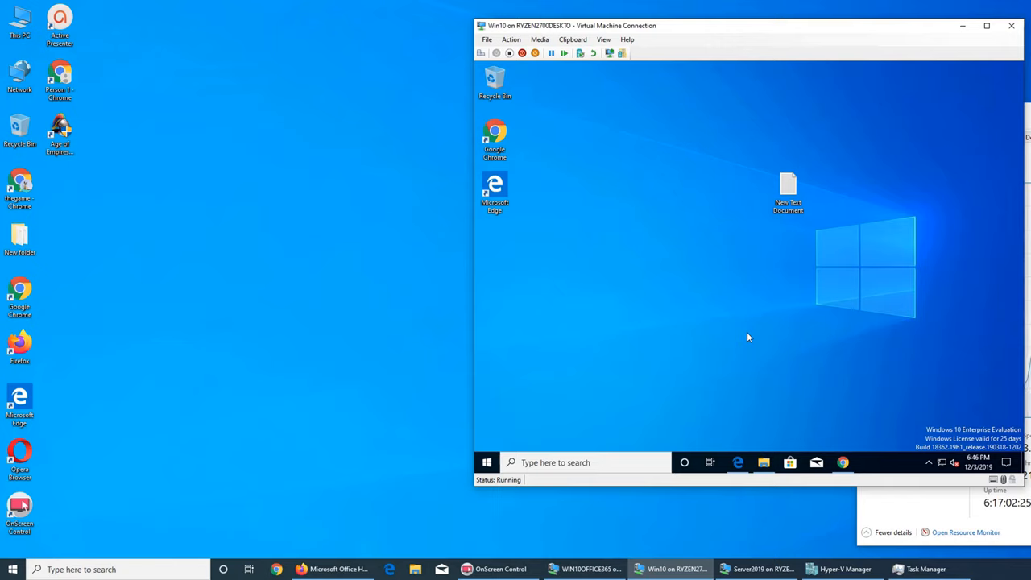